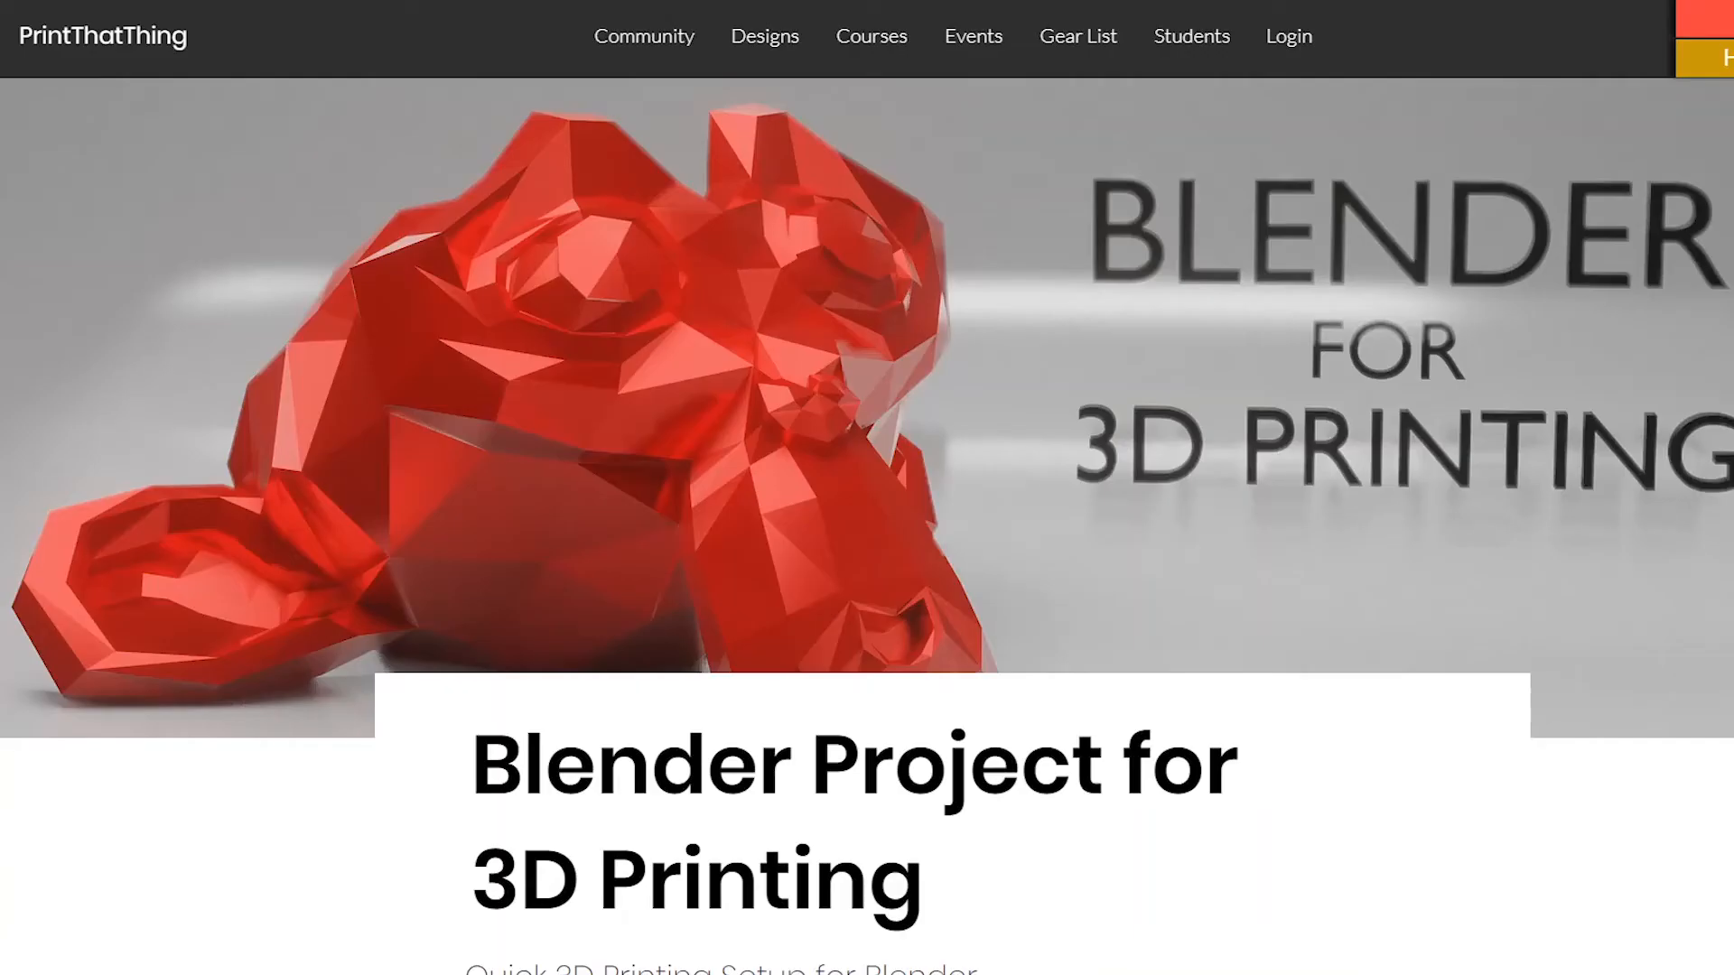
# - Download the Quick 3D Printing Setup .Blend file from the PrintThatThing page
pyautogui.scroll(-3)
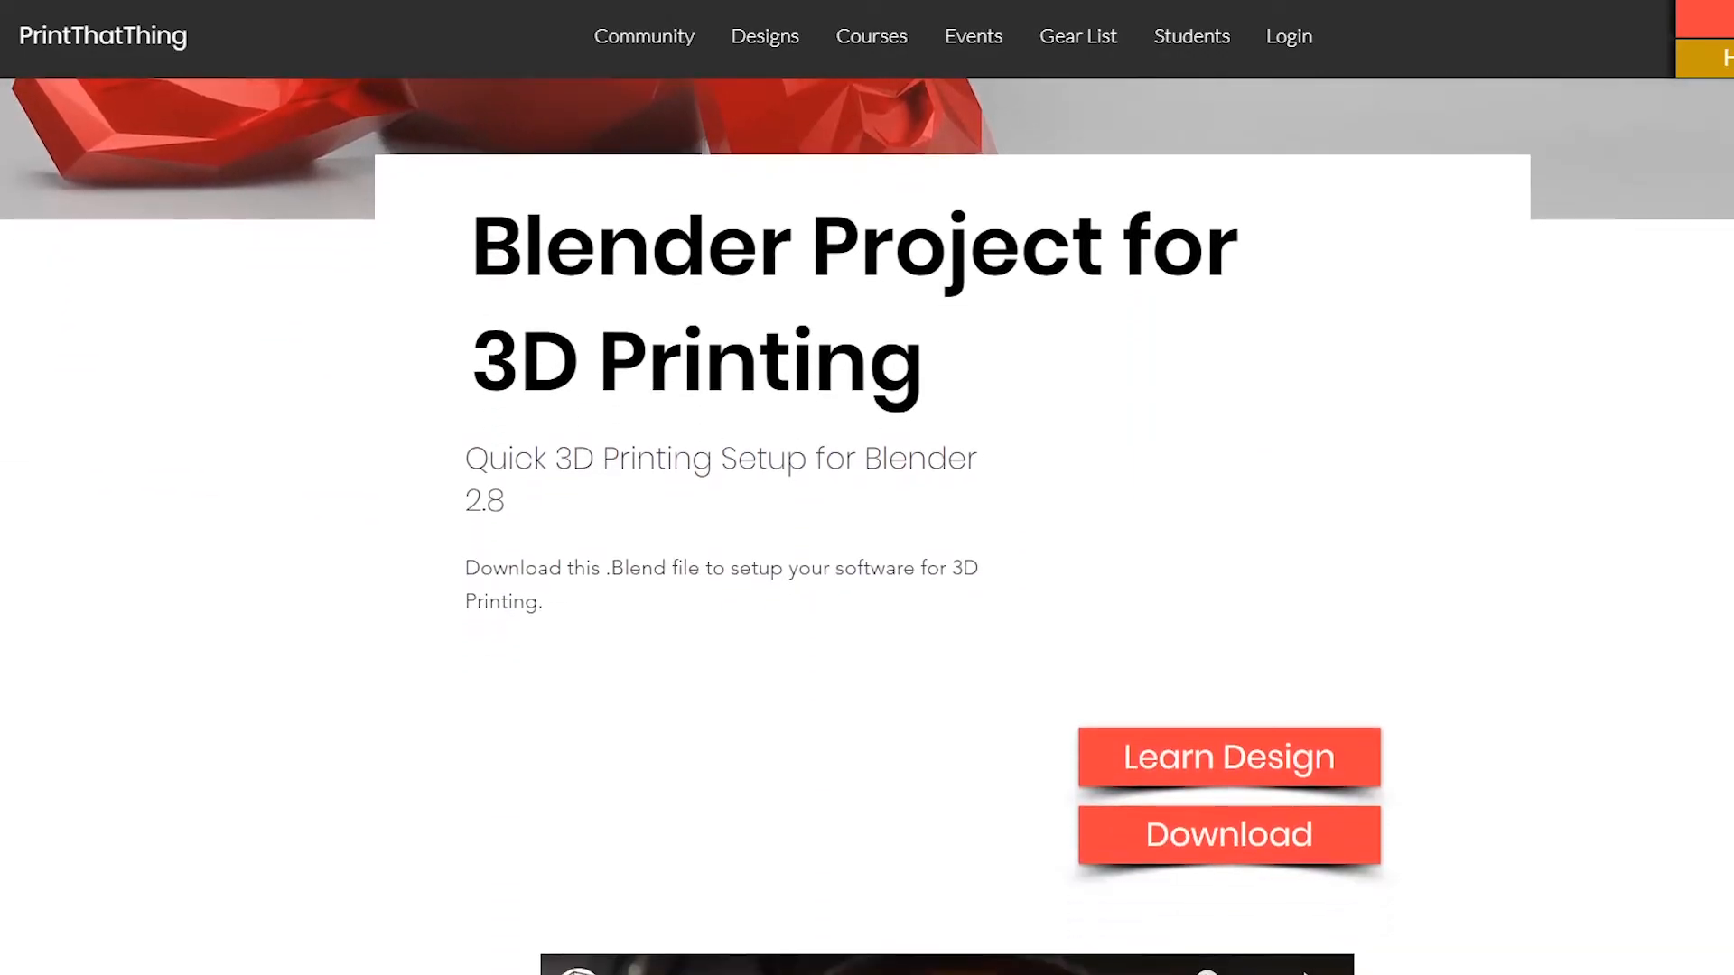
pyautogui.scroll(-3)
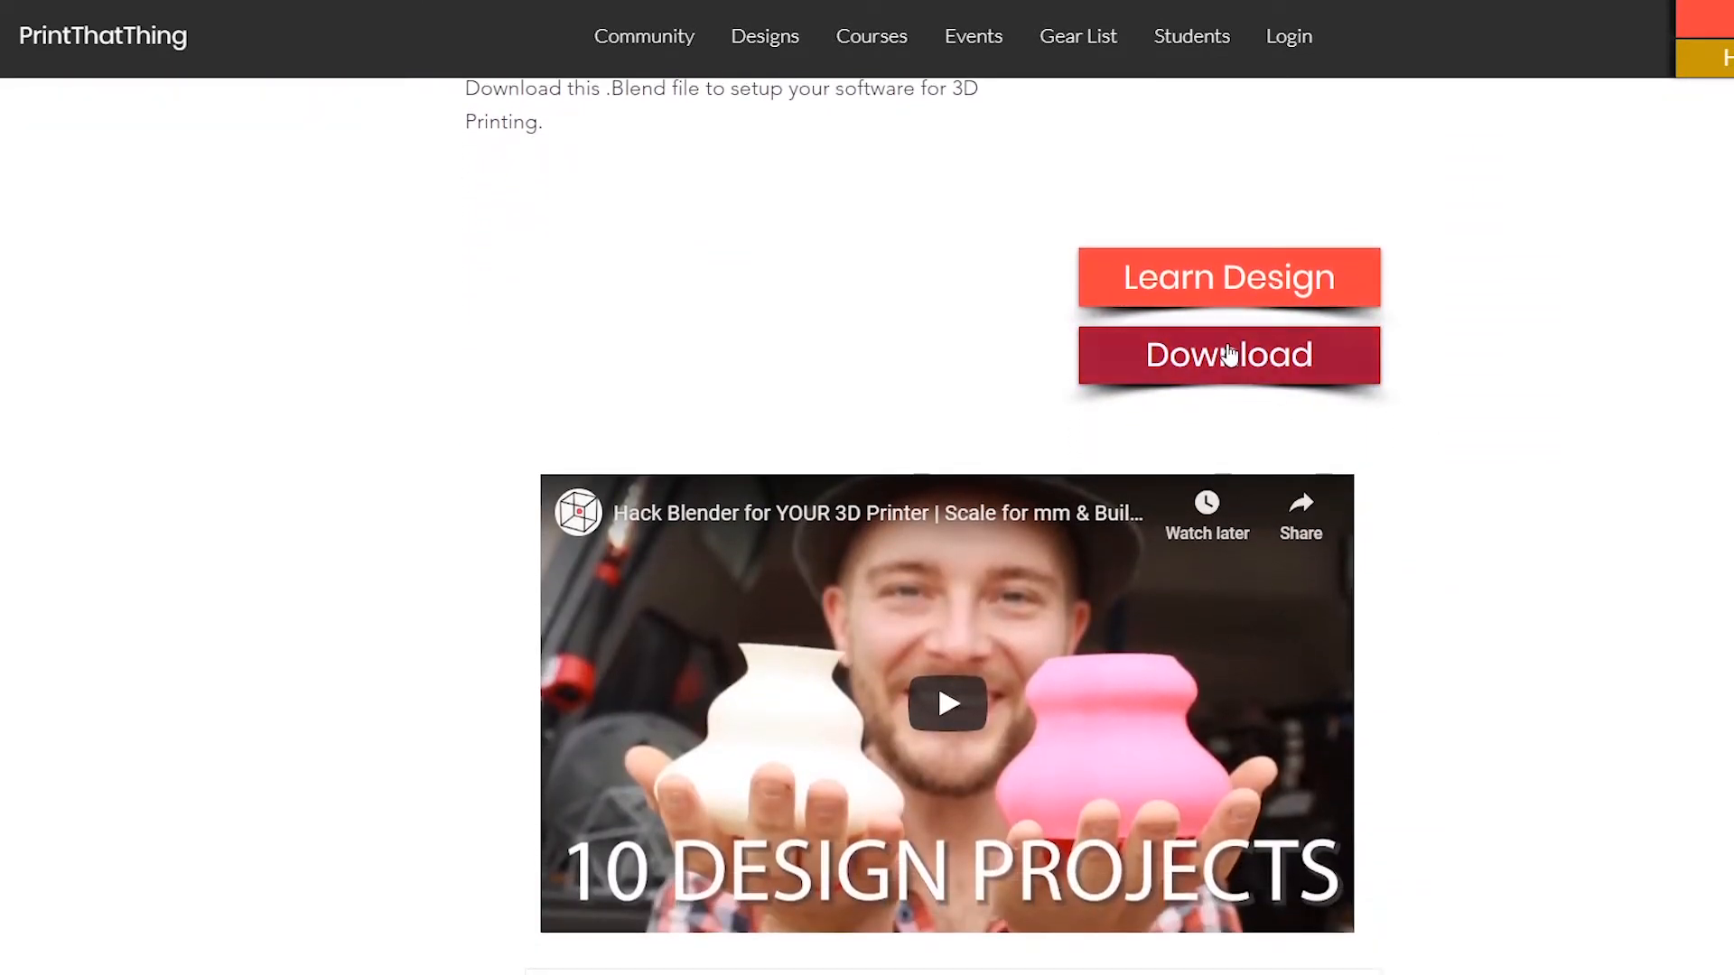
pyautogui.click(1228, 356)
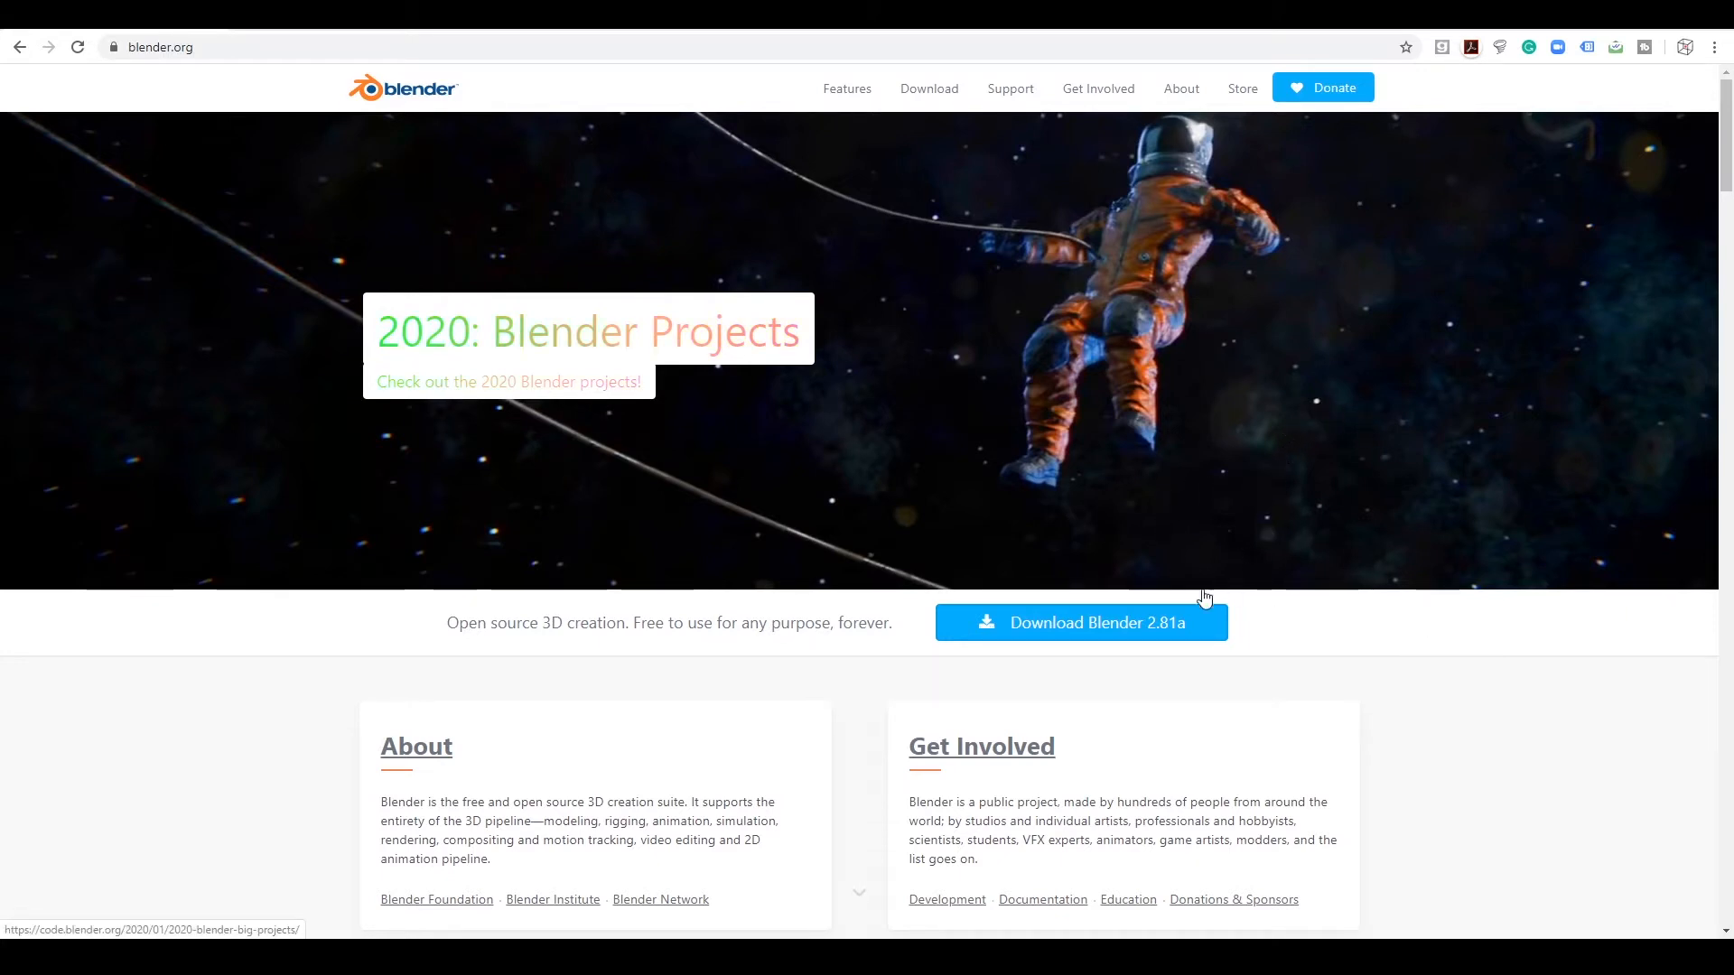
pyautogui.moveTo(1400, 686)
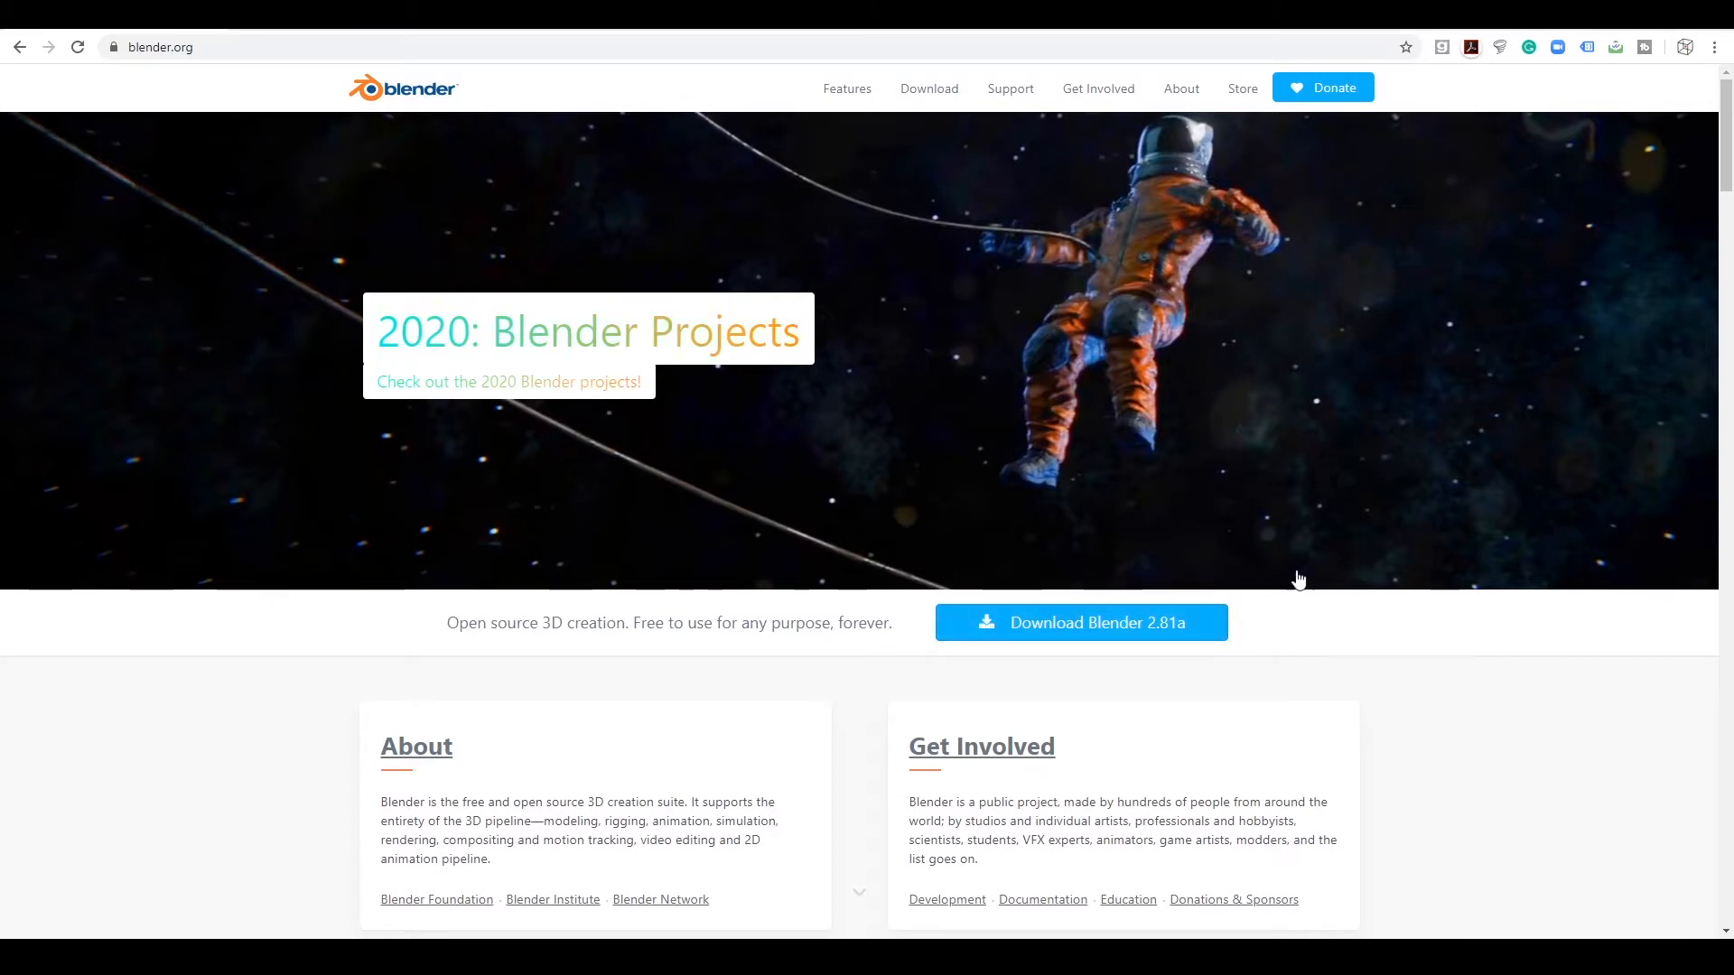
pyautogui.moveTo(160, 65)
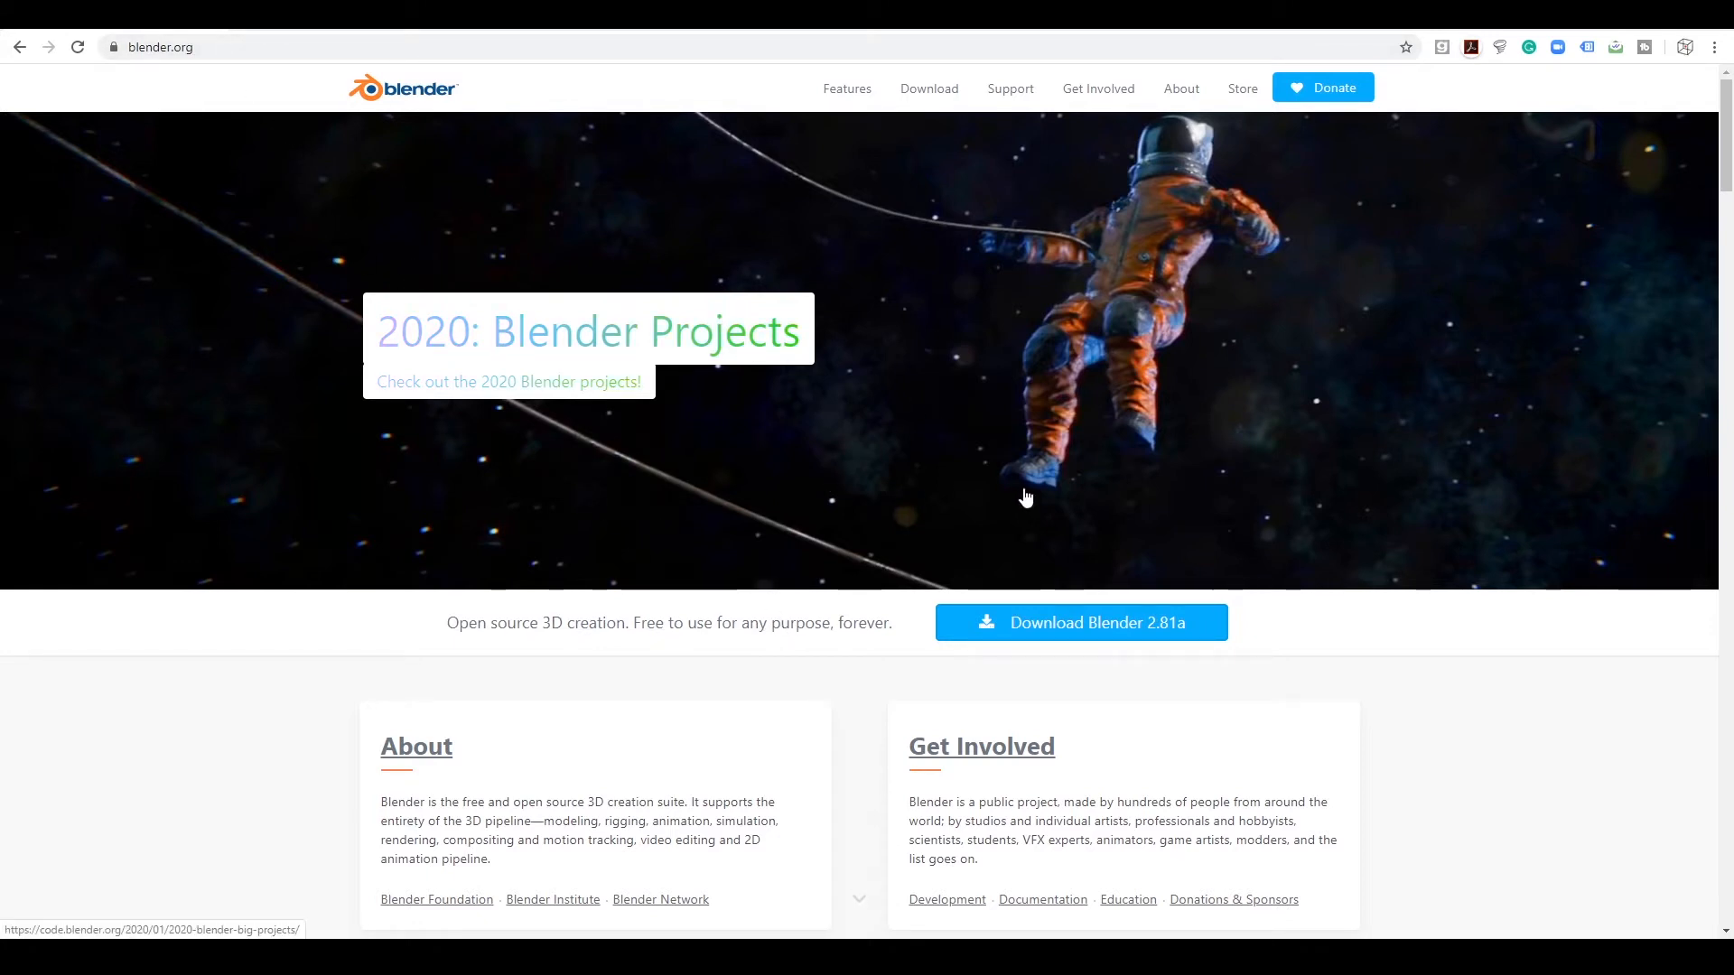
pyautogui.moveTo(785, 484)
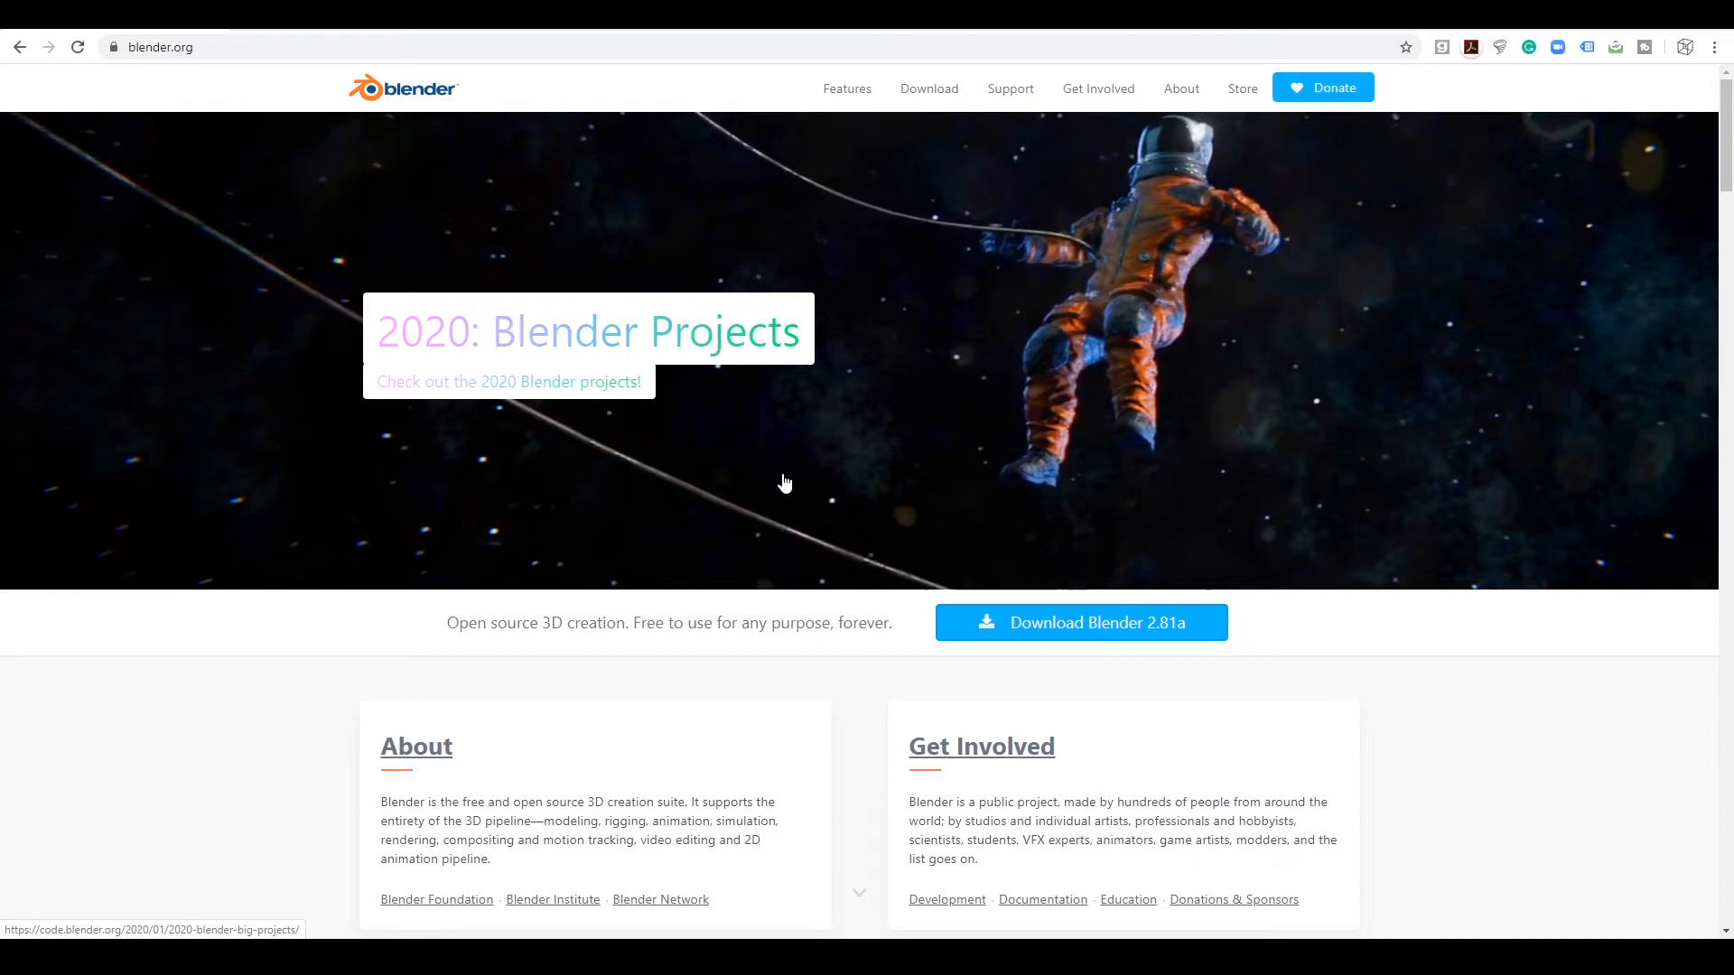
pyautogui.moveTo(896, 529)
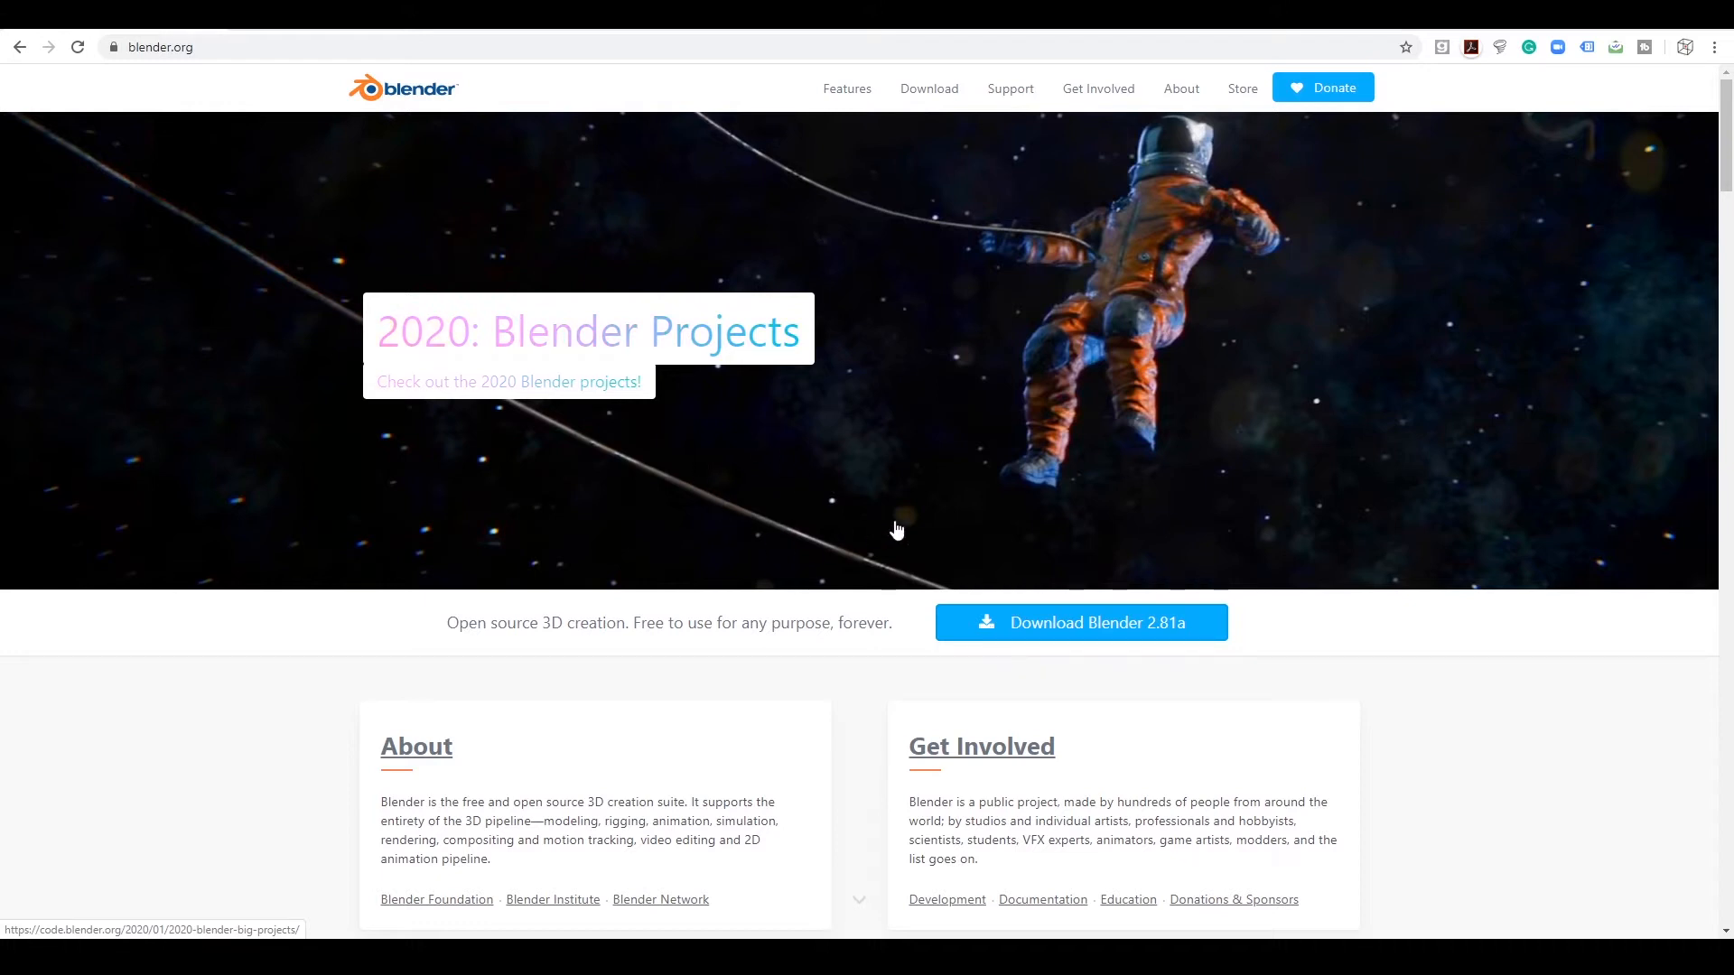
pyautogui.moveTo(901, 558)
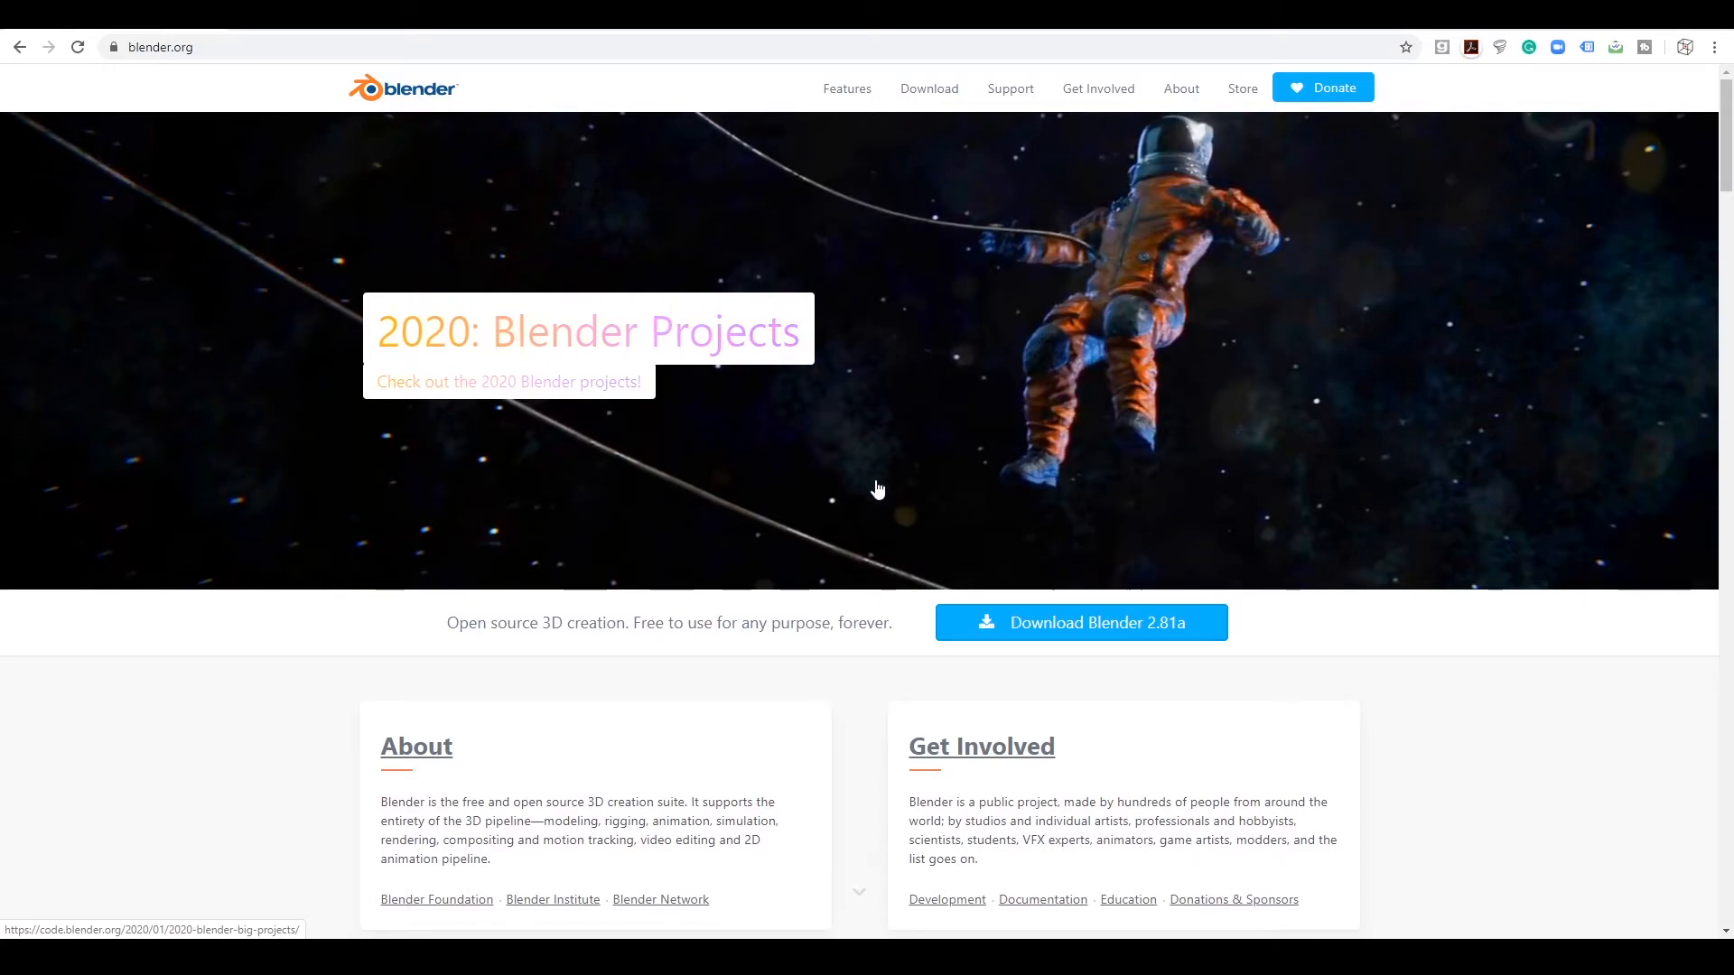
# - Scroll through the blender.org homepage toward the Download link
pyautogui.scroll(-3)
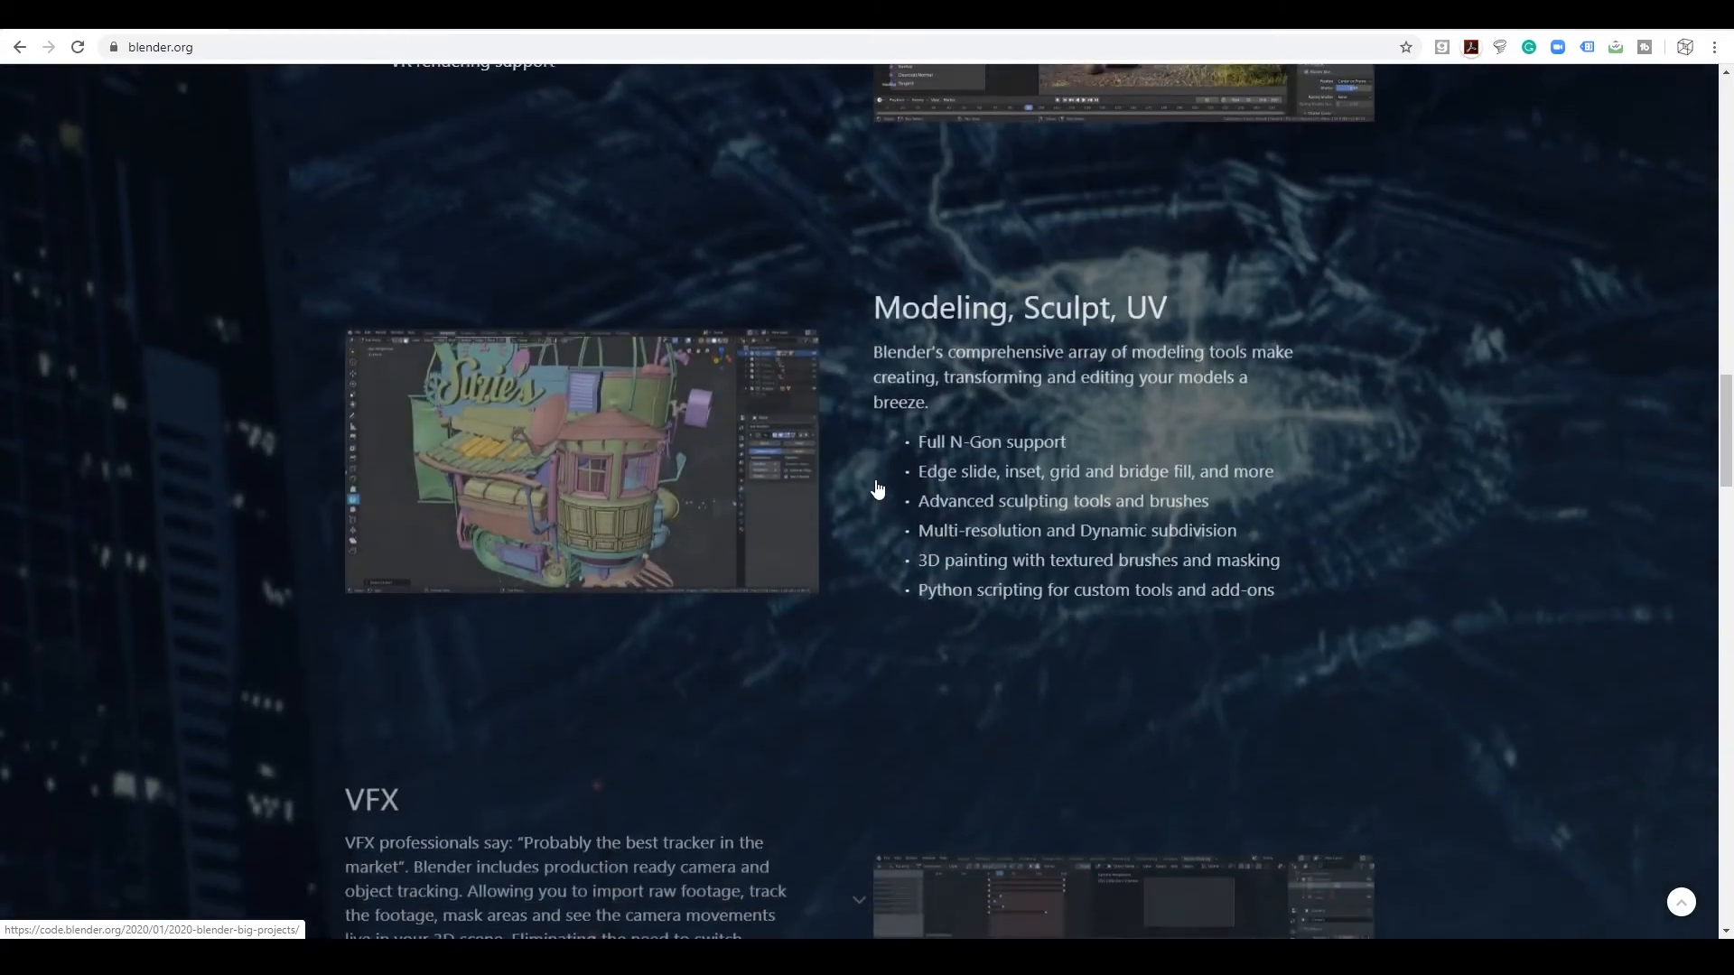
pyautogui.scroll(-3)
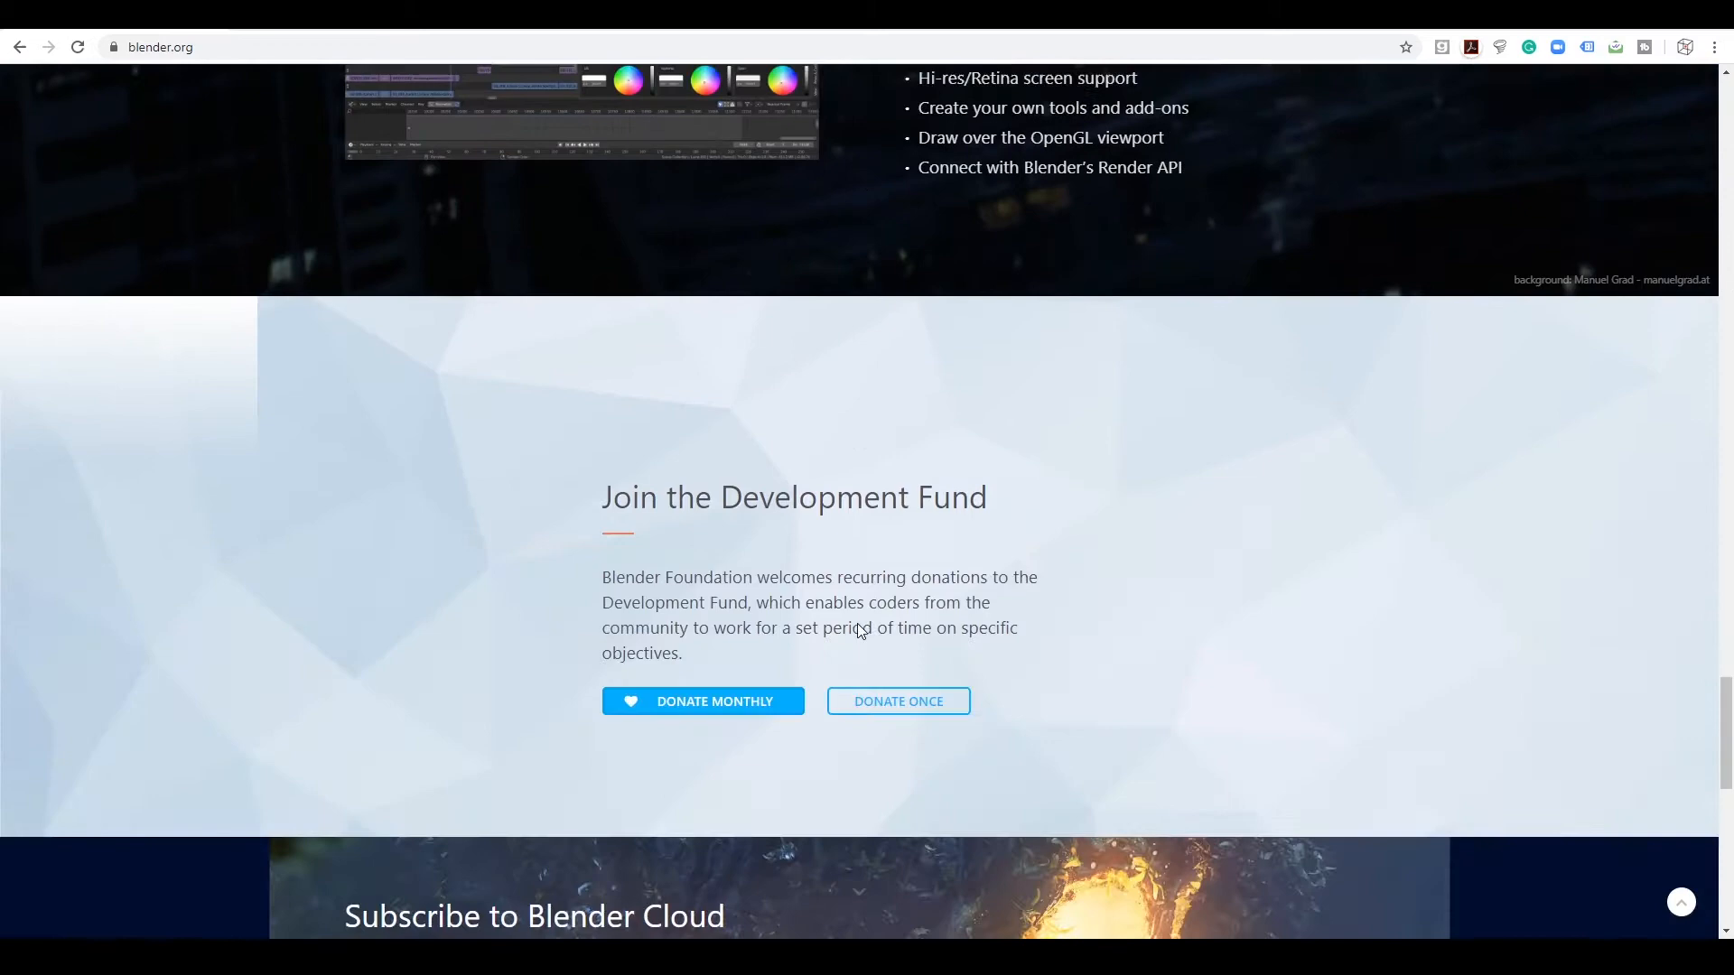
pyautogui.scroll(-3)
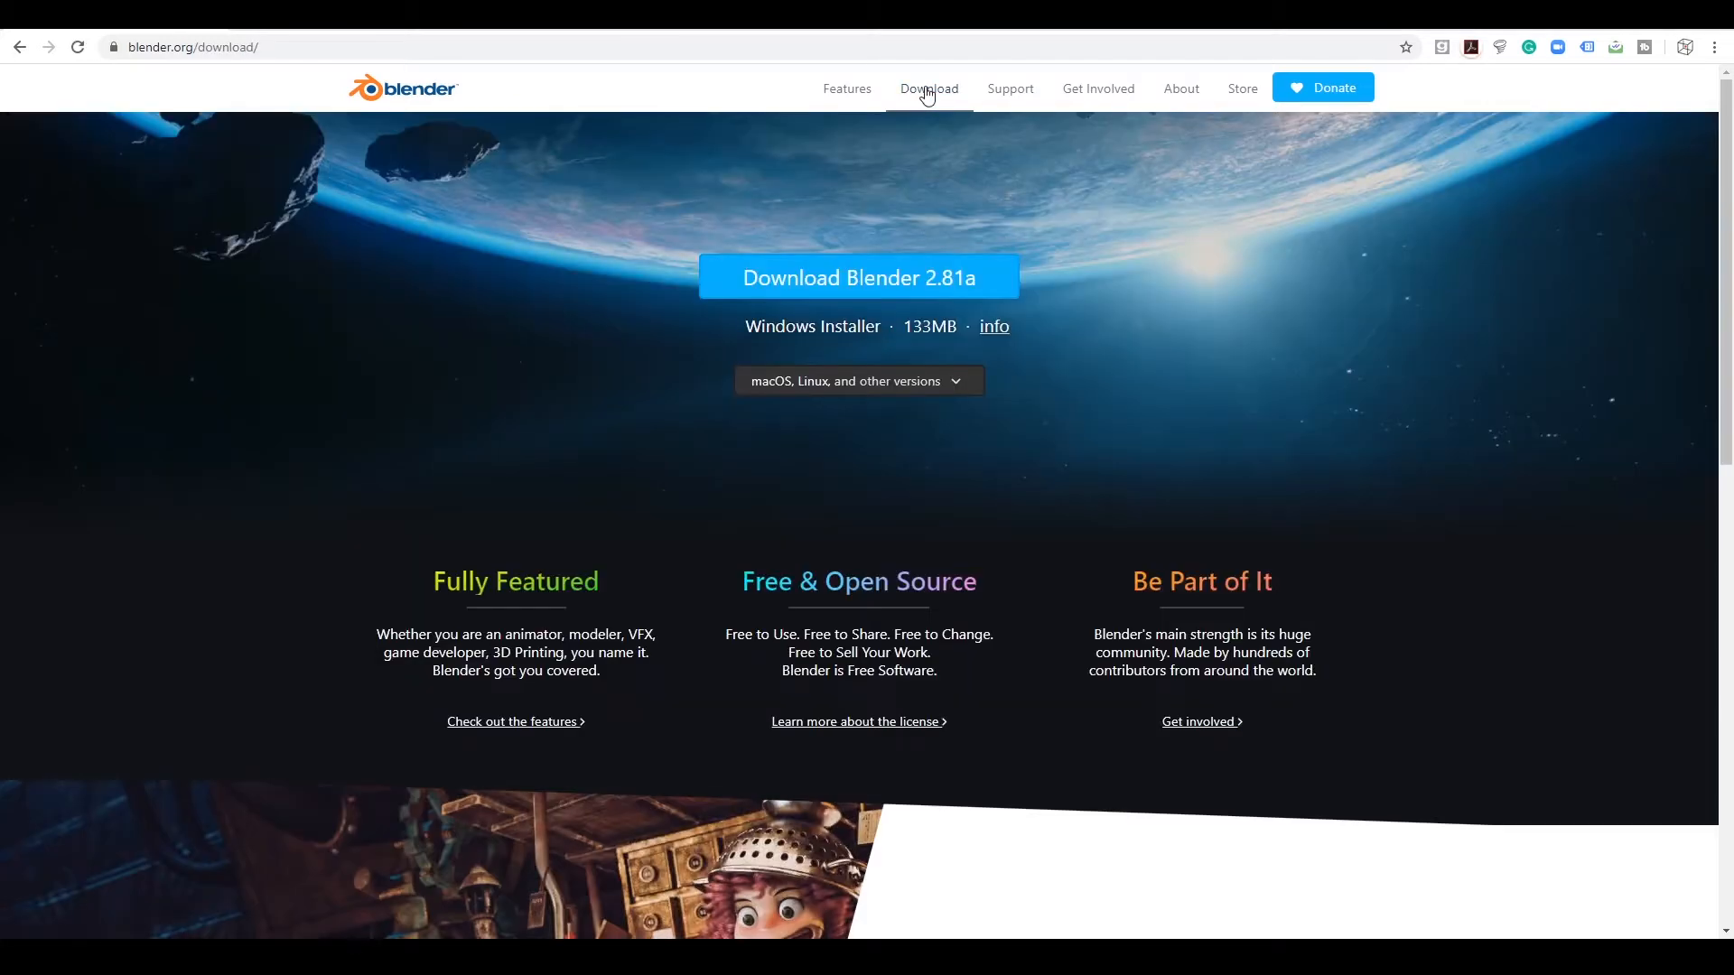
# - Download the Blender 2.81a Windows .msi installer from blender.org
pyautogui.click(858, 381)
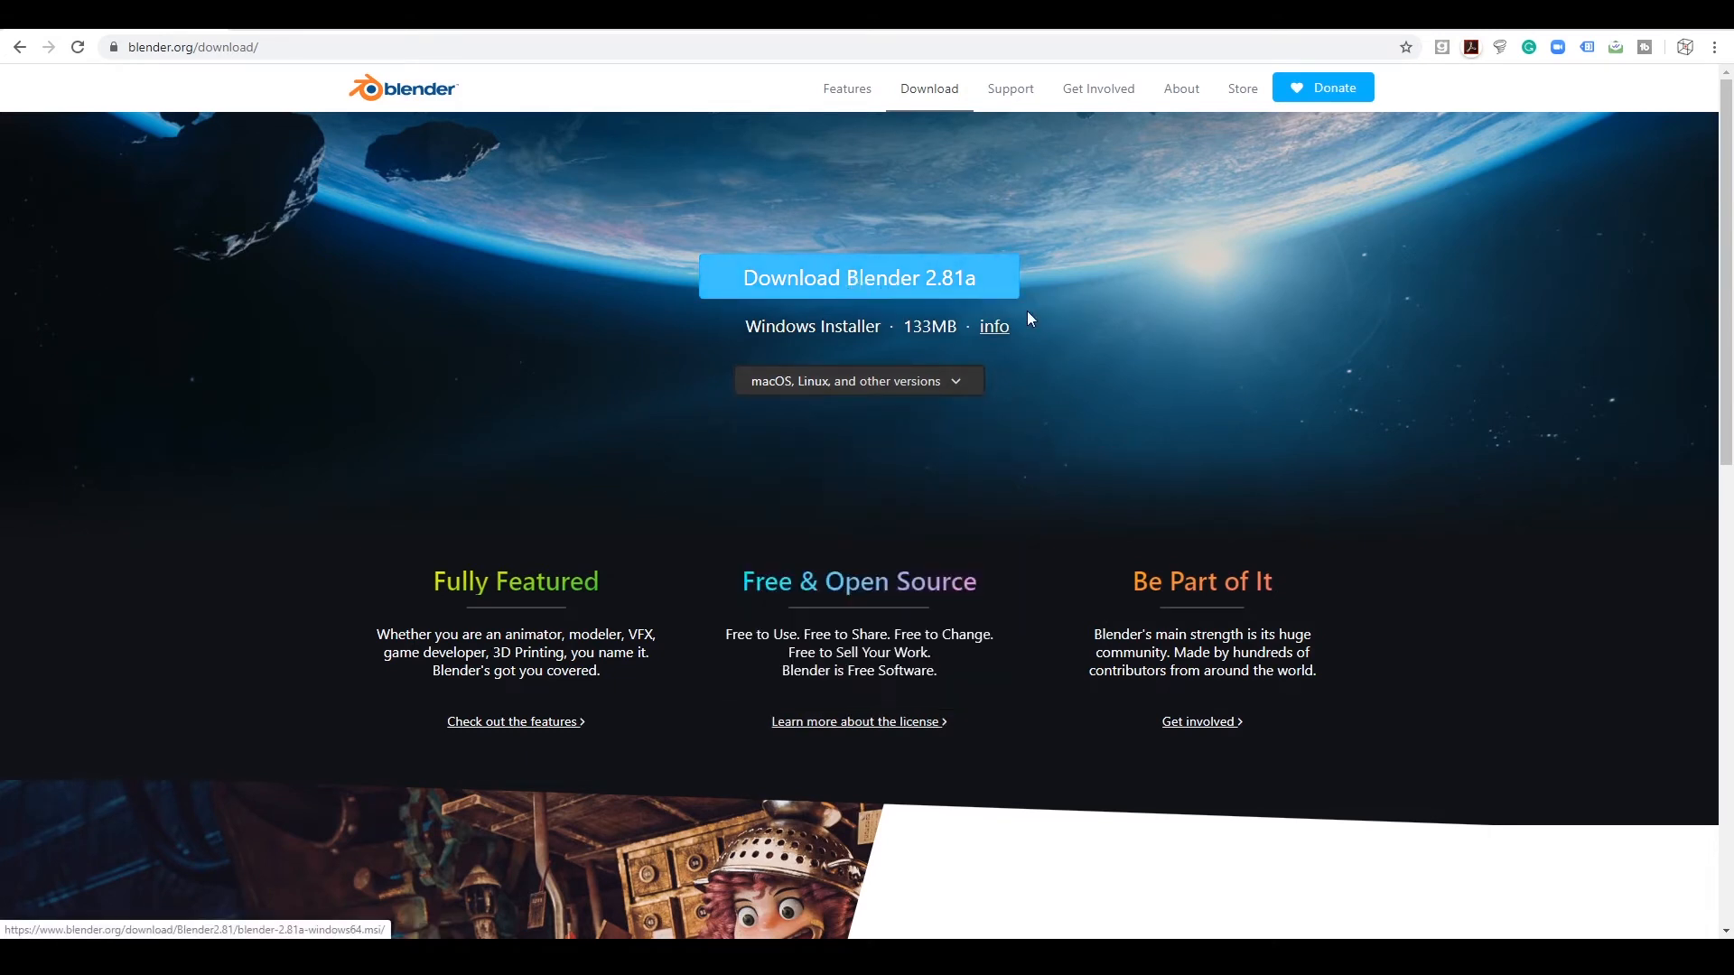
pyautogui.moveTo(848, 345)
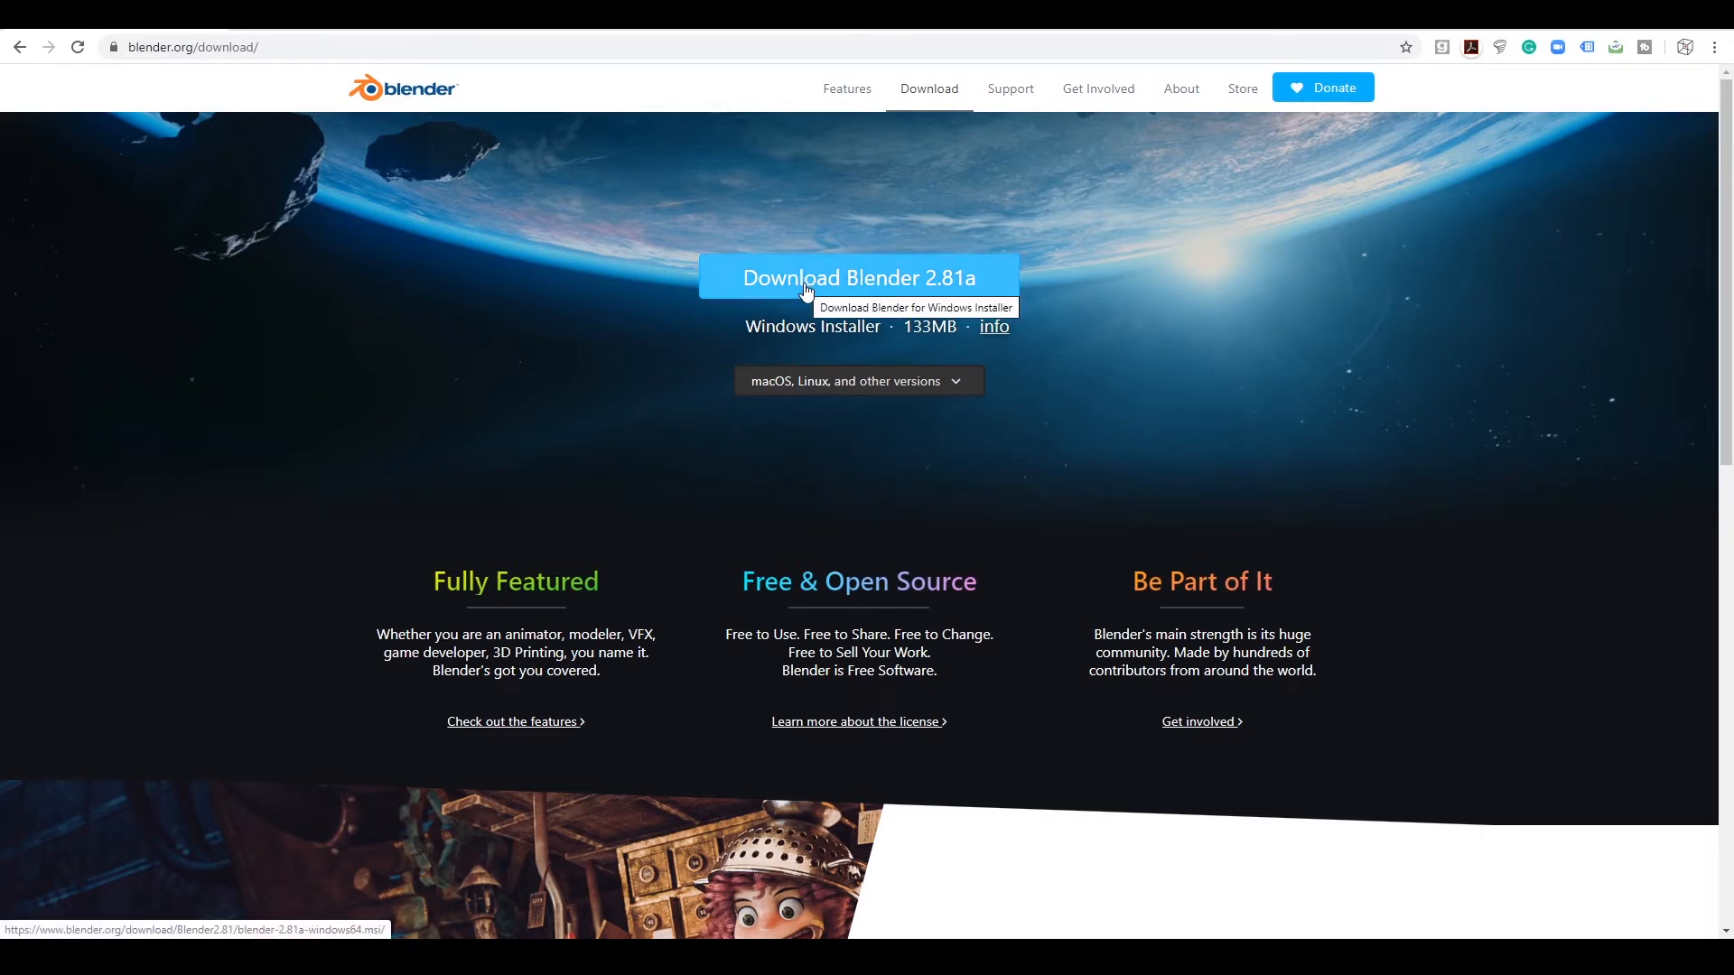
pyautogui.click(858, 278)
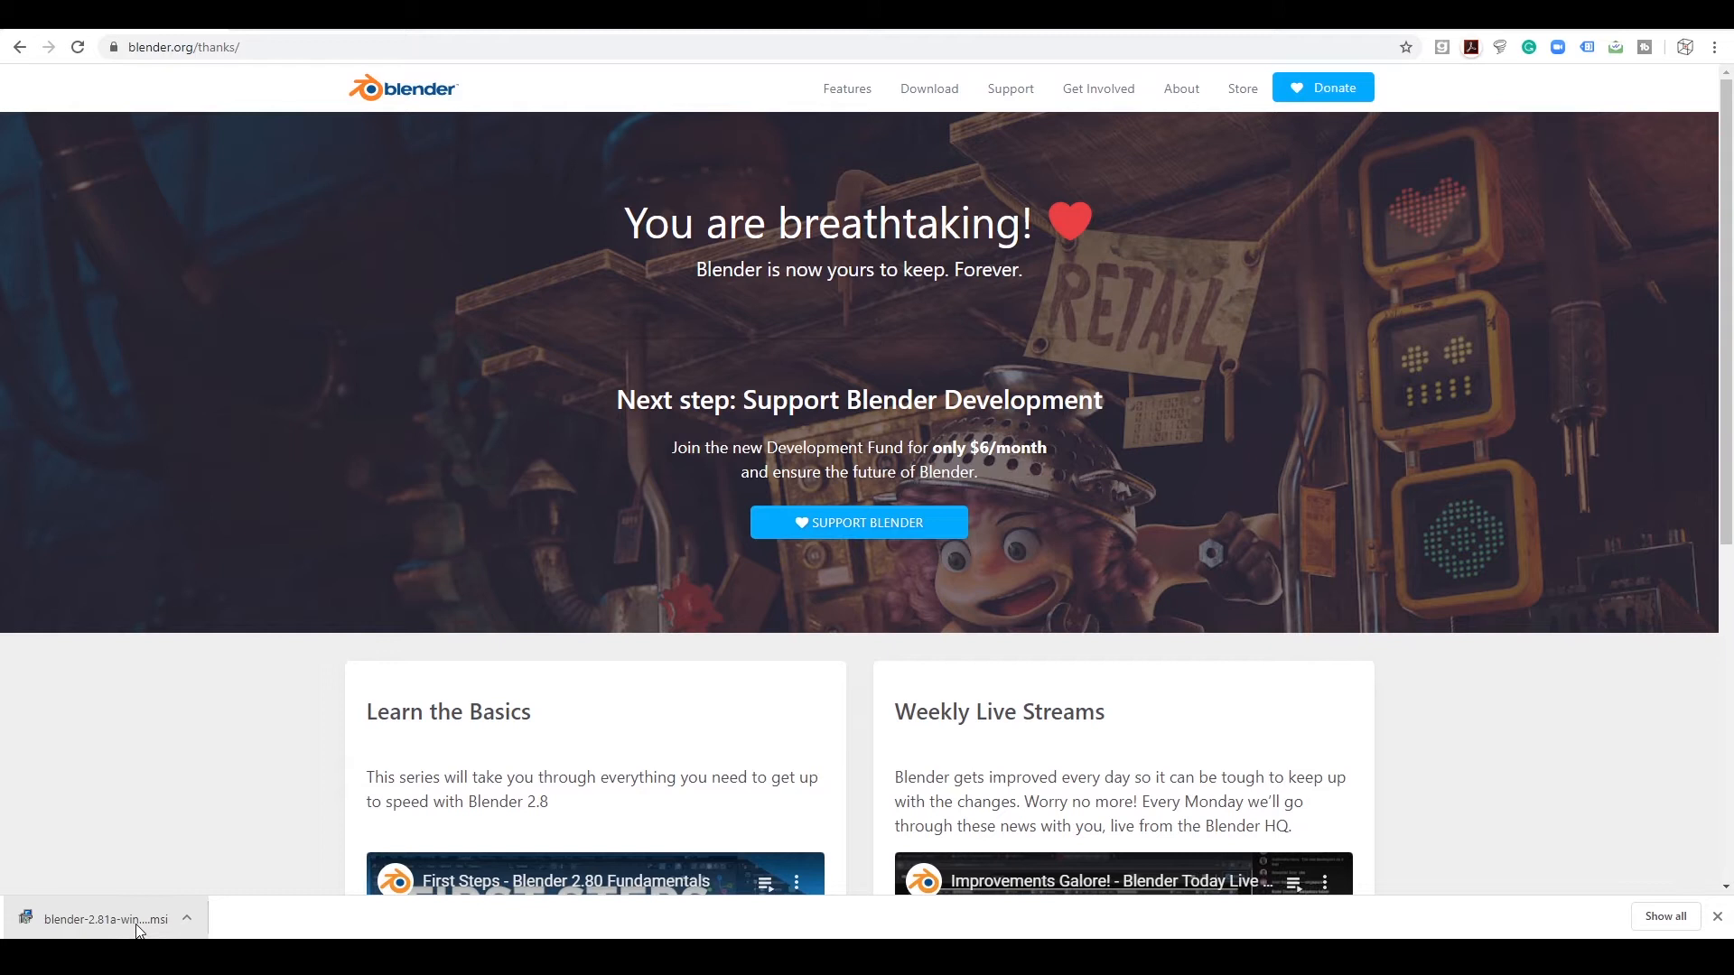
# - Run the downloaded Blender .msi from Chrome's download bar, hitting the SmartScreen warning
pyautogui.click(186, 919)
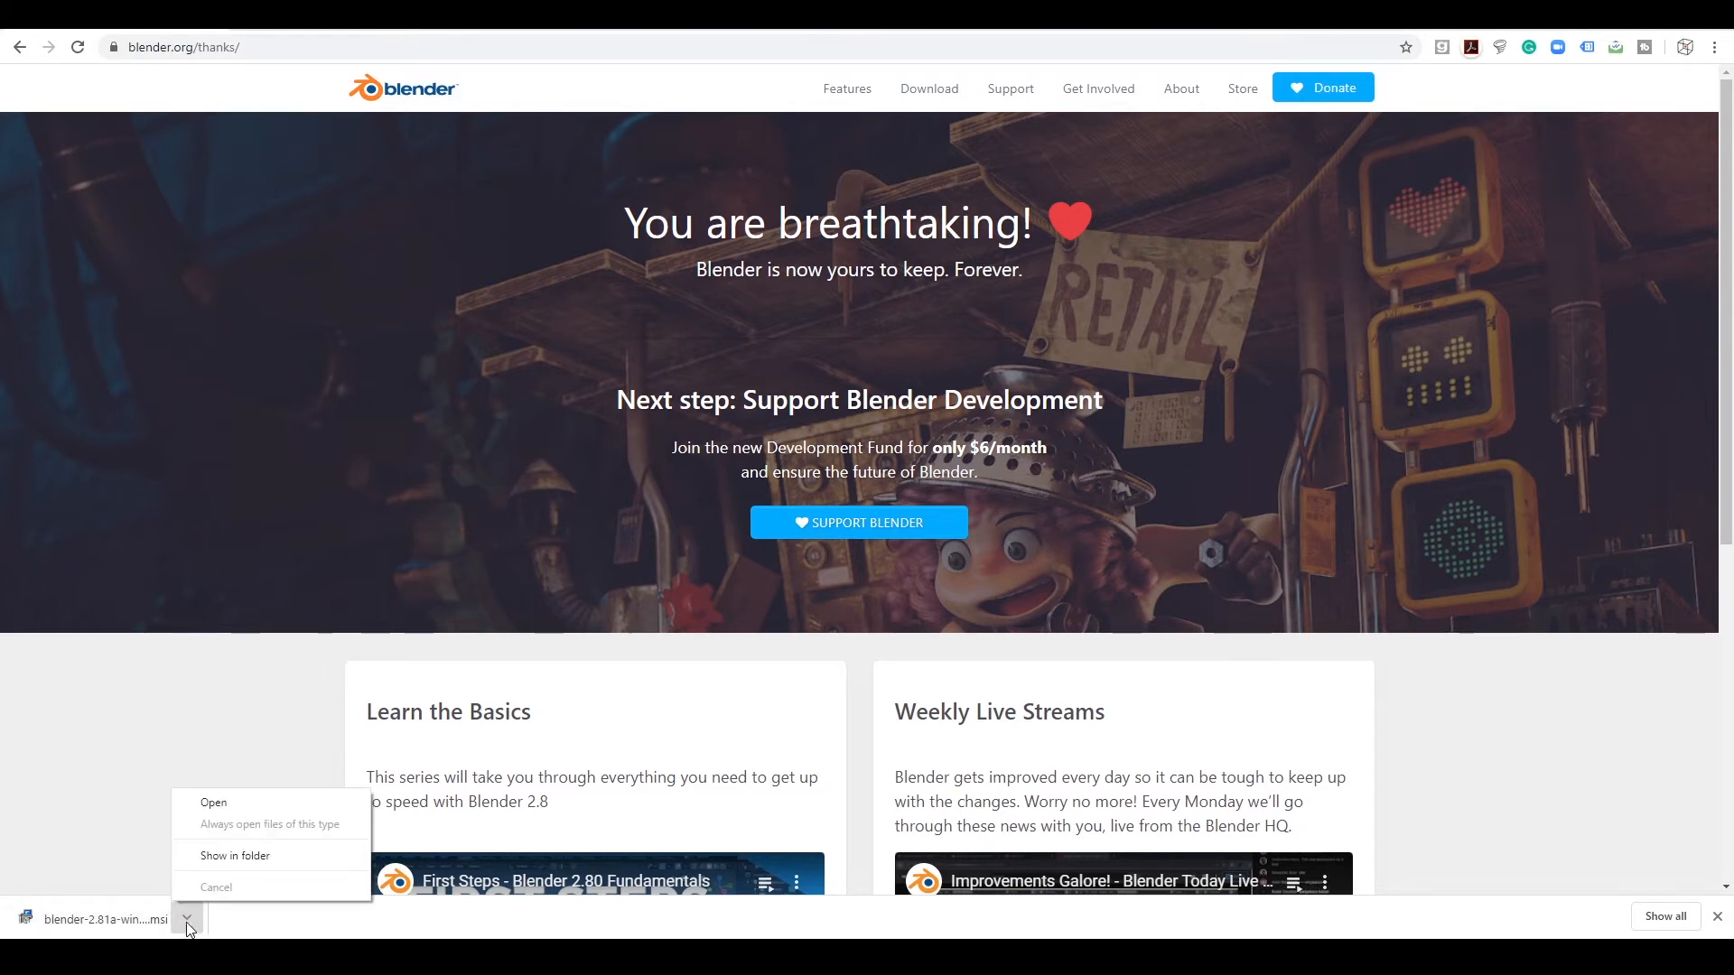
pyautogui.moveTo(233, 855)
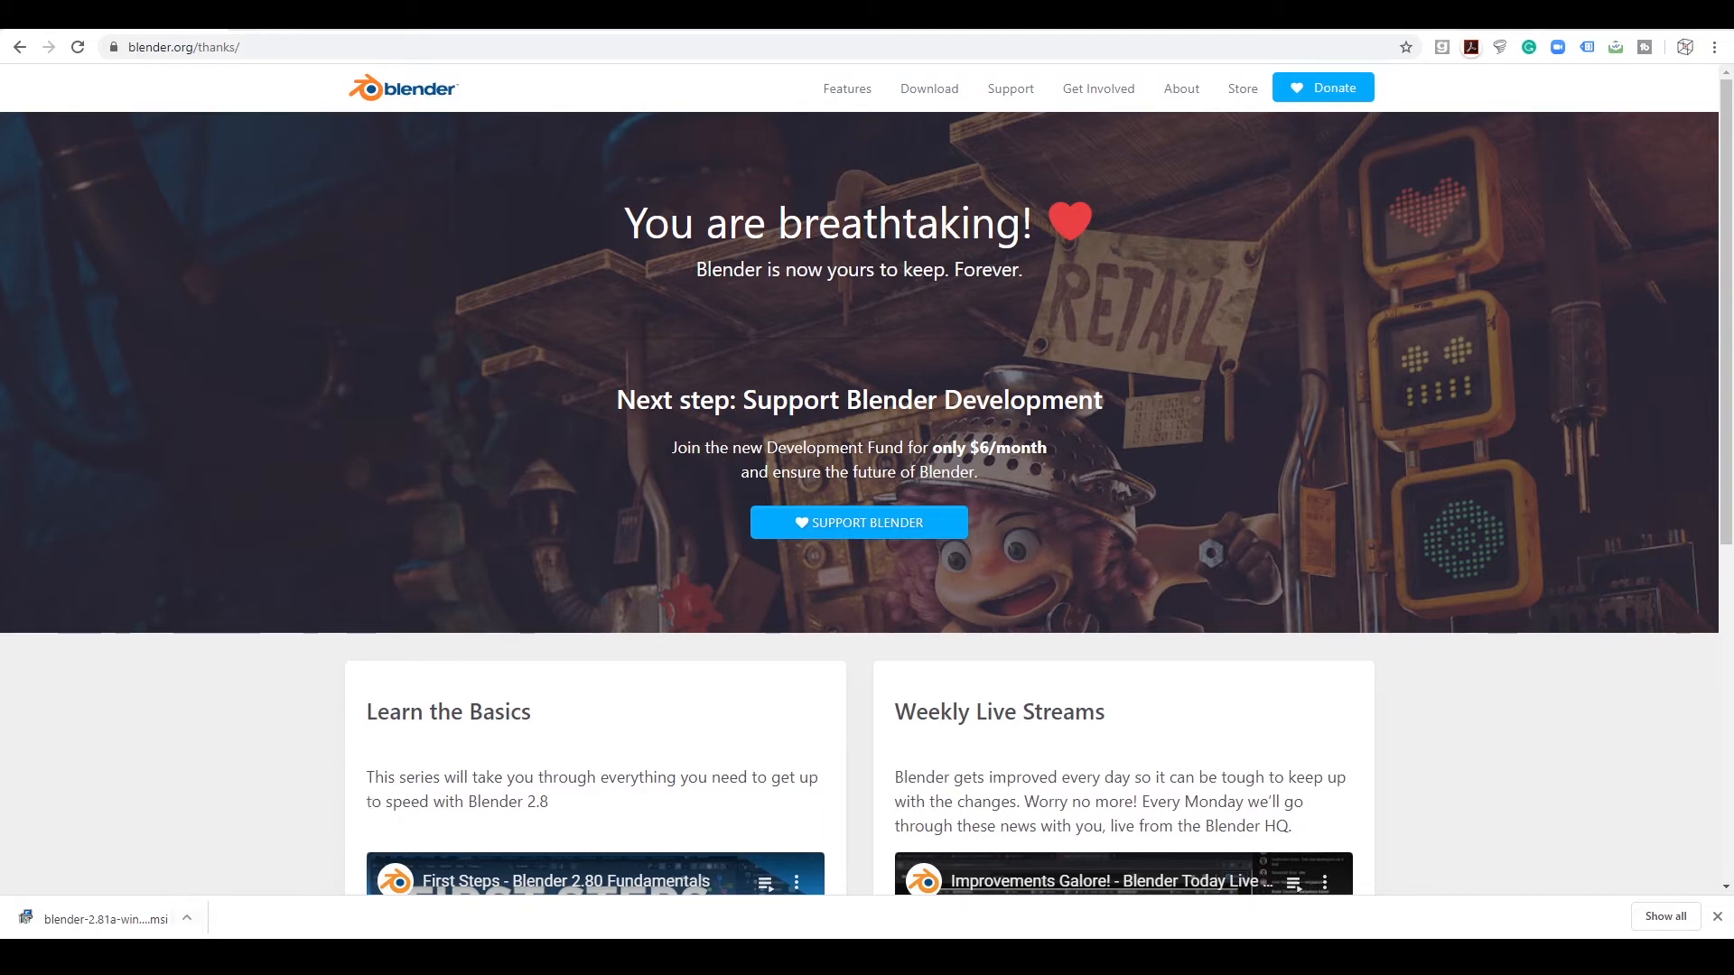
pyautogui.moveTo(121, 912)
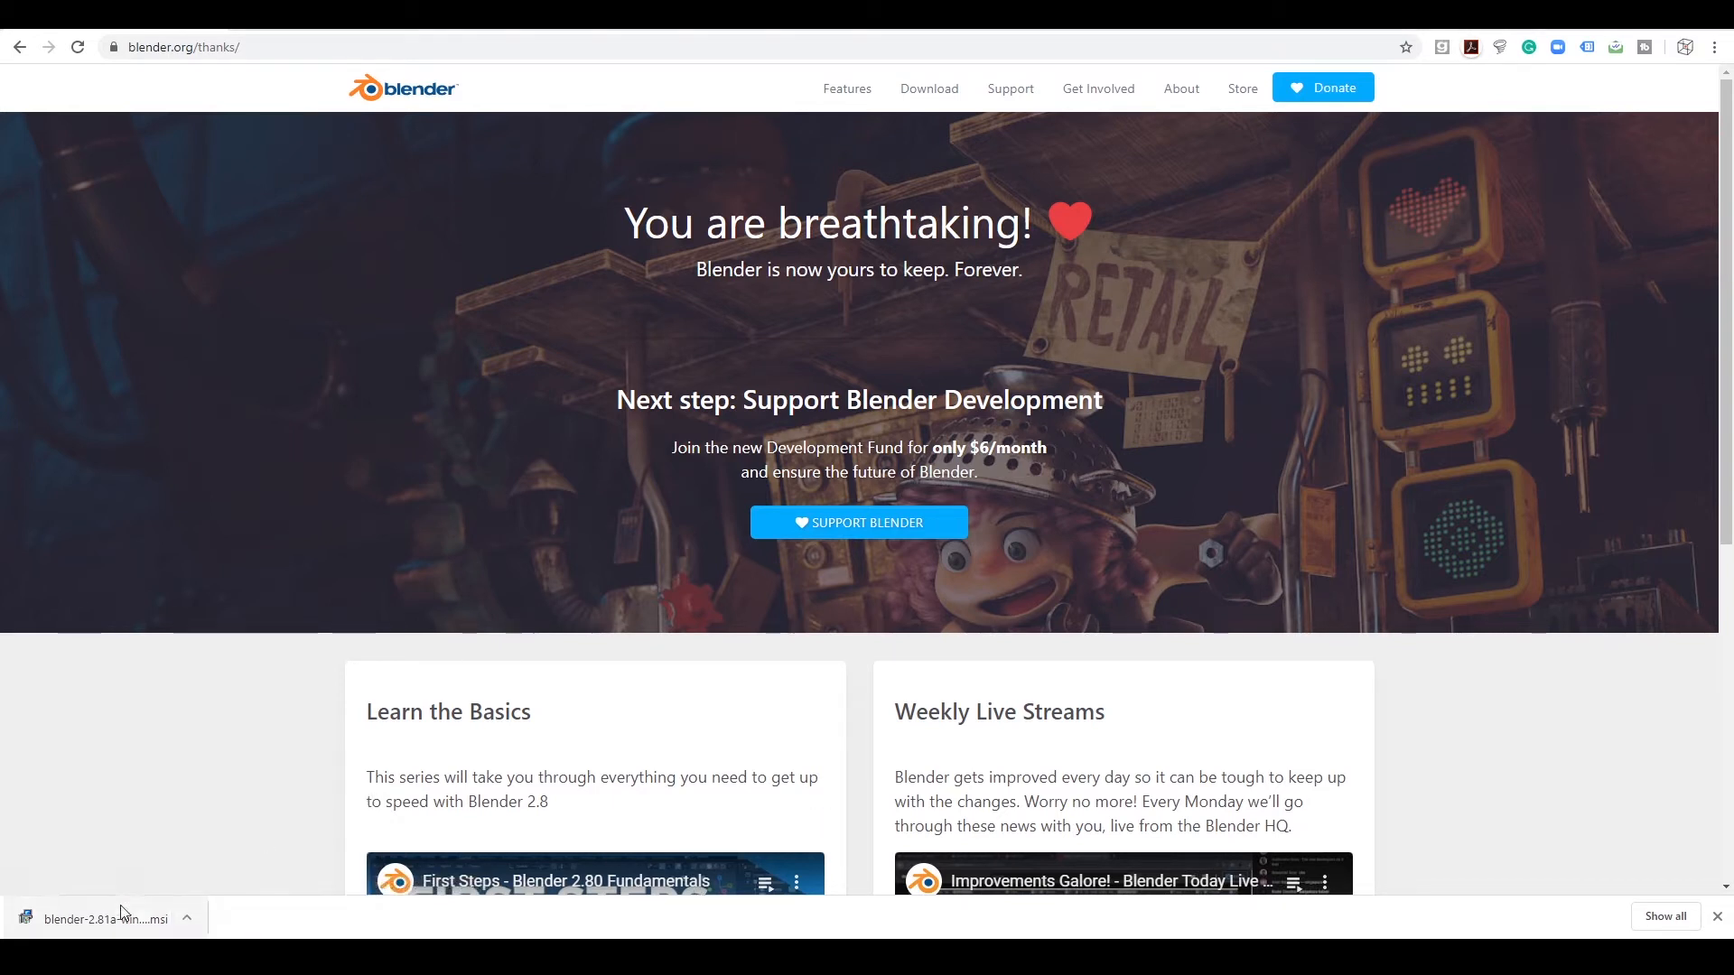
pyautogui.click(100, 919)
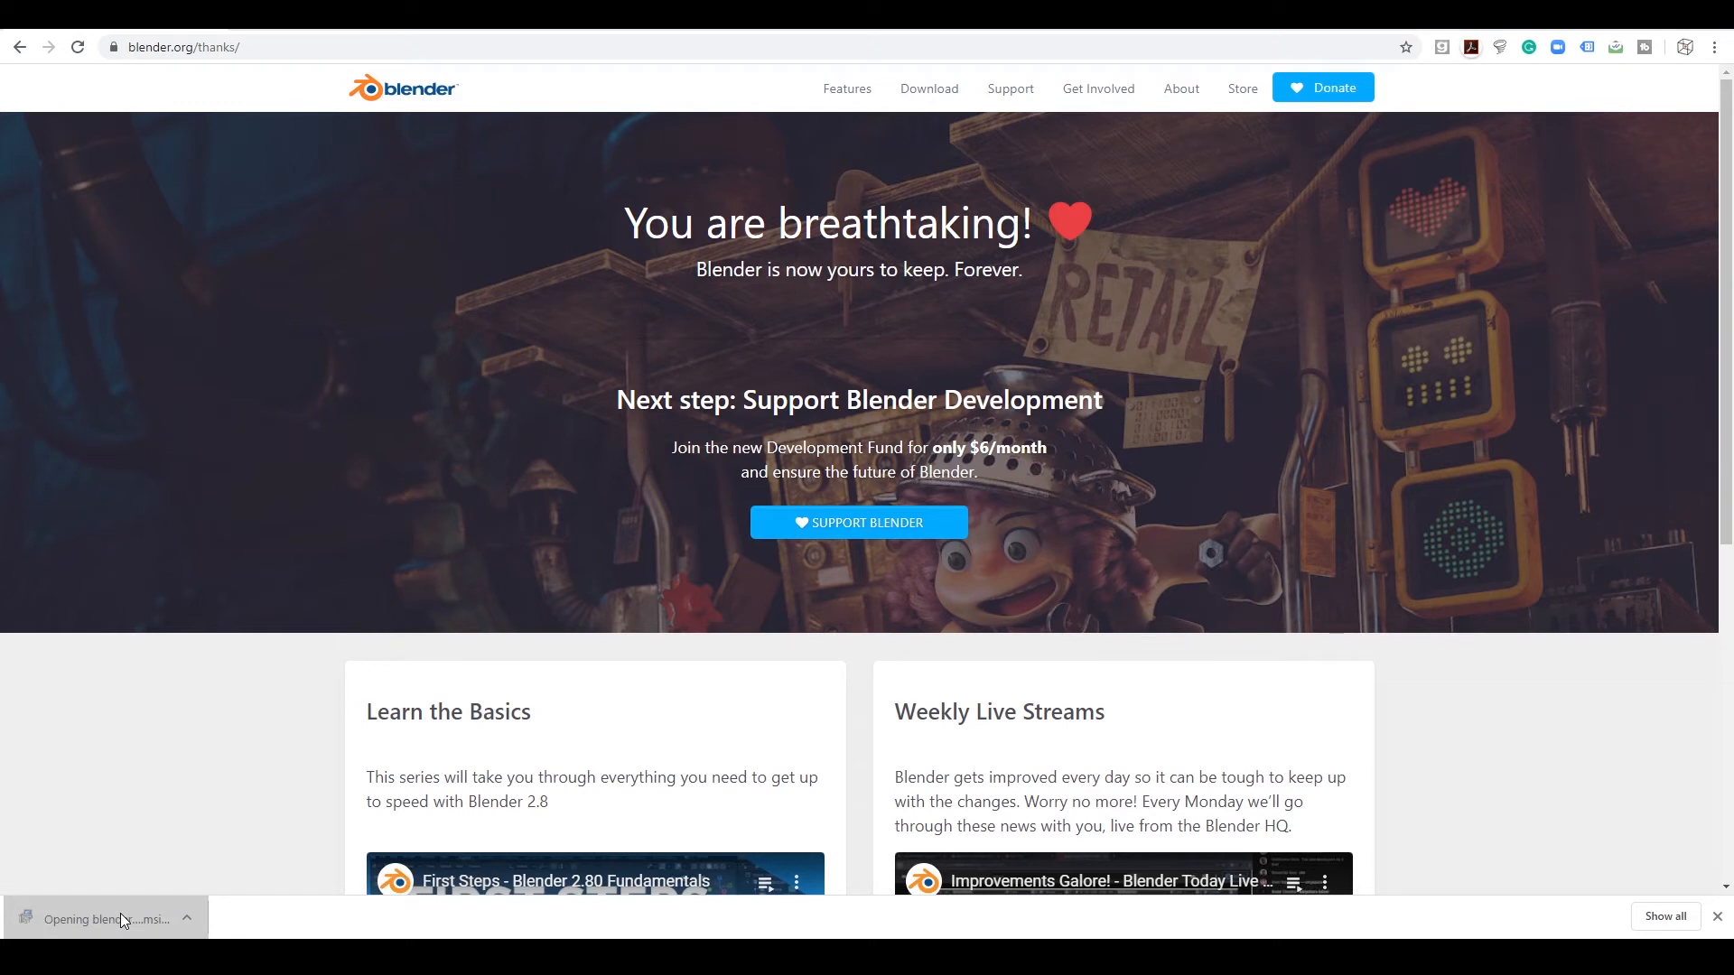
pyautogui.click(99, 919)
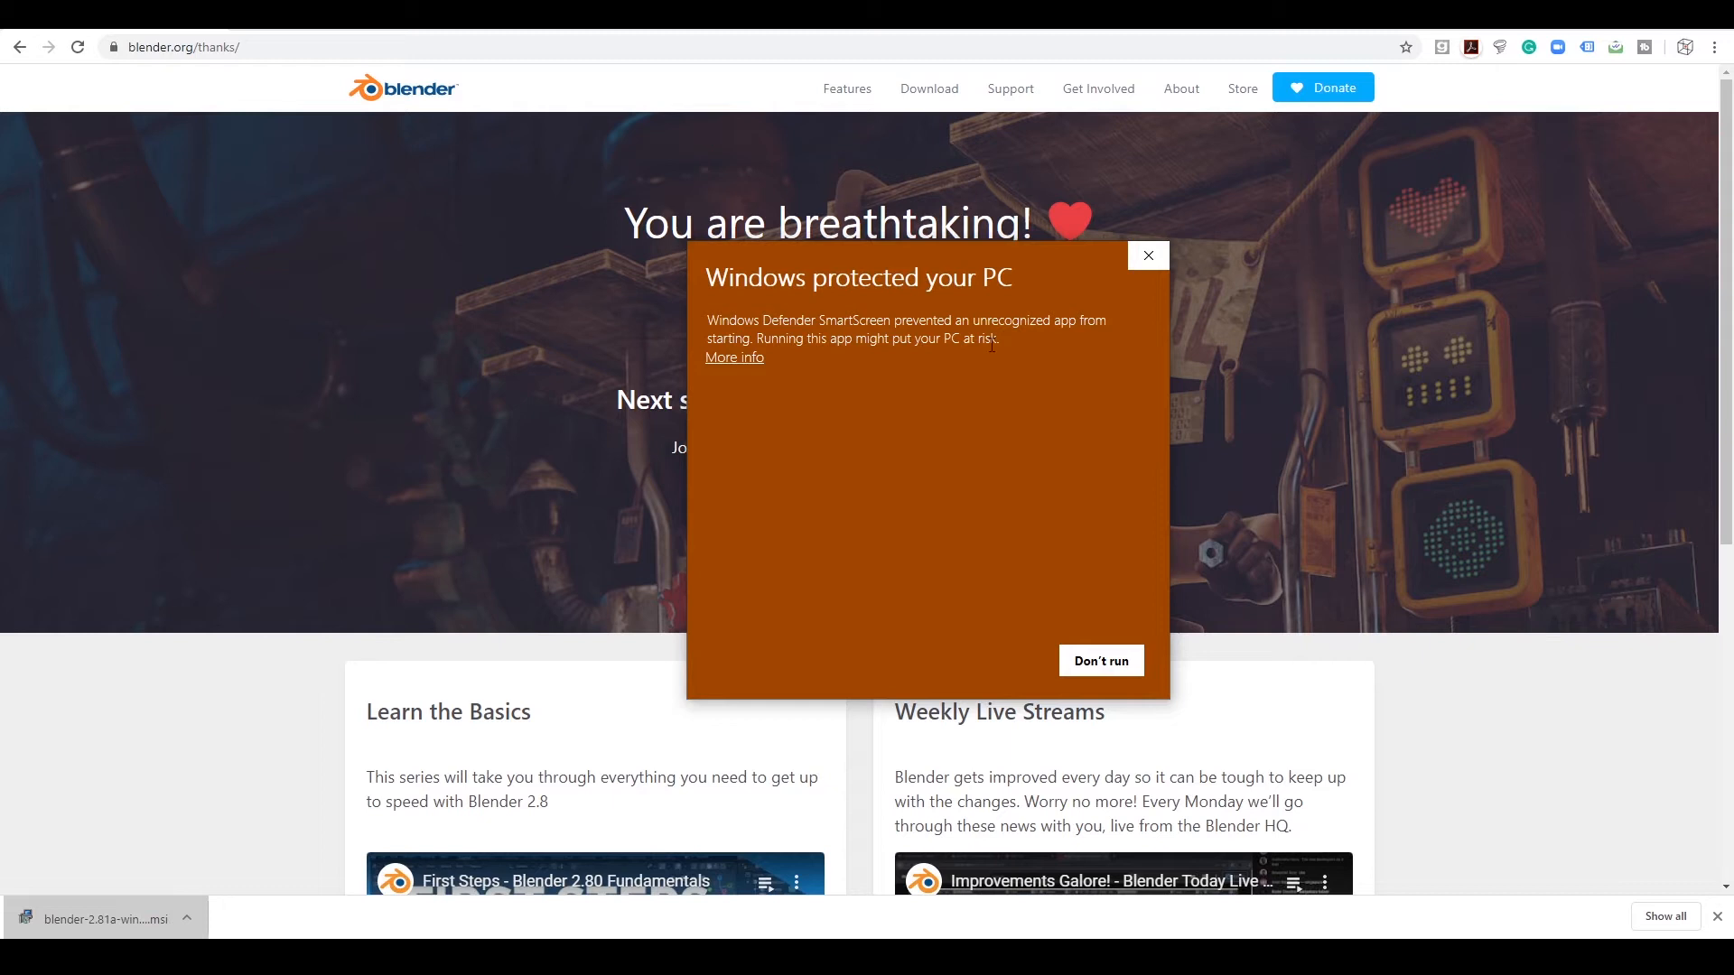
pyautogui.moveTo(807, 383)
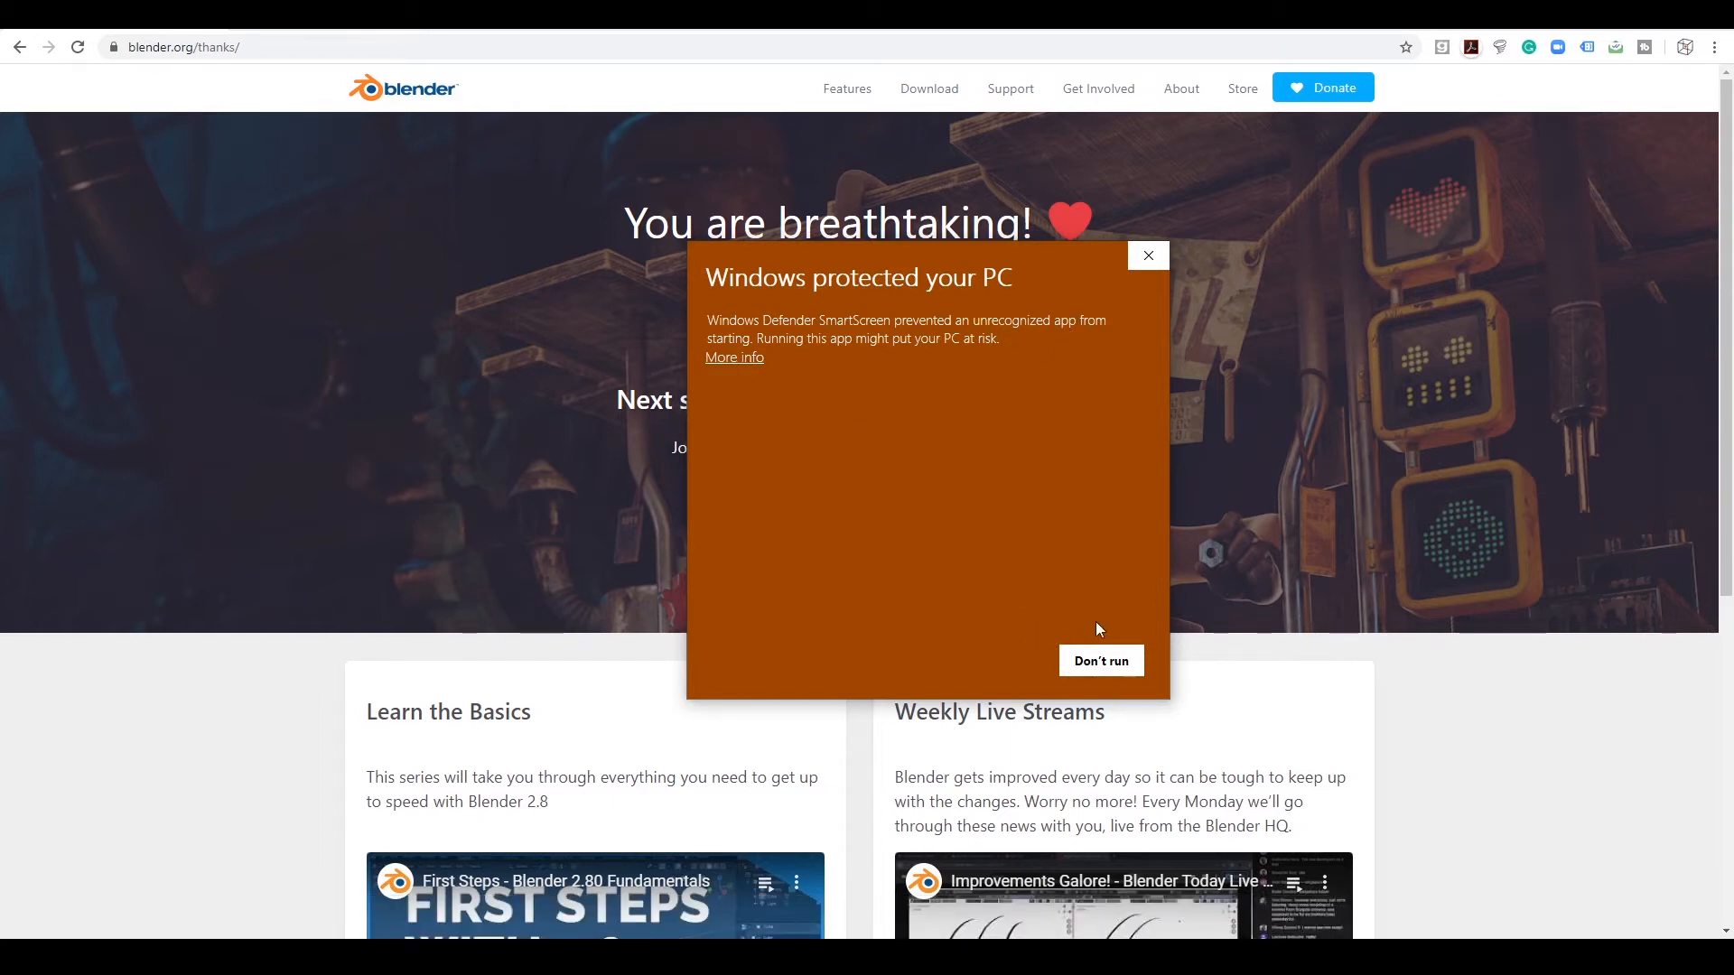
pyautogui.moveTo(1100, 643)
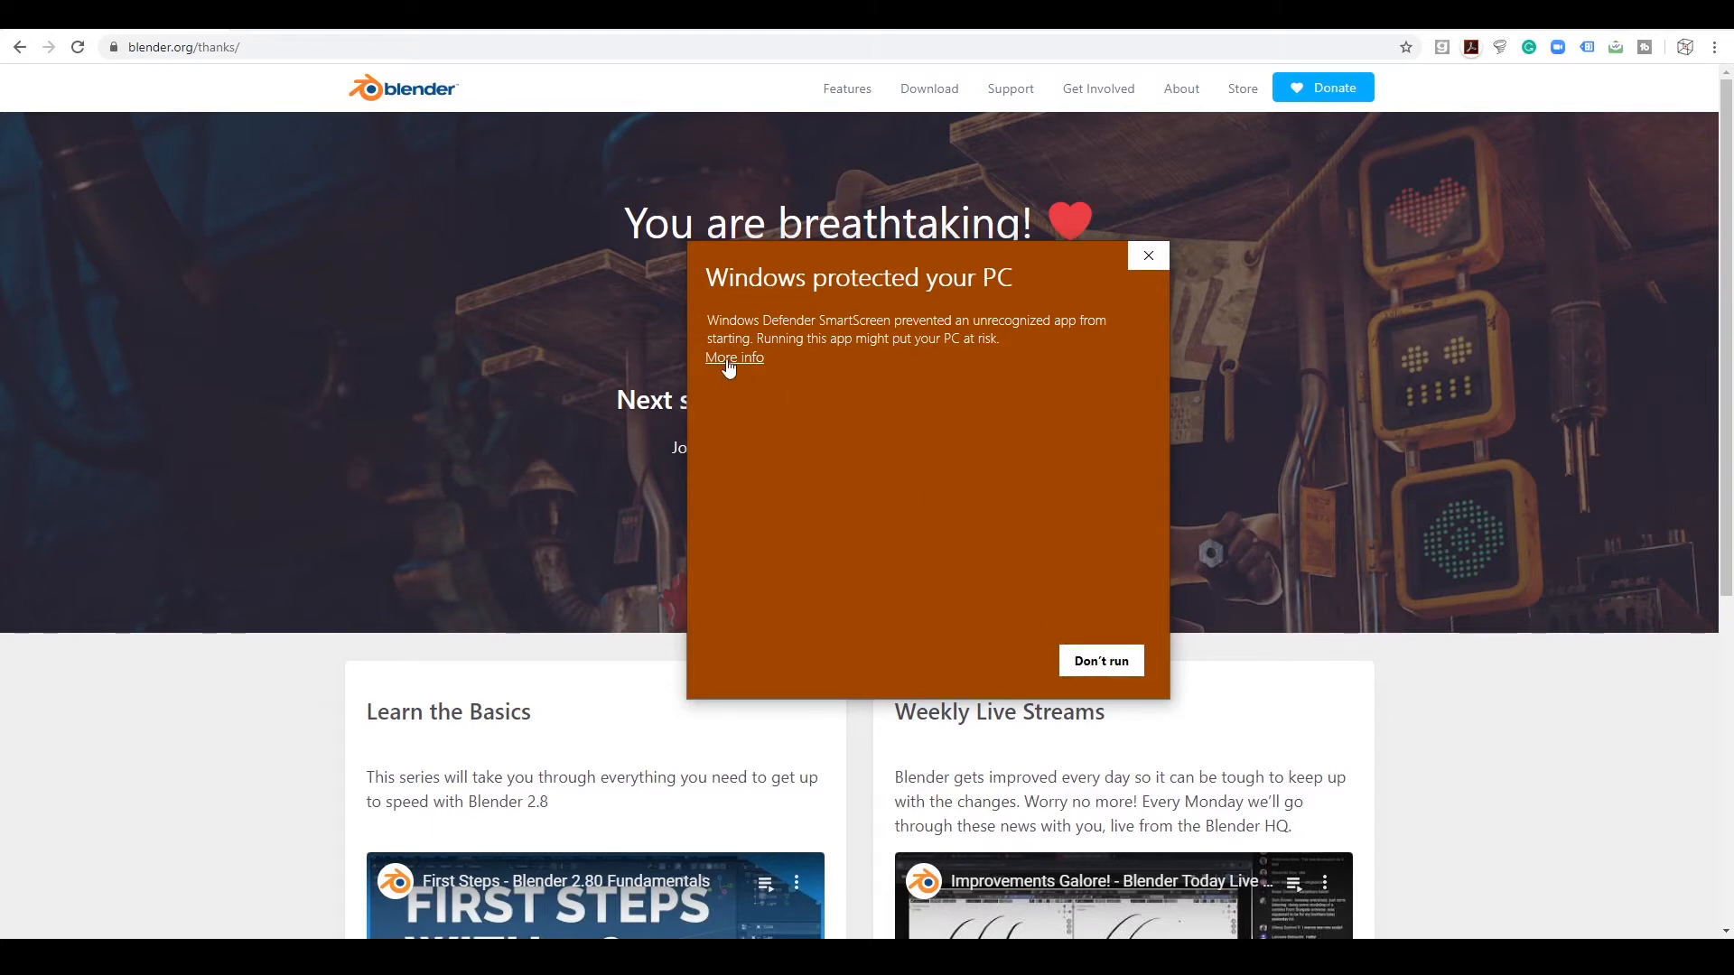
# - Get past the SmartScreen warning and accept the license agreement in Blender Setup
pyautogui.click(1148, 255)
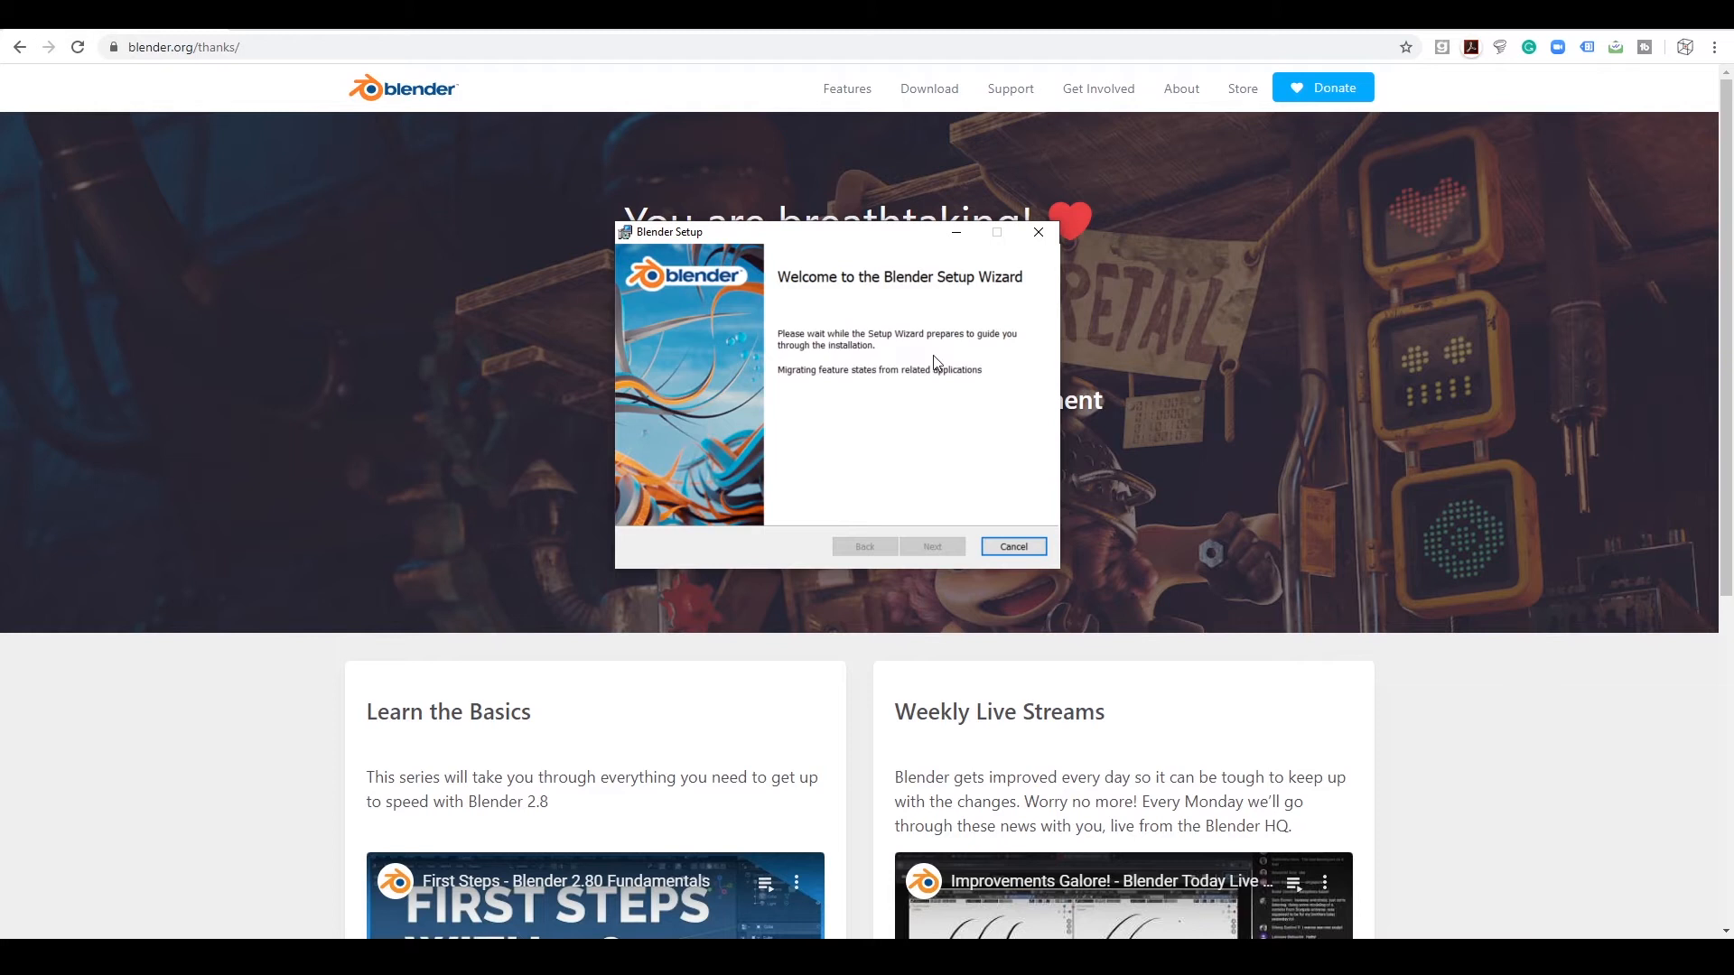
pyautogui.moveTo(829, 448)
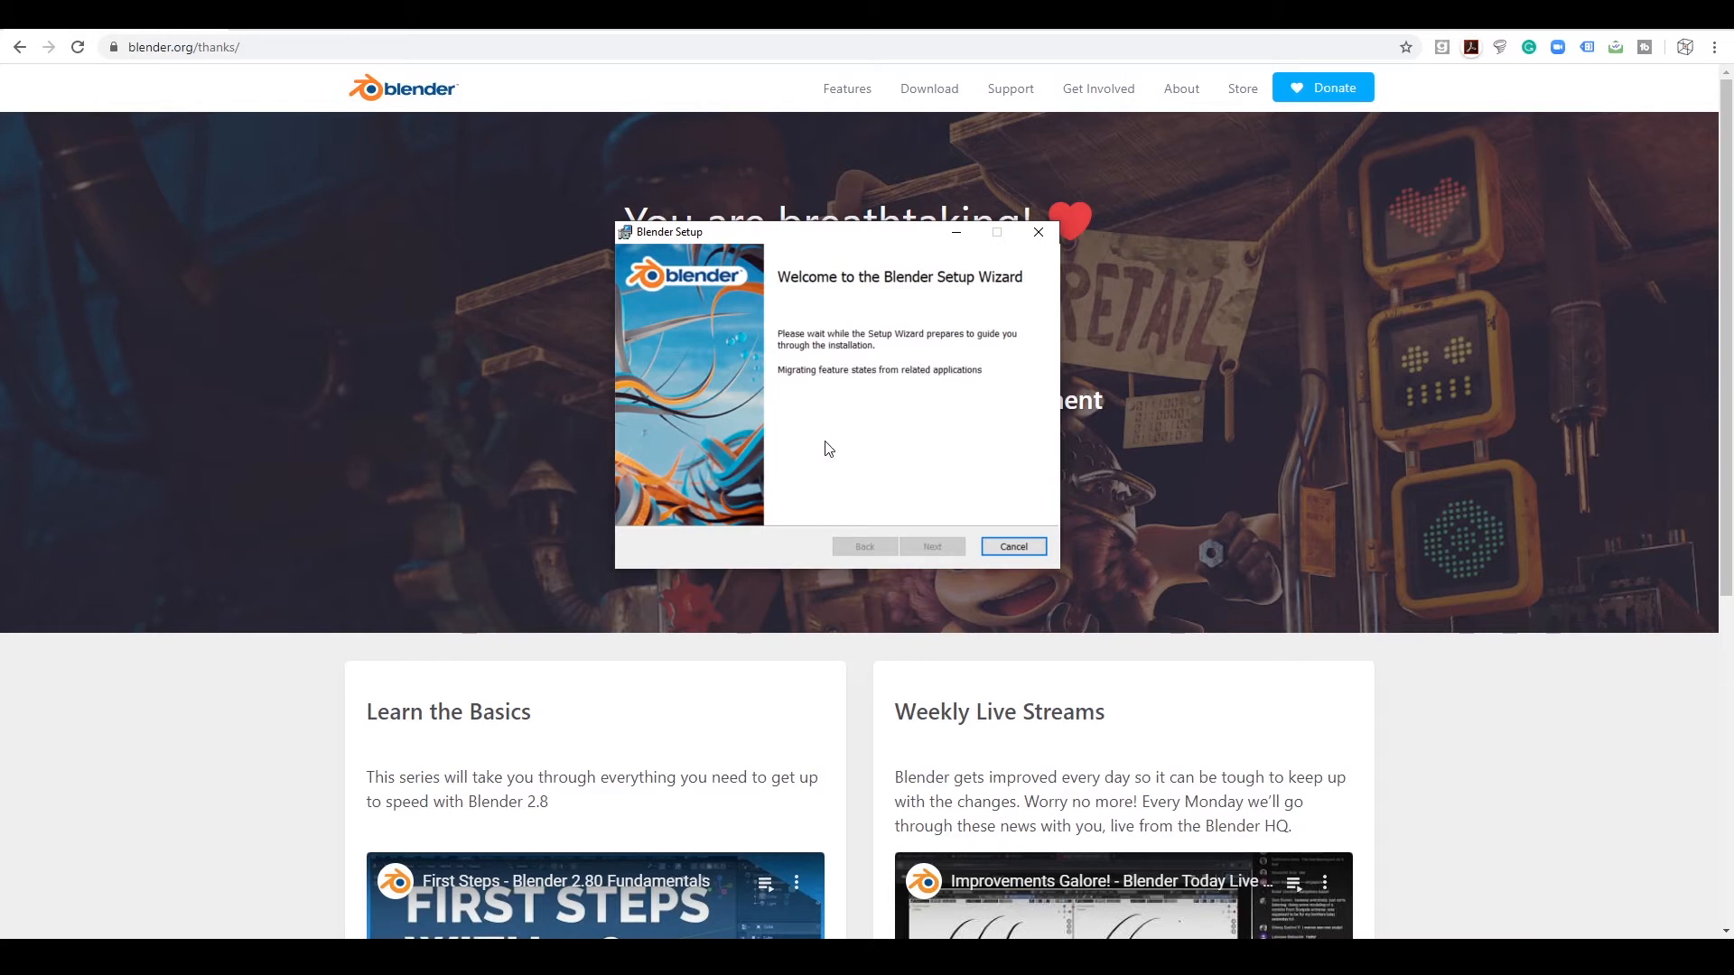
pyautogui.moveTo(977, 447)
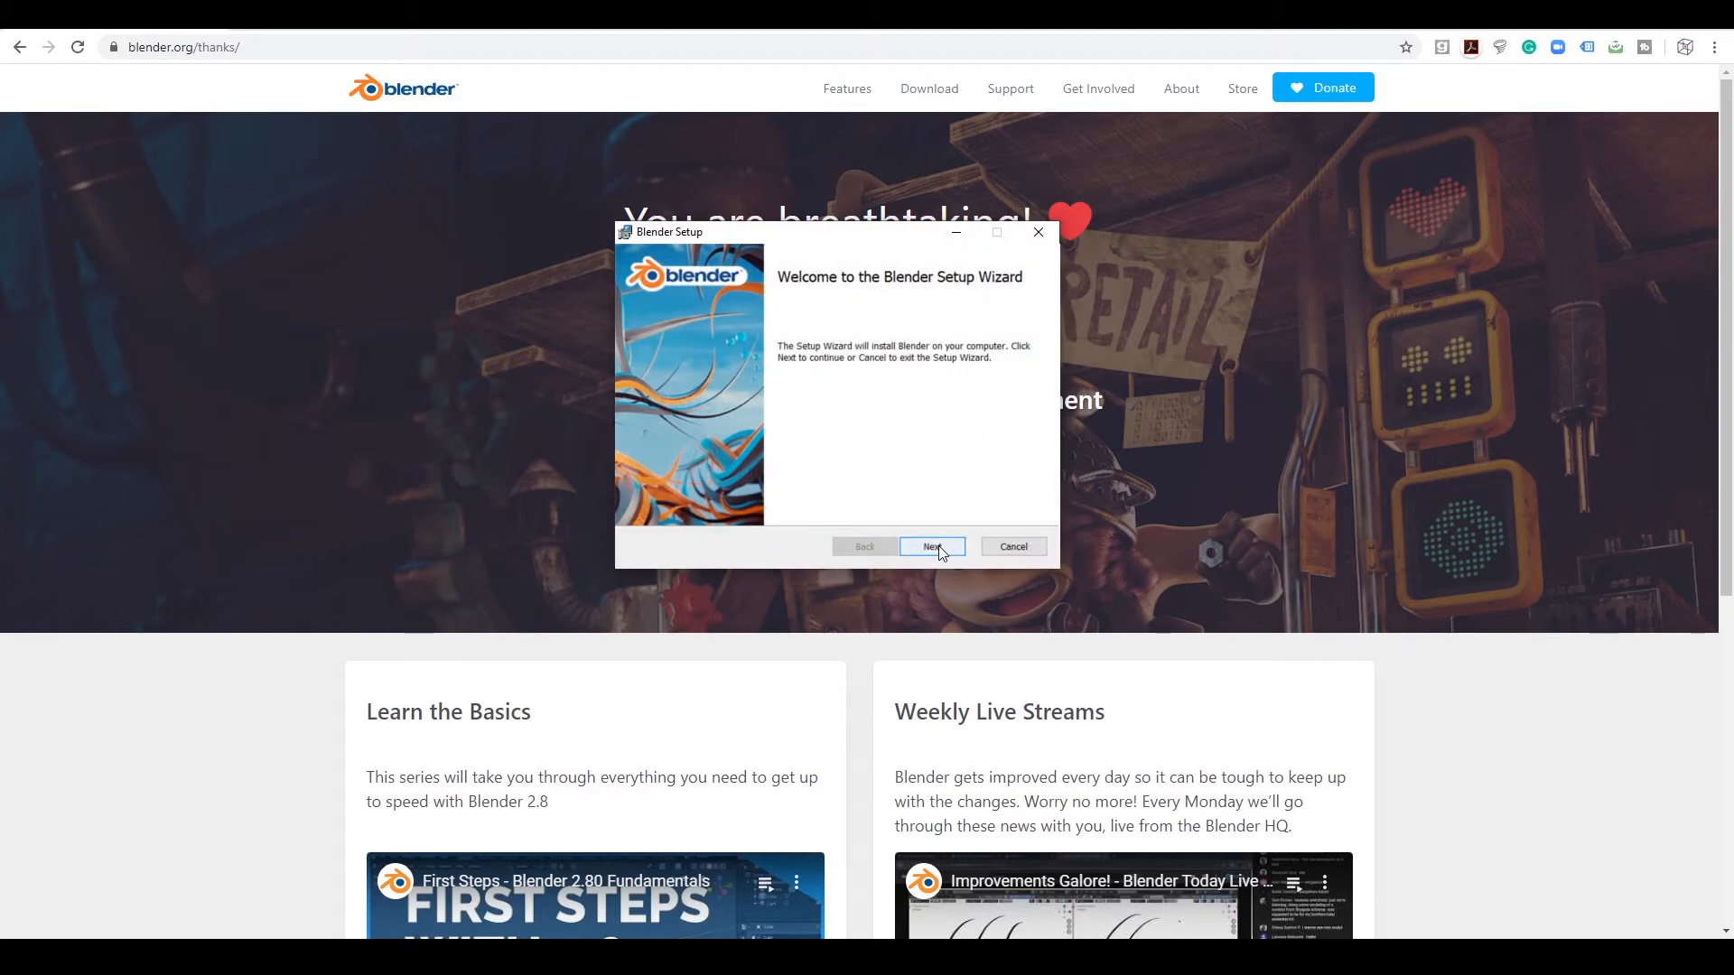
pyautogui.click(931, 546)
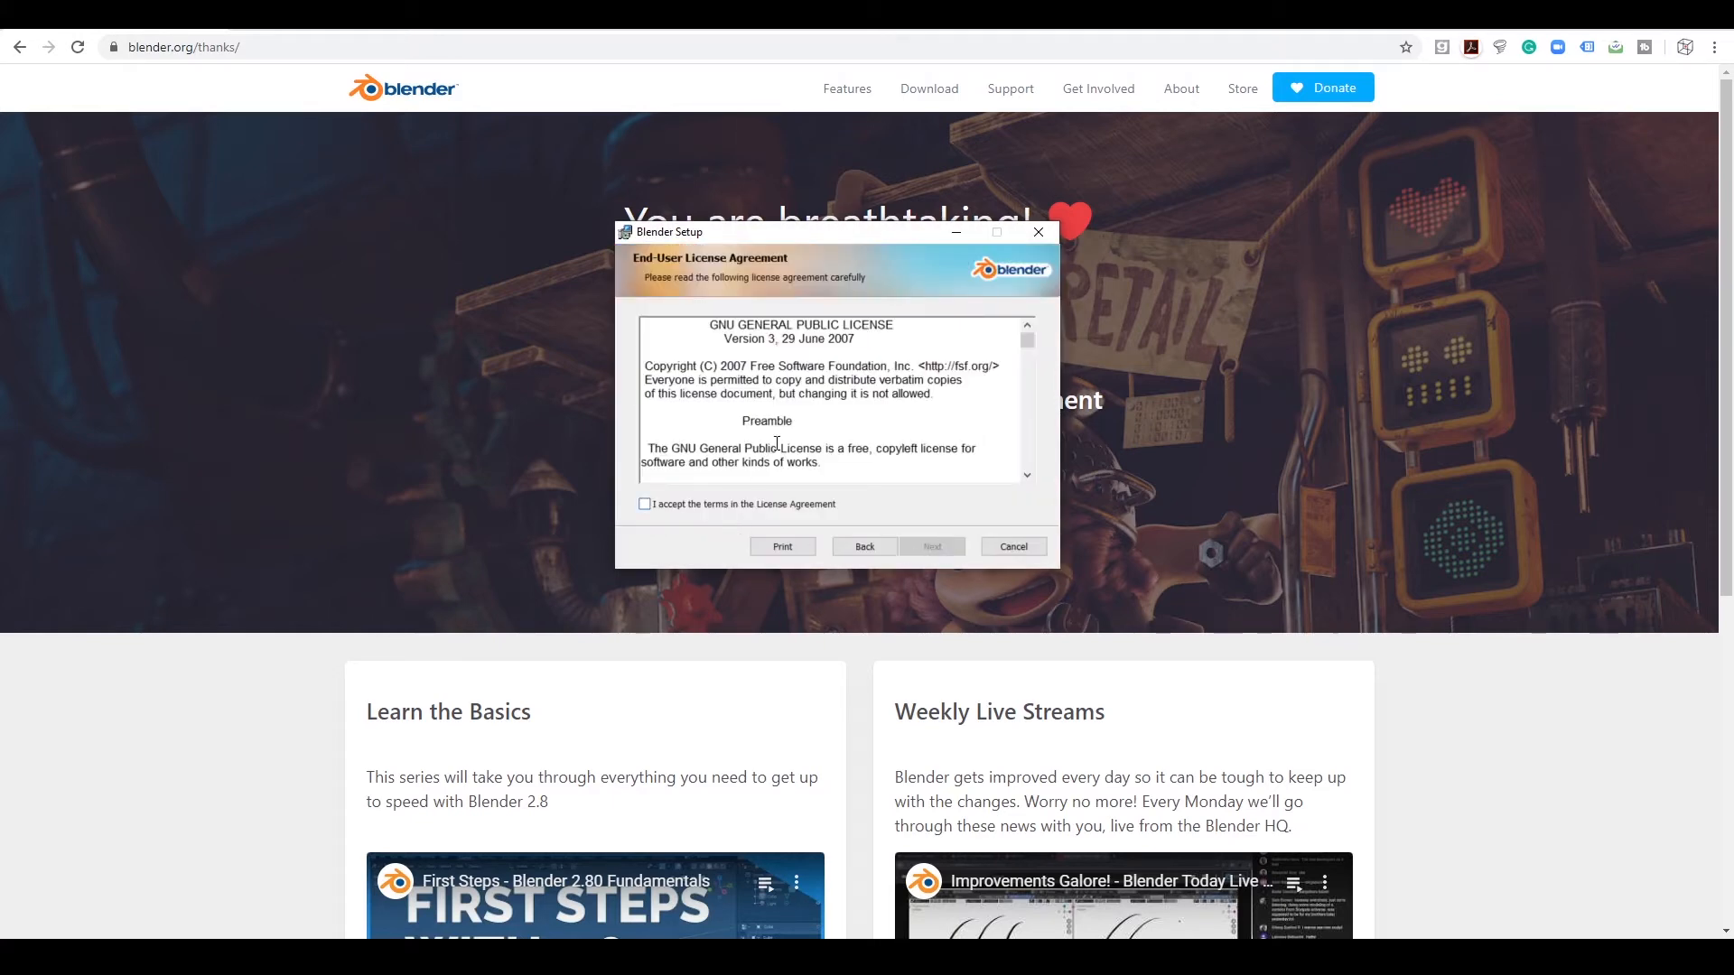
pyautogui.scroll(-3)
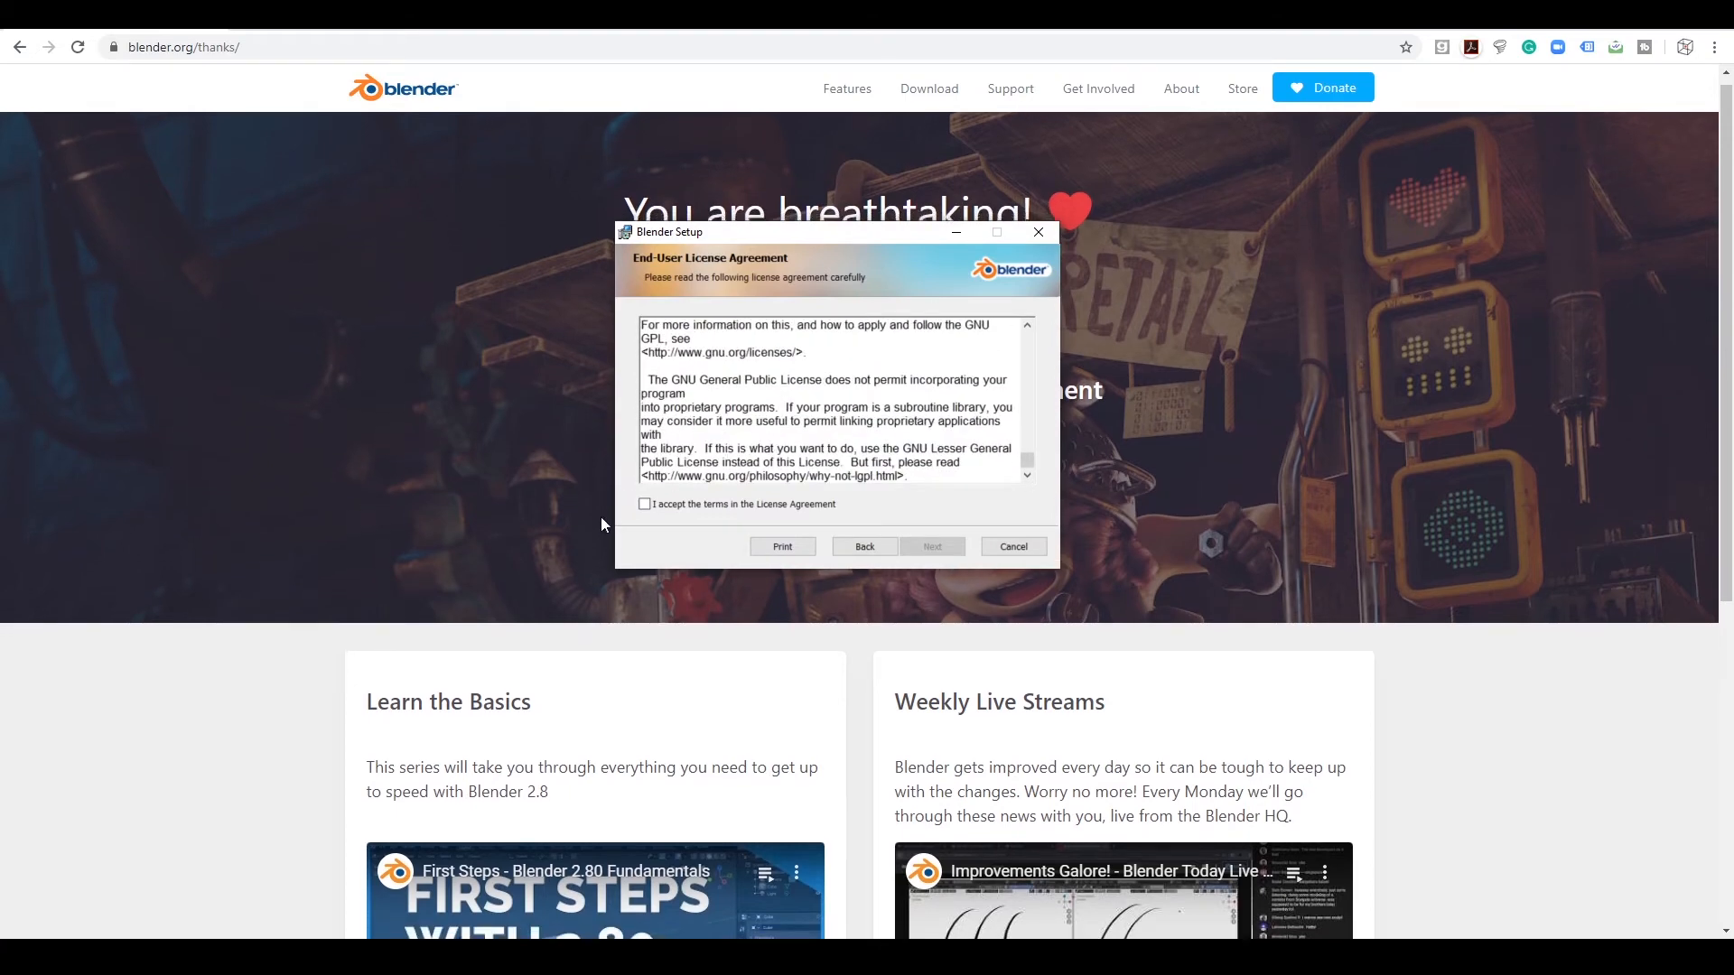
pyautogui.click(644, 504)
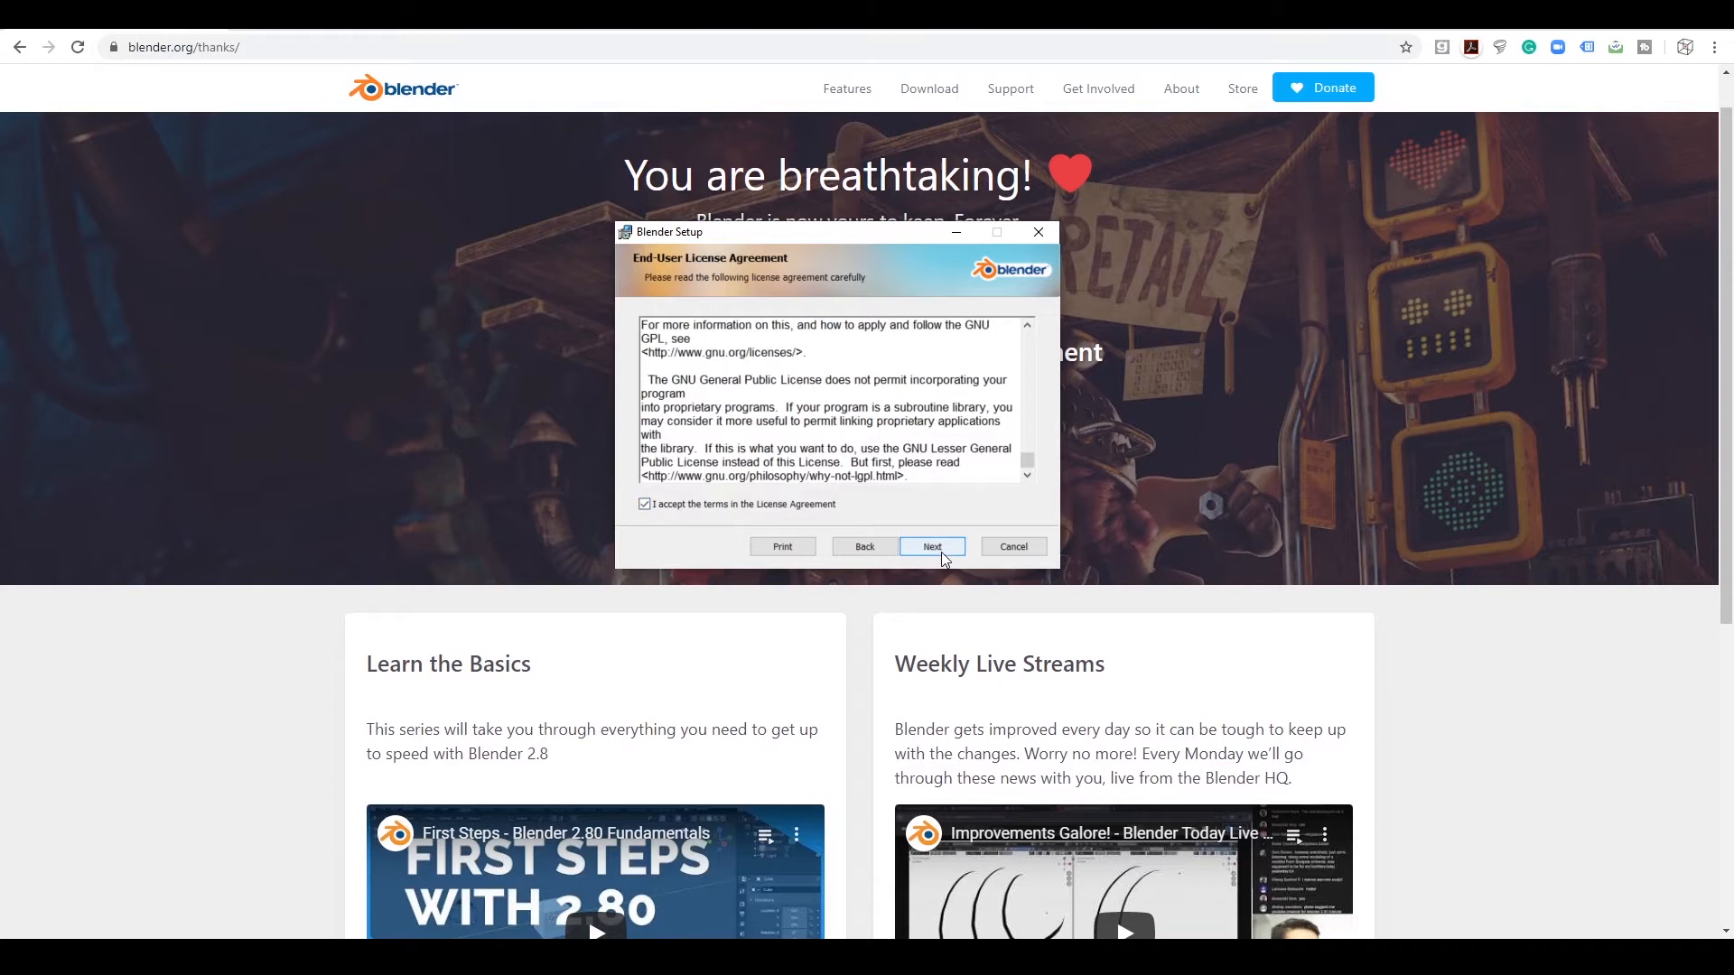
pyautogui.click(932, 546)
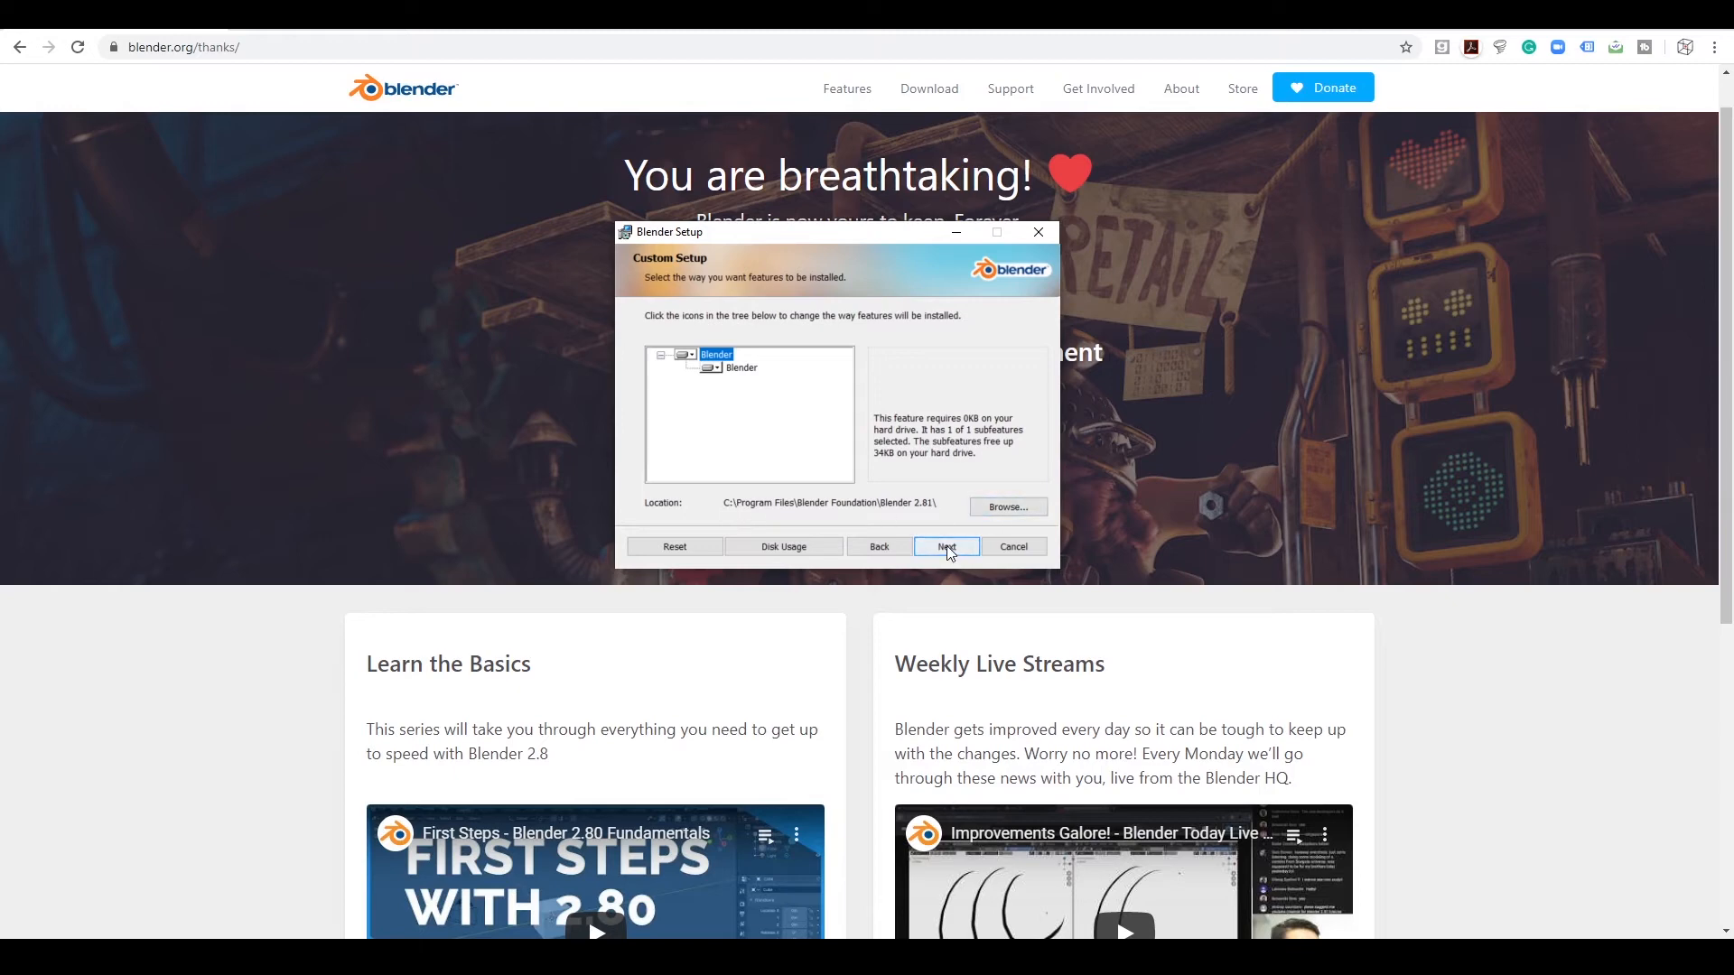
# - Keep the default features and start installing Blender
pyautogui.click(945, 546)
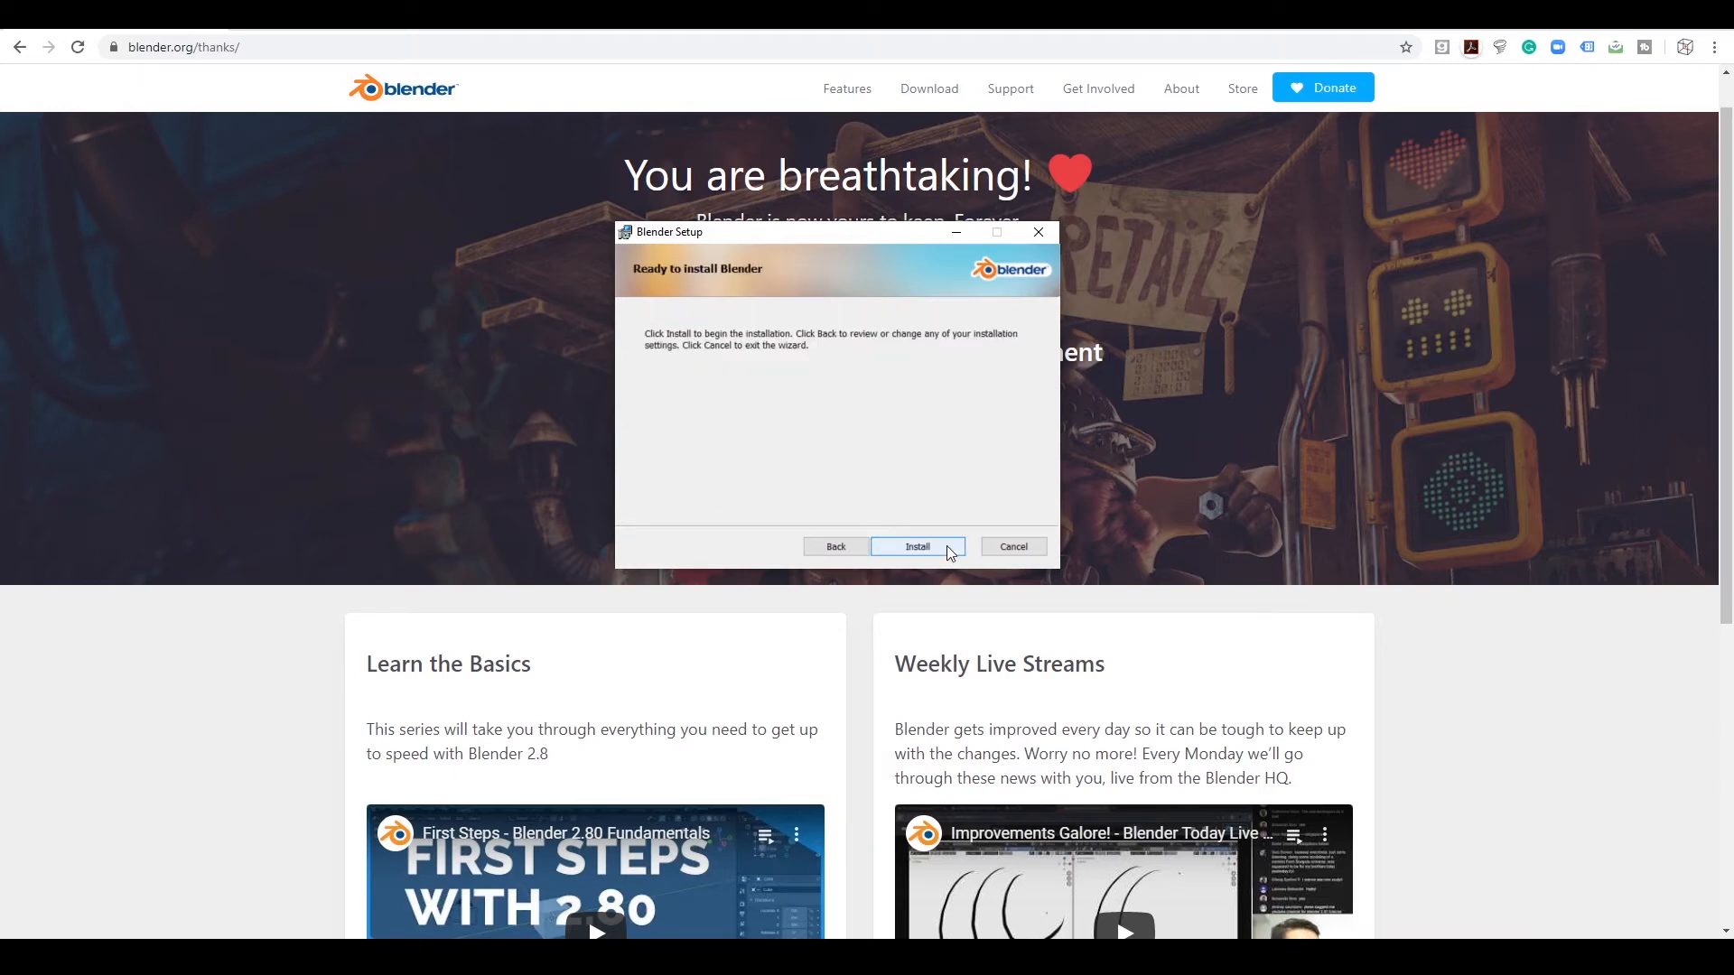
pyautogui.click(917, 545)
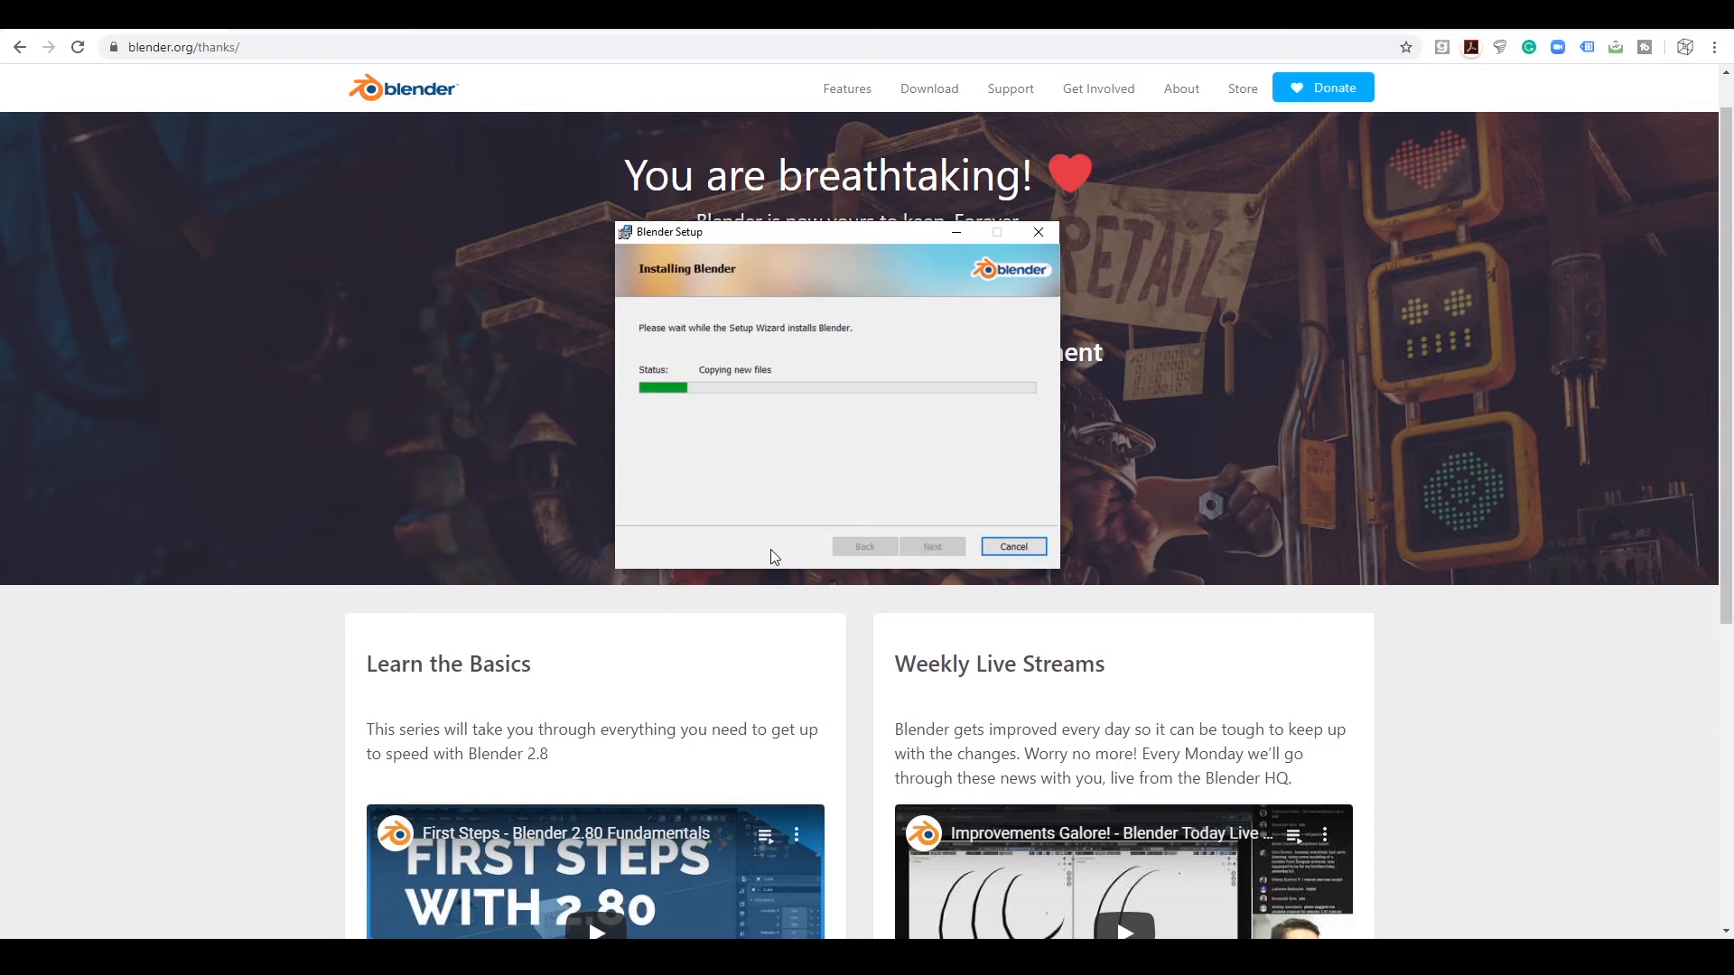
pyautogui.moveTo(971, 348)
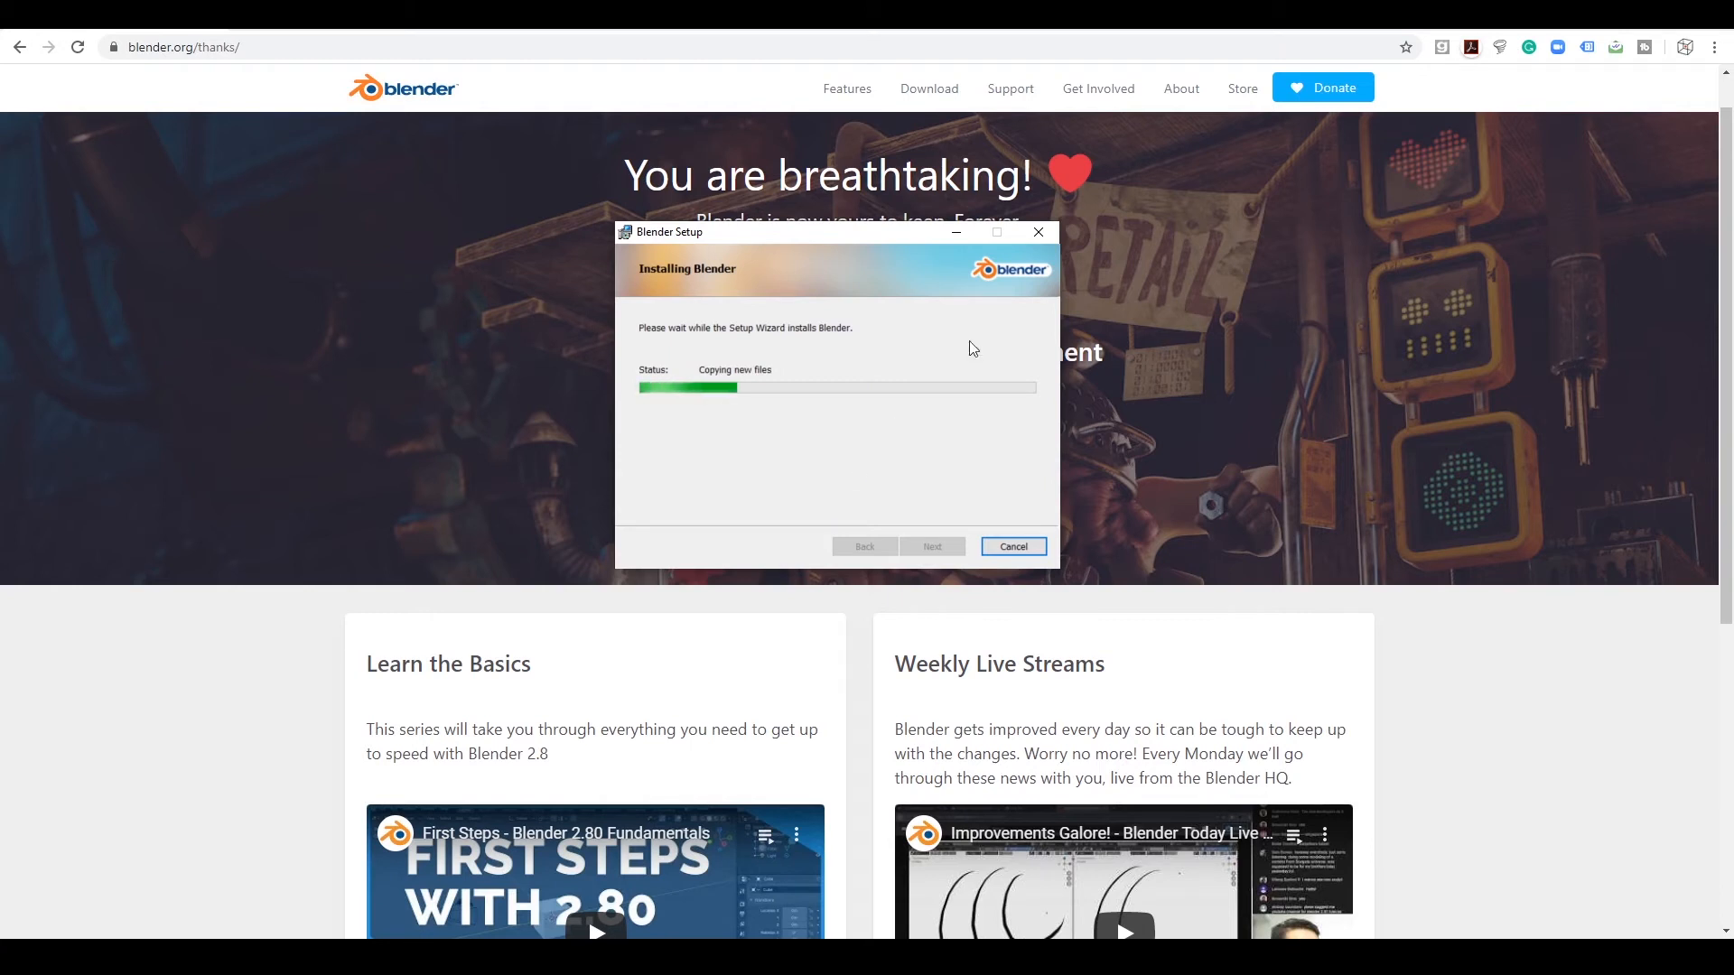
pyautogui.moveTo(1322, 87)
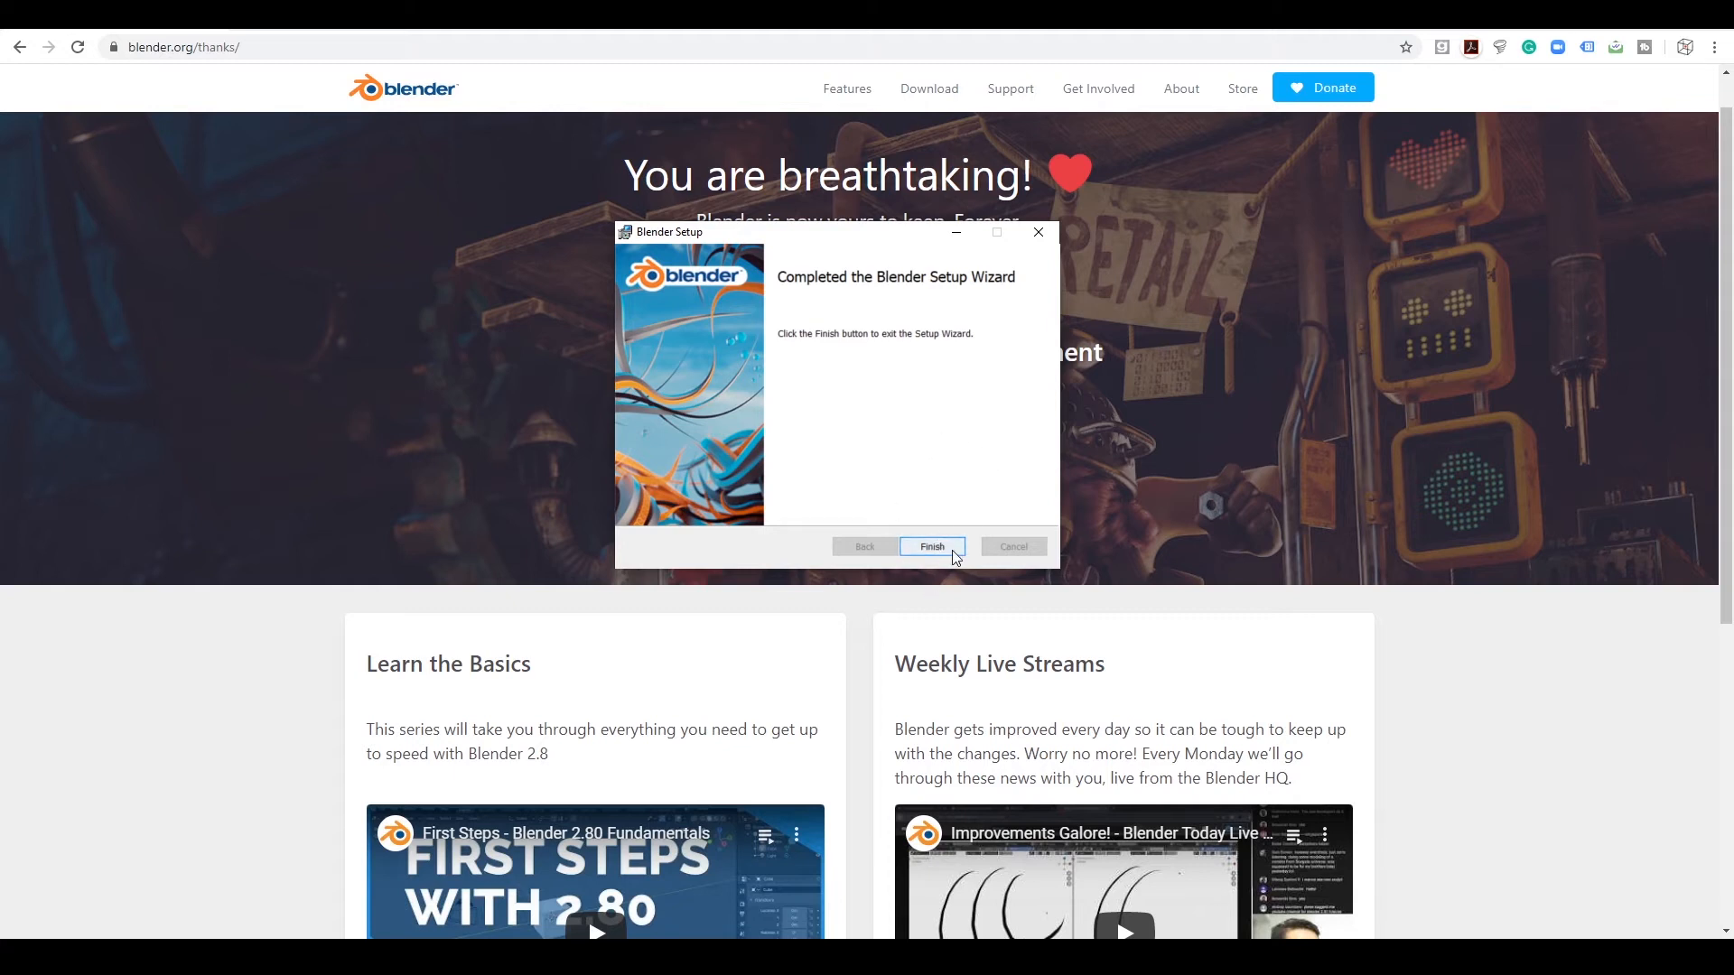
# - Finish the completed Blender Setup Wizard
pyautogui.click(932, 545)
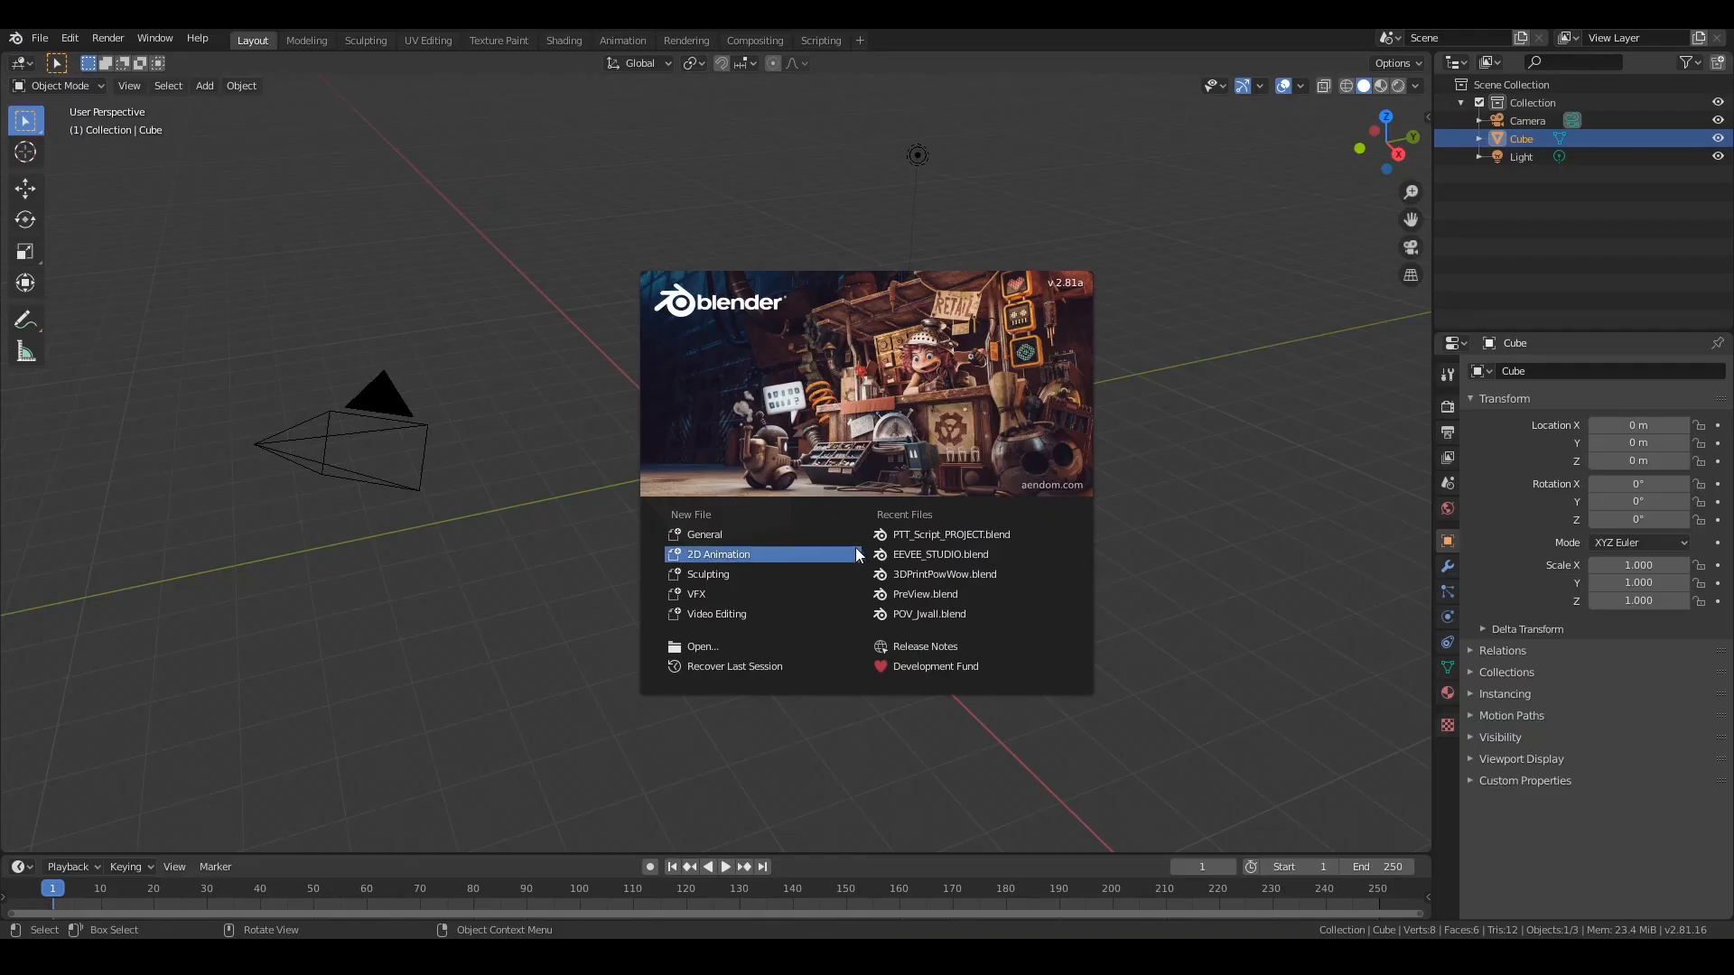
pyautogui.moveTo(1051, 430)
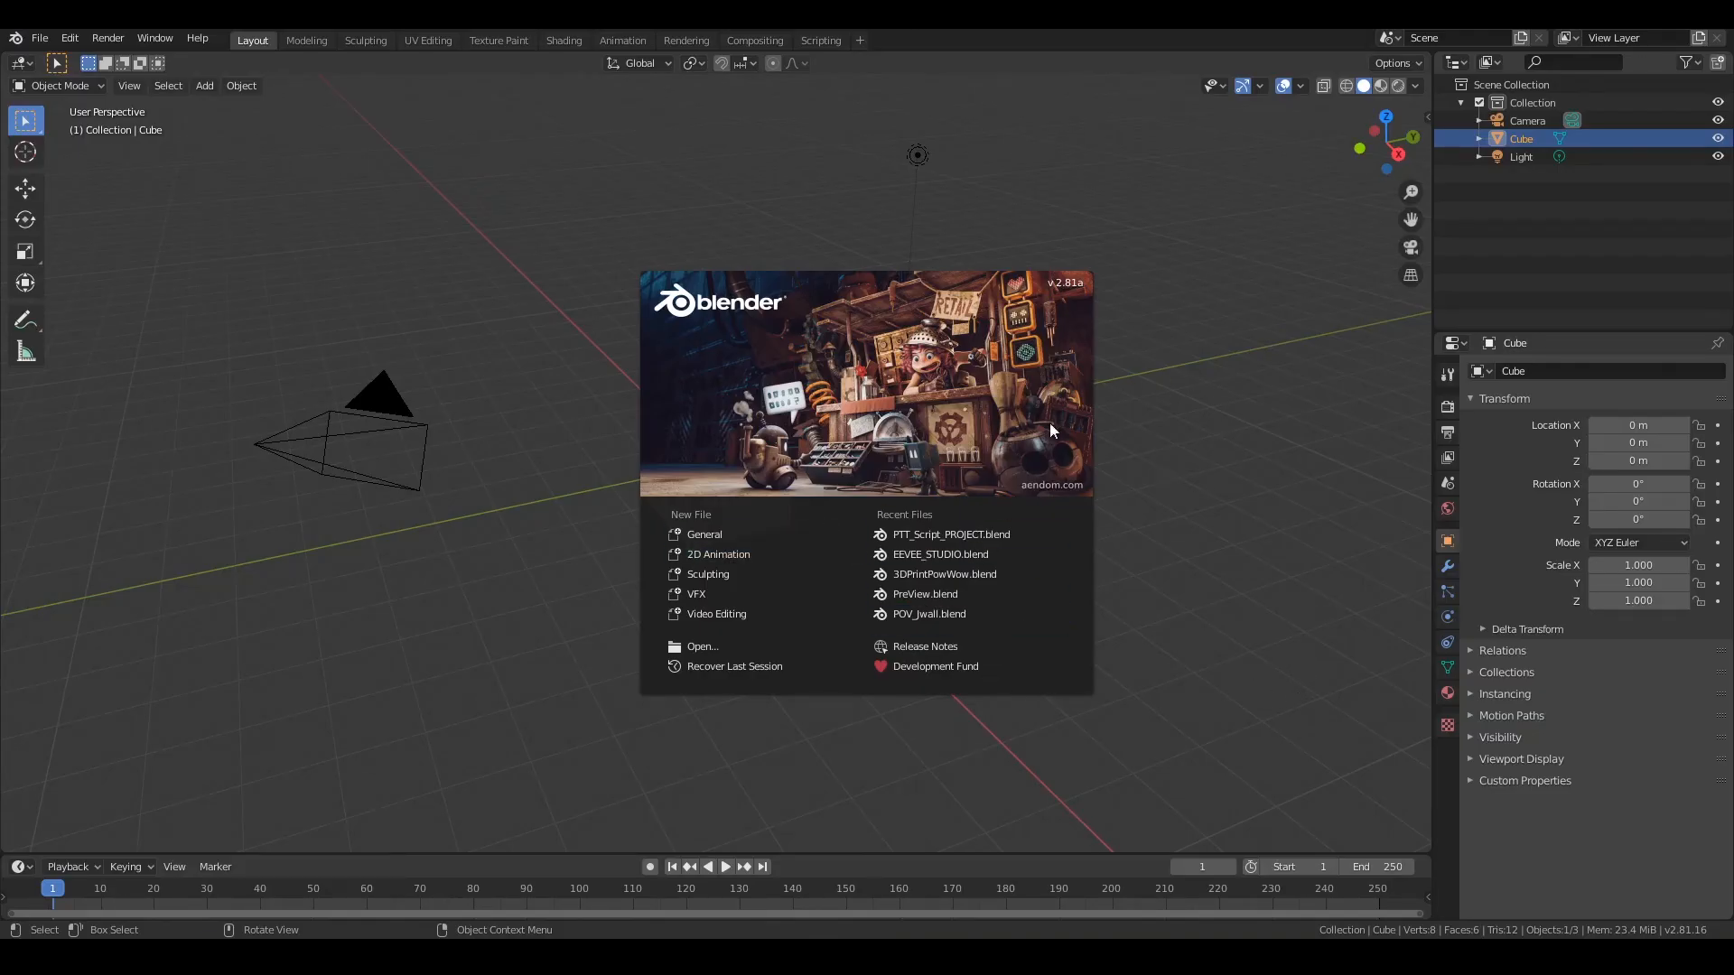
pyautogui.moveTo(927, 332)
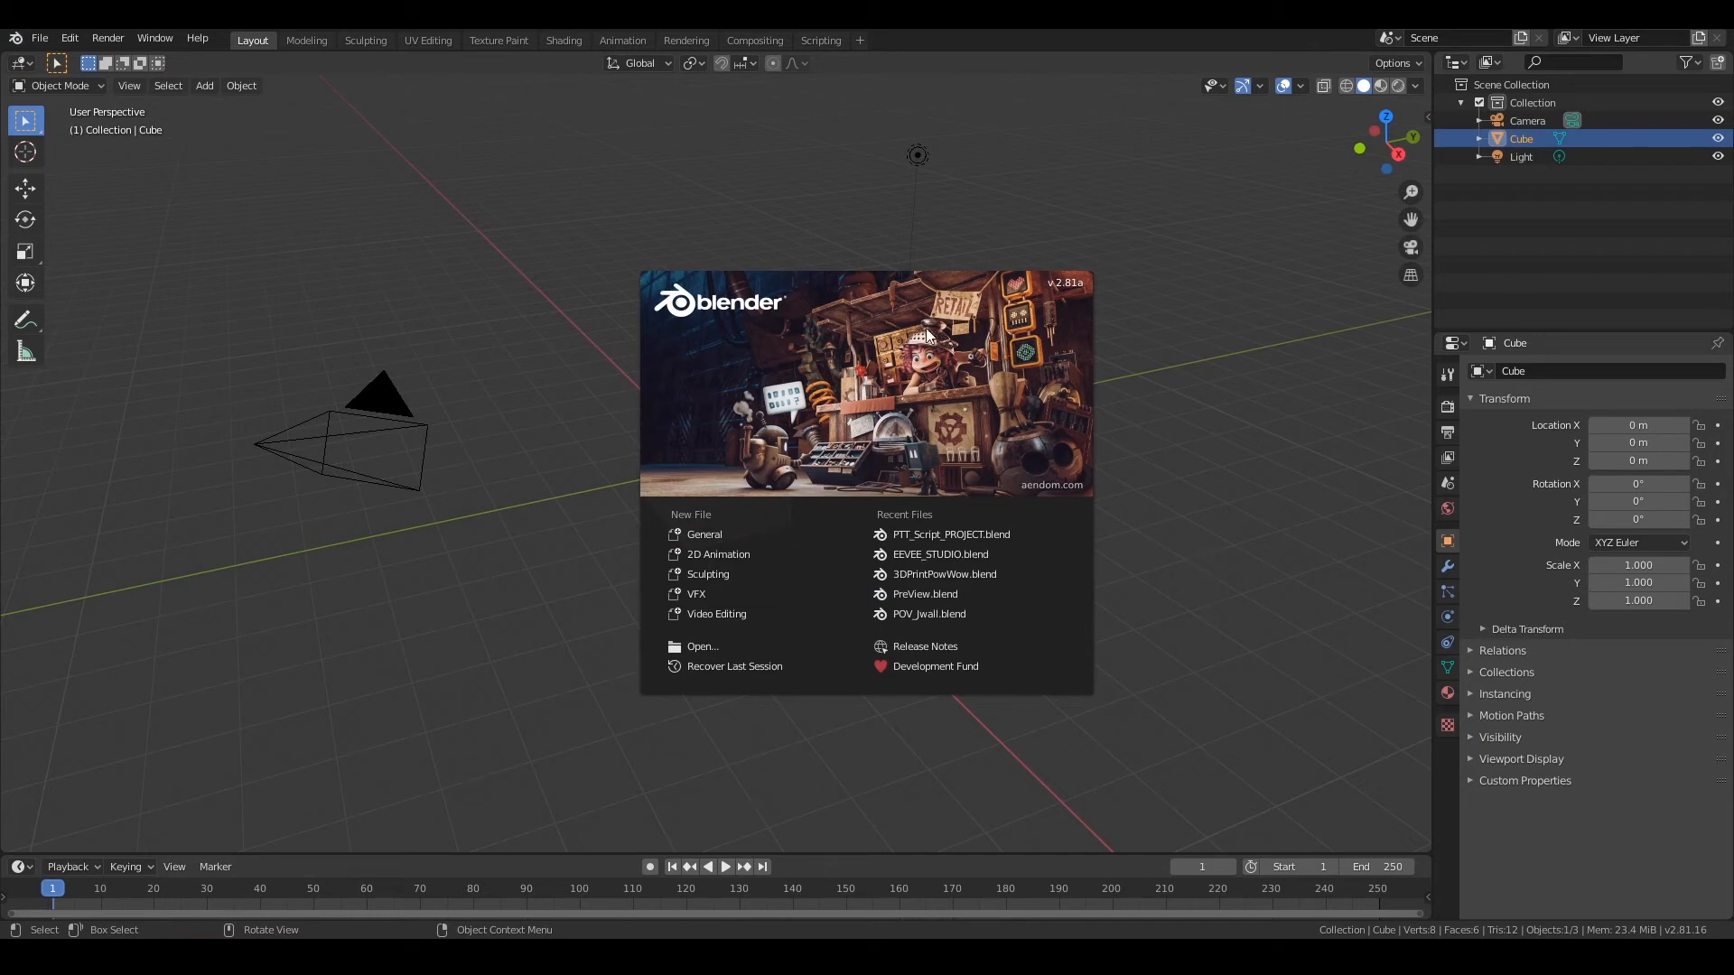
pyautogui.moveTo(1065, 260)
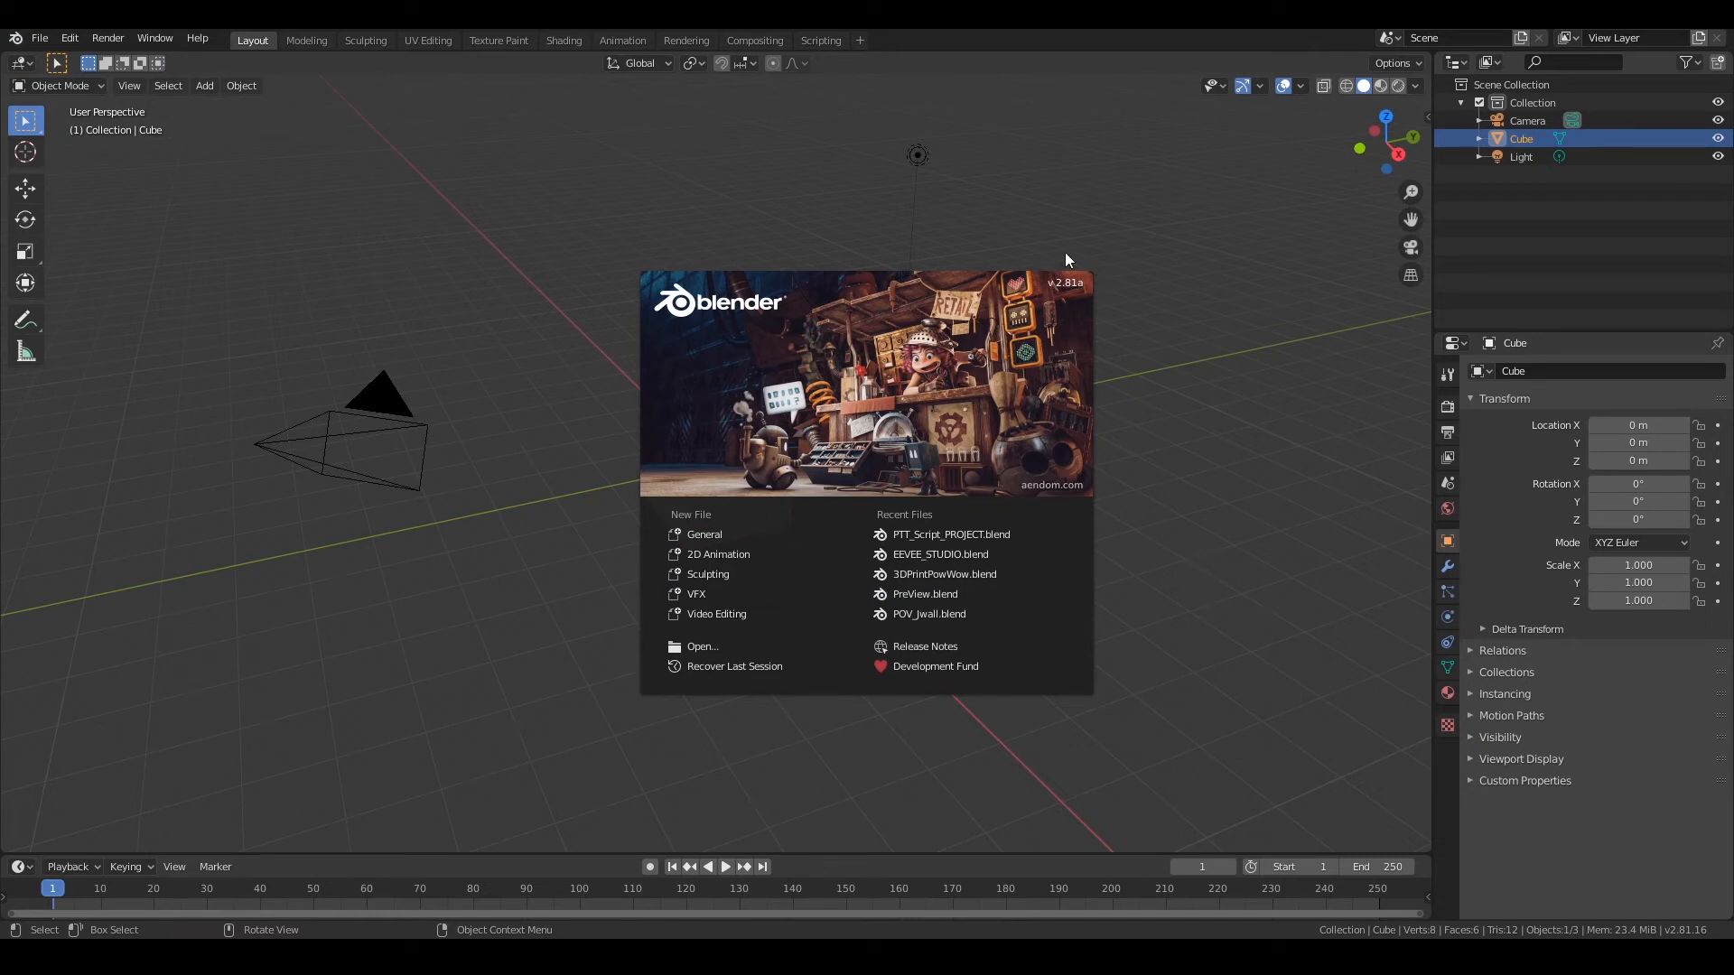
pyautogui.moveTo(1071, 254)
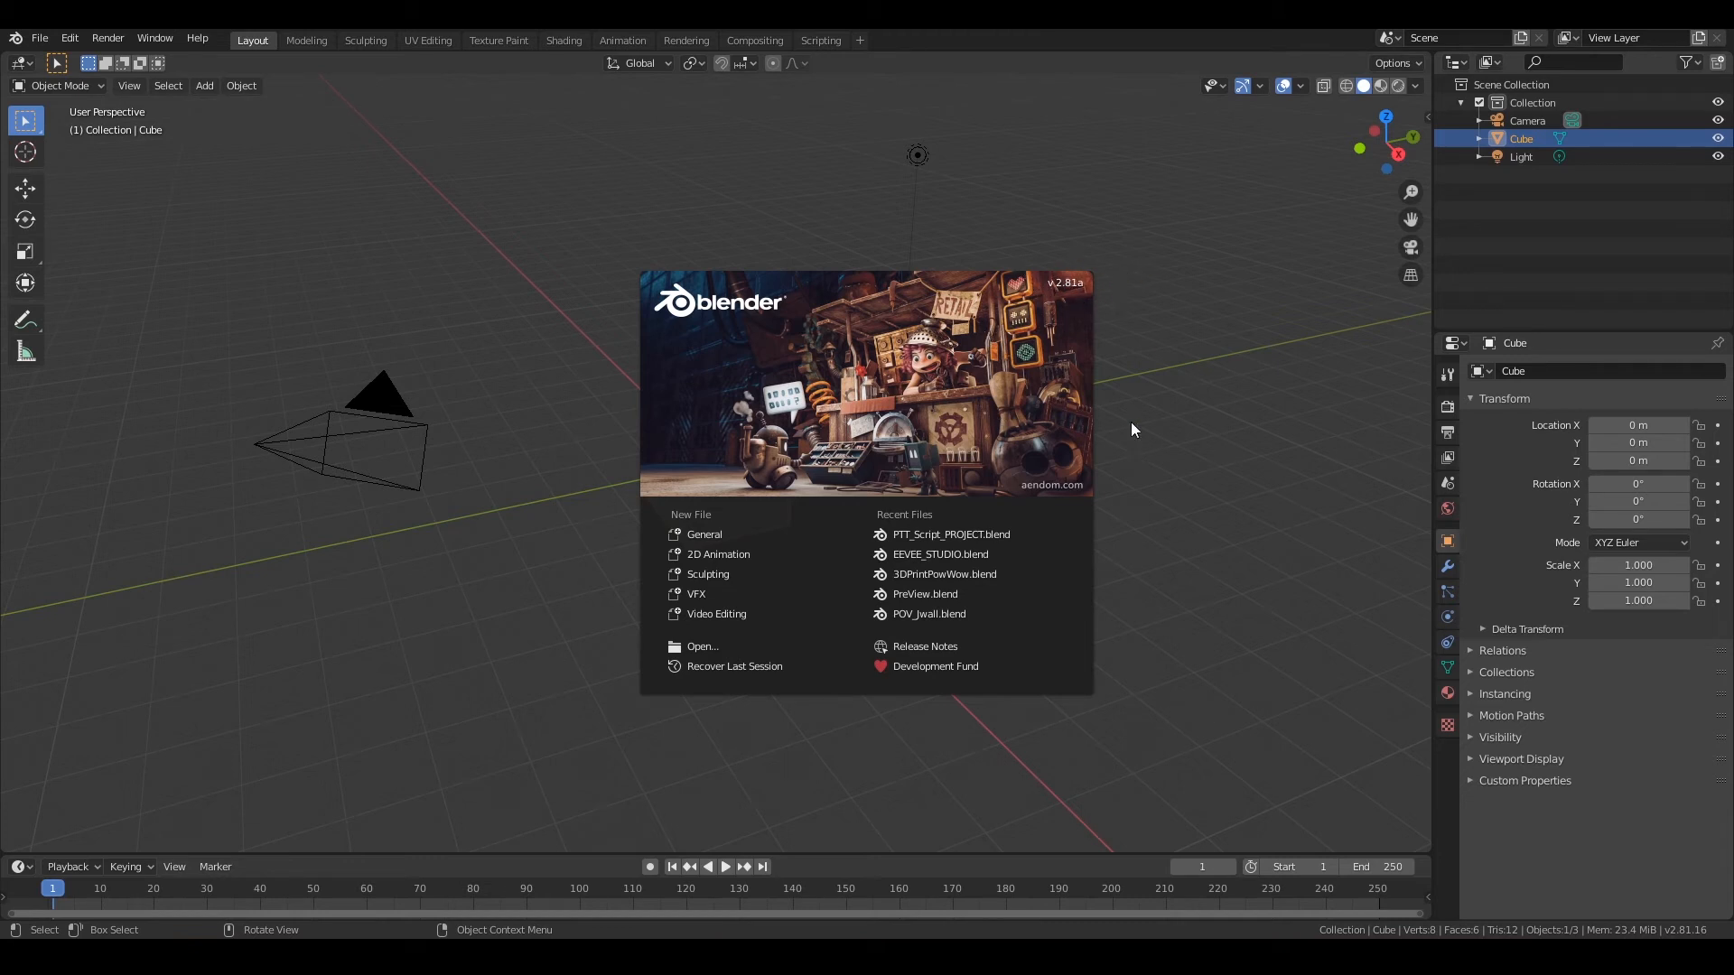
pyautogui.moveTo(1115, 303)
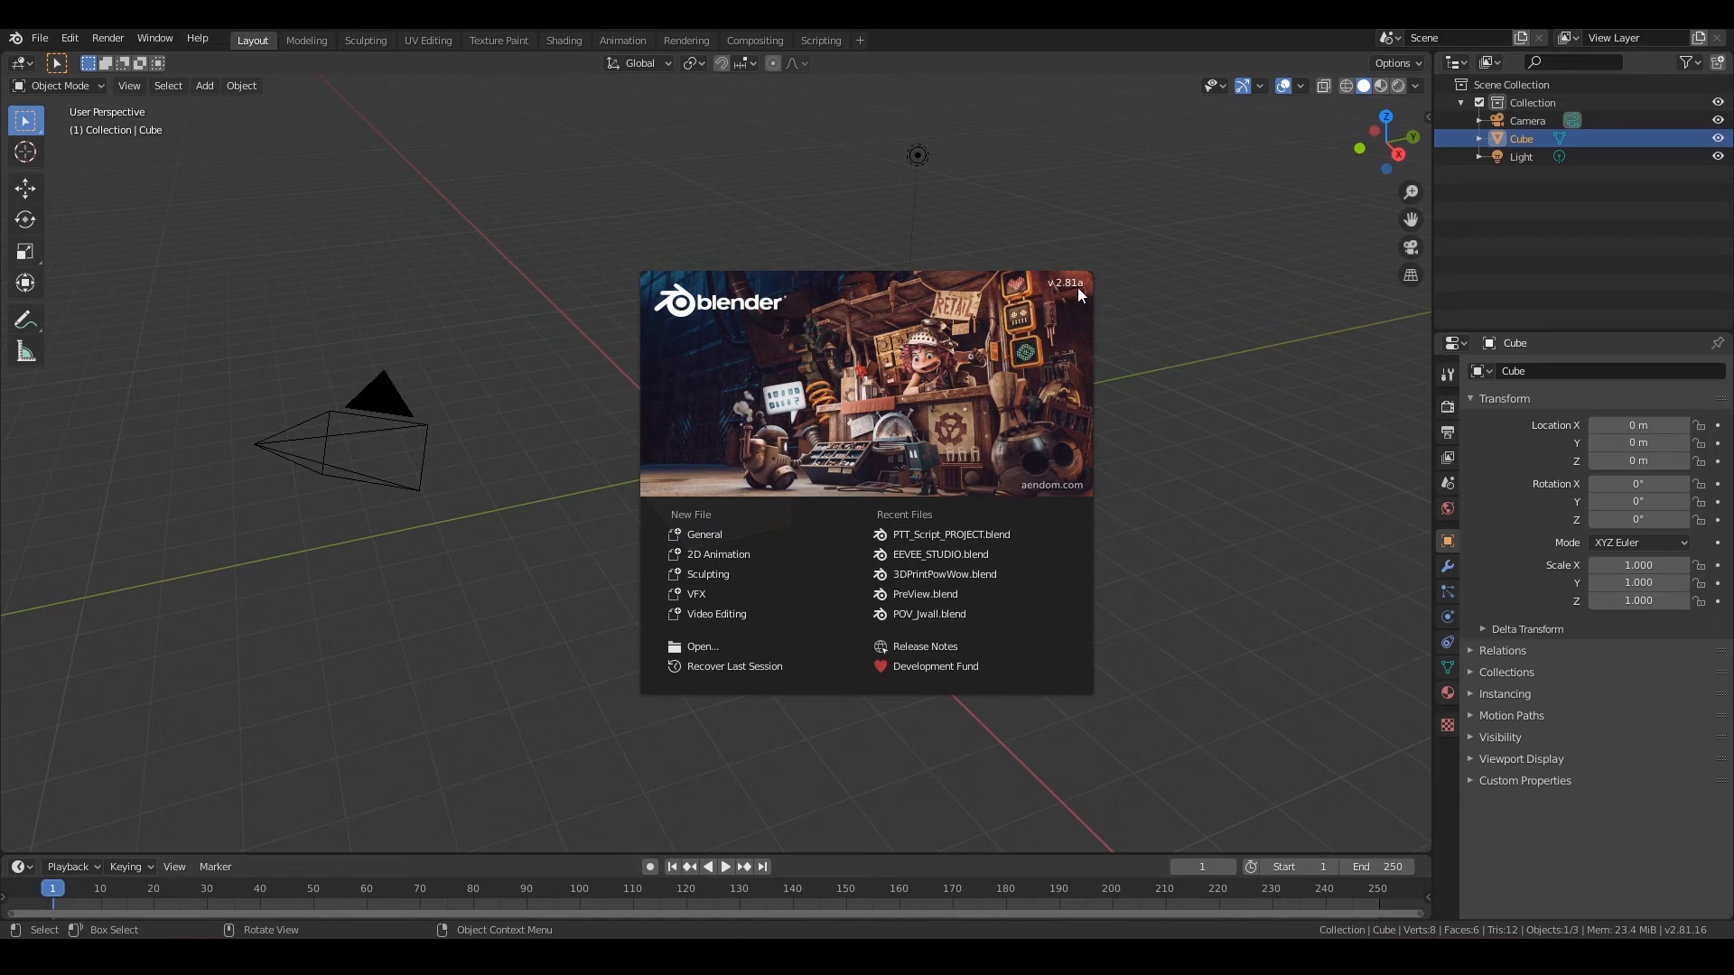
pyautogui.moveTo(850, 307)
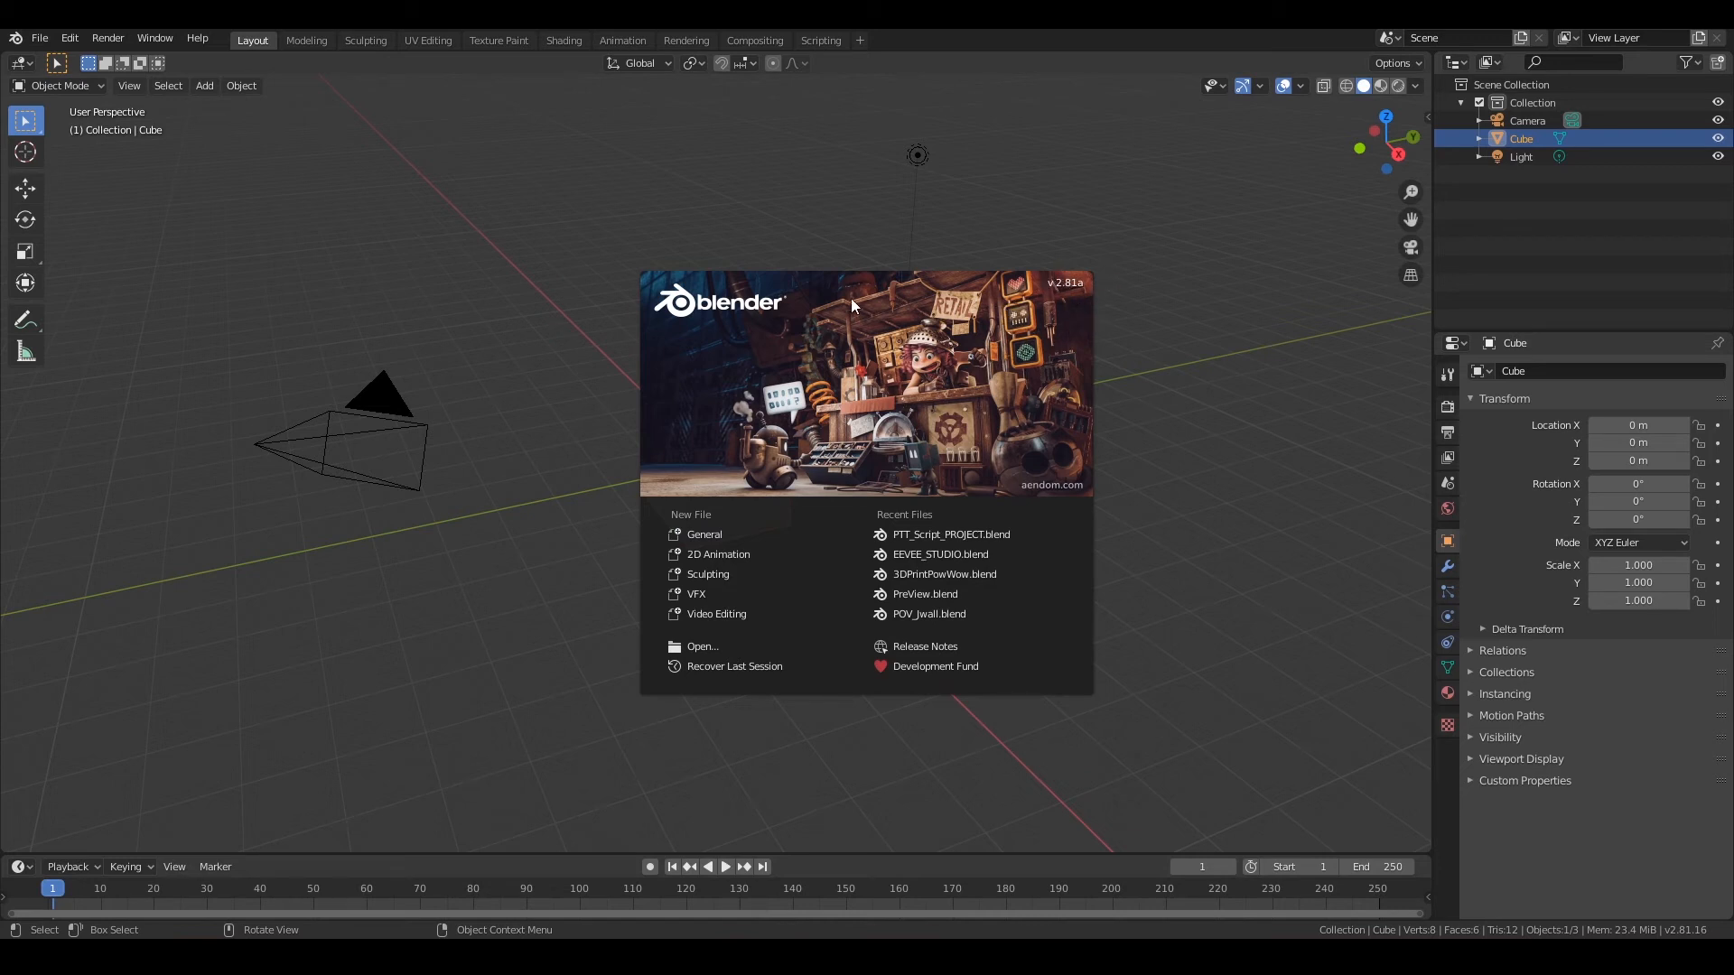
pyautogui.moveTo(717, 554)
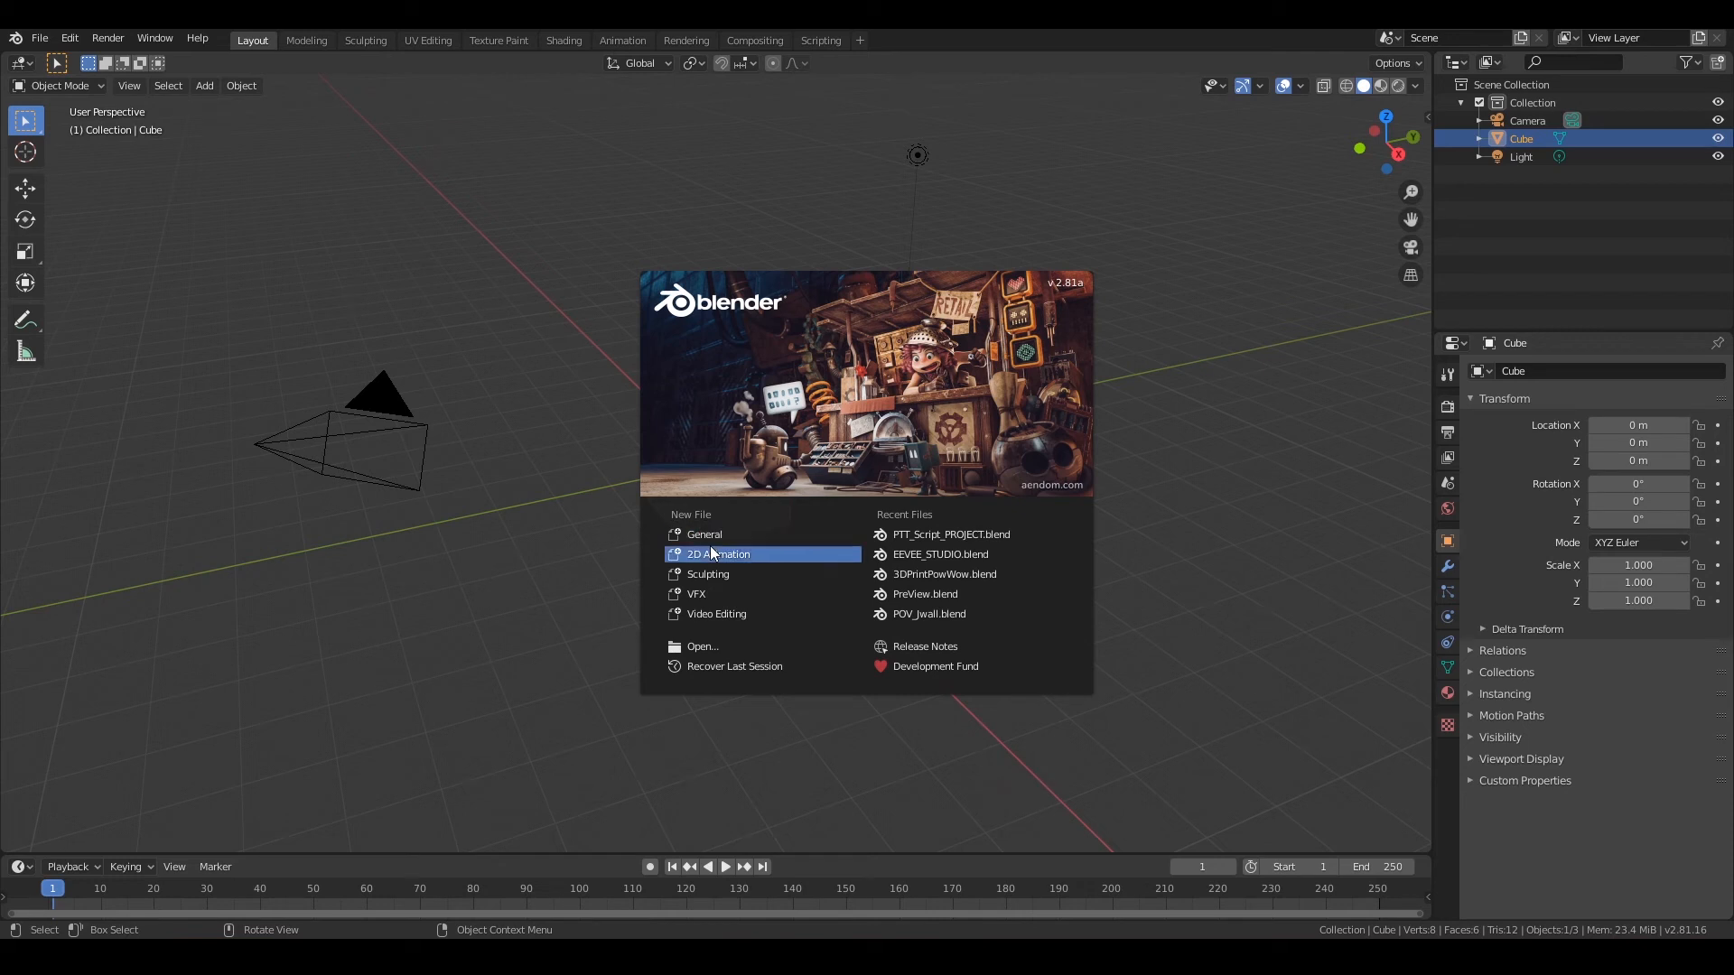
pyautogui.moveTo(704, 534)
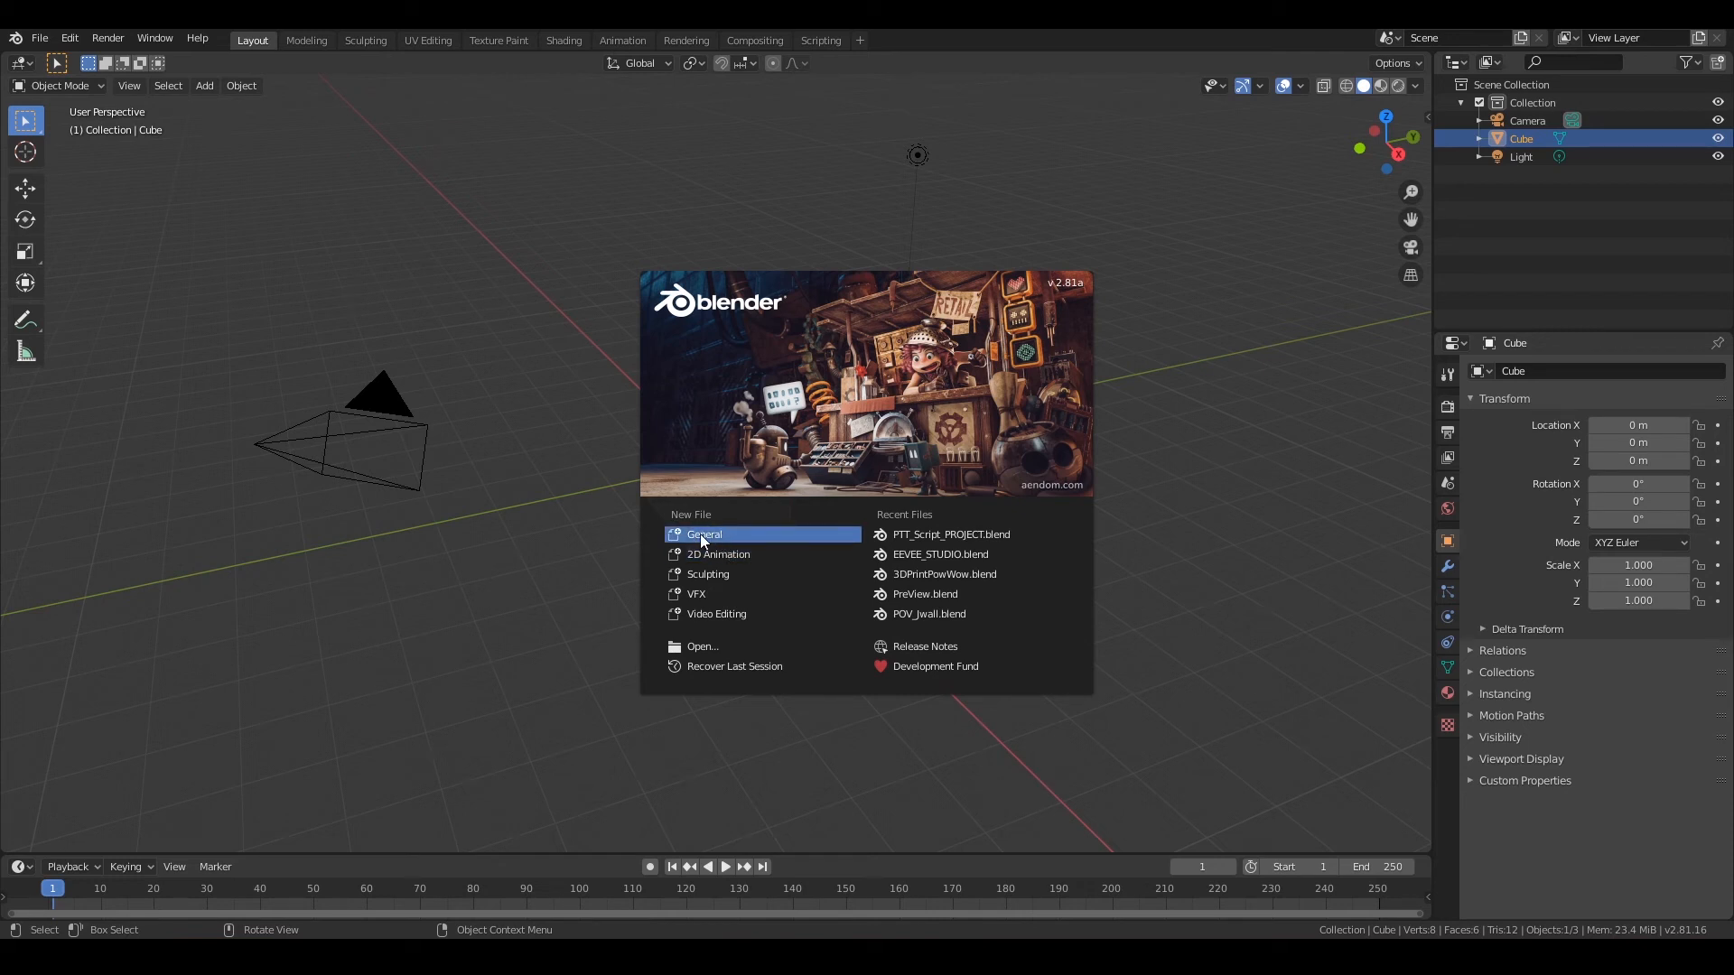
pyautogui.moveTo(713, 541)
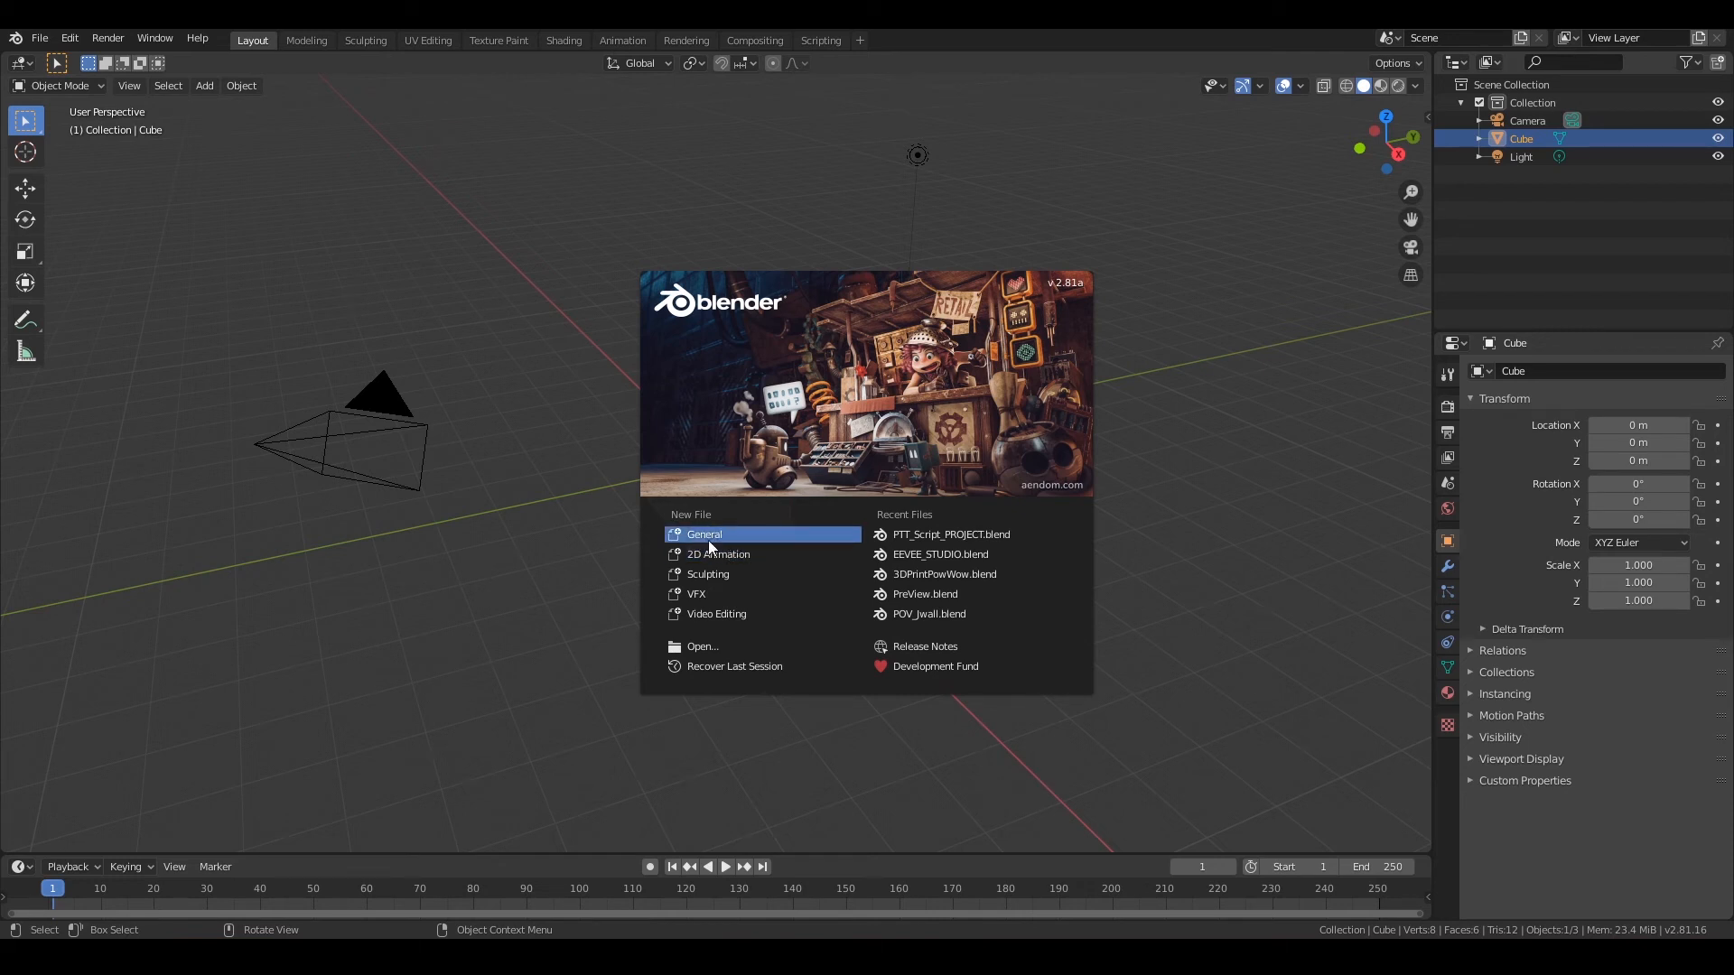
pyautogui.moveTo(717, 554)
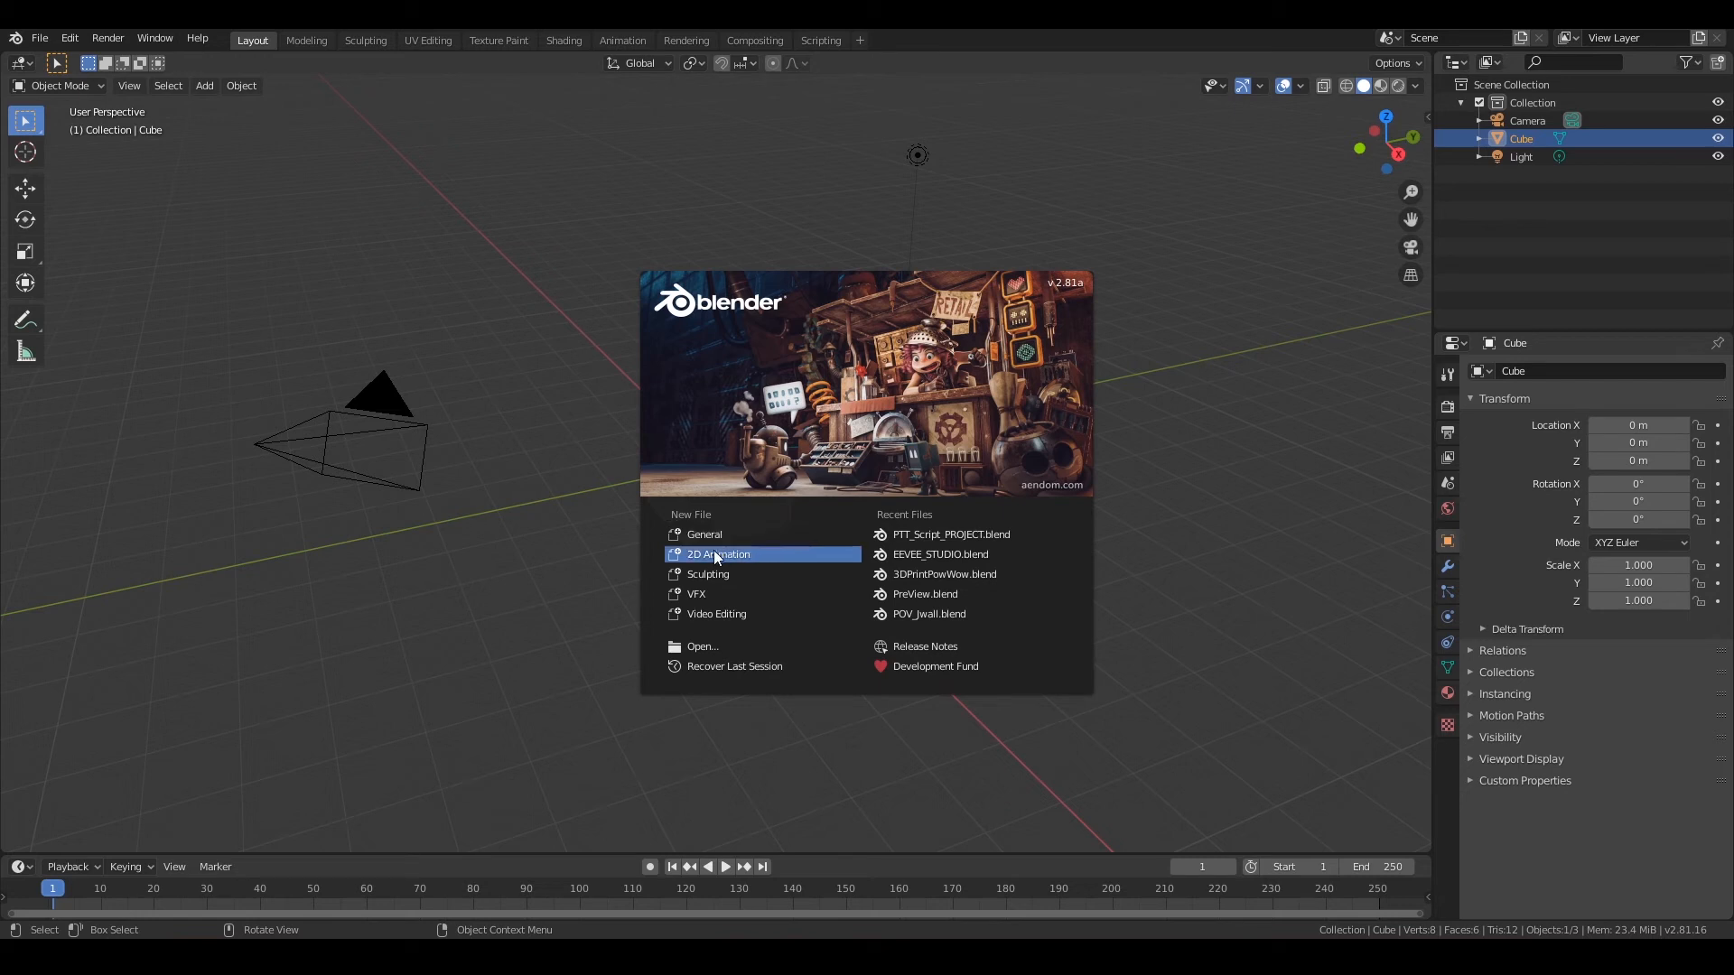
pyautogui.moveTo(713, 574)
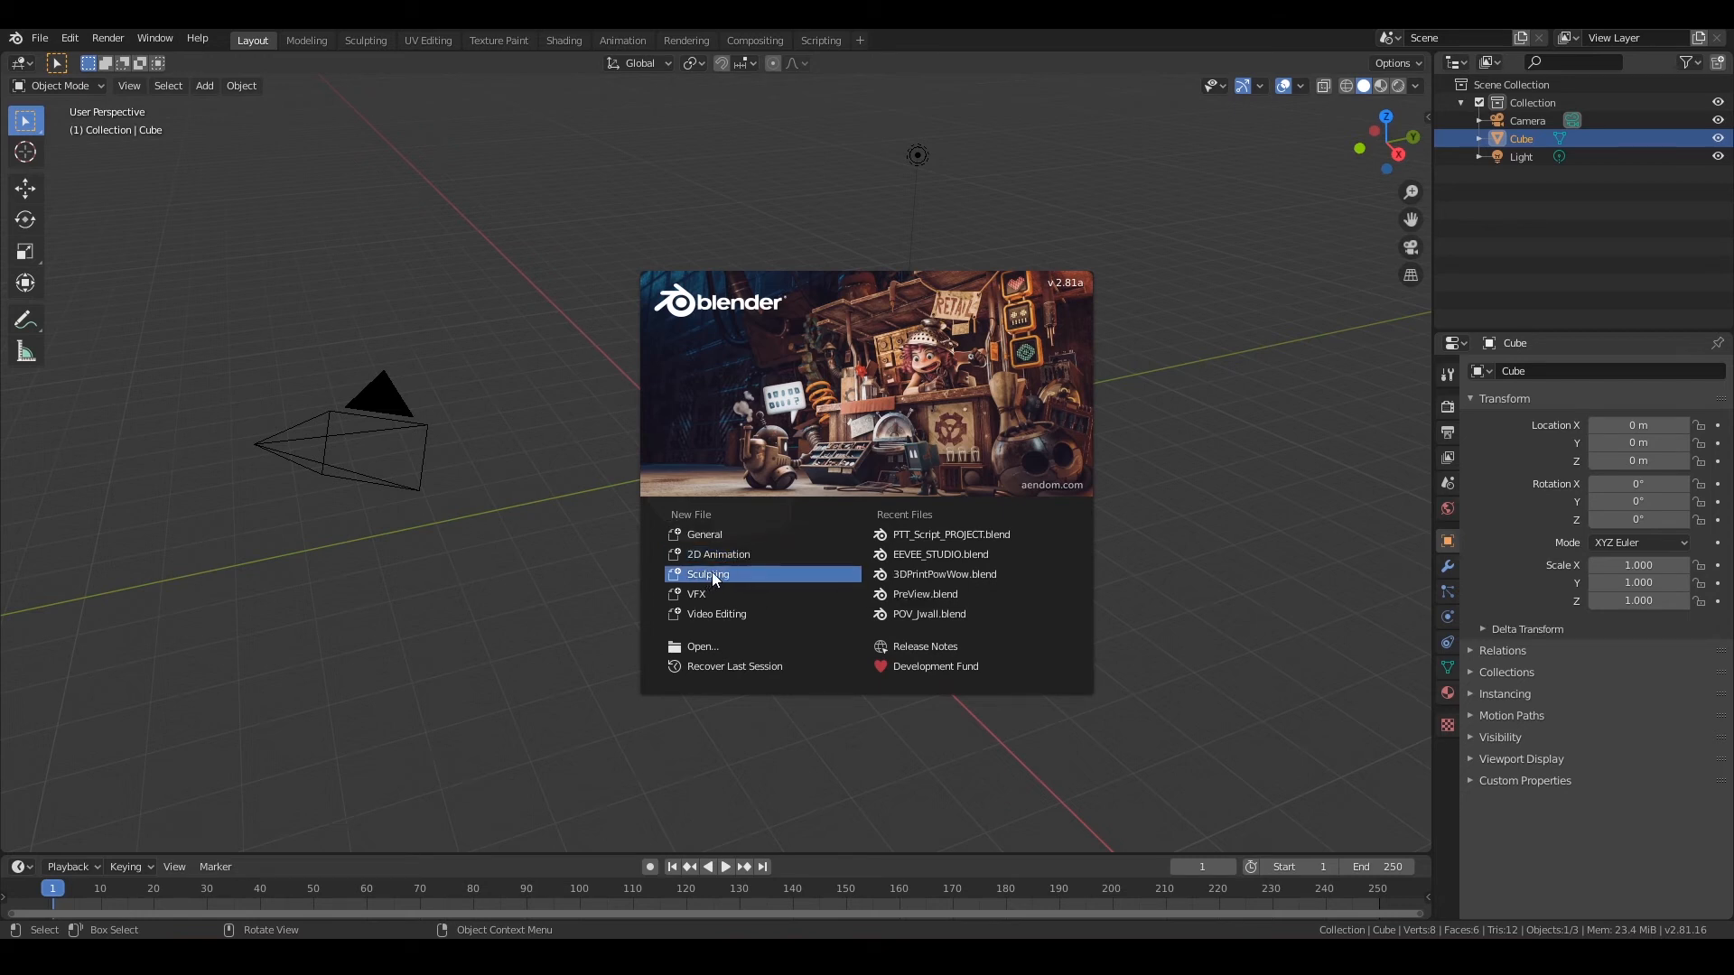
pyautogui.moveTo(717, 614)
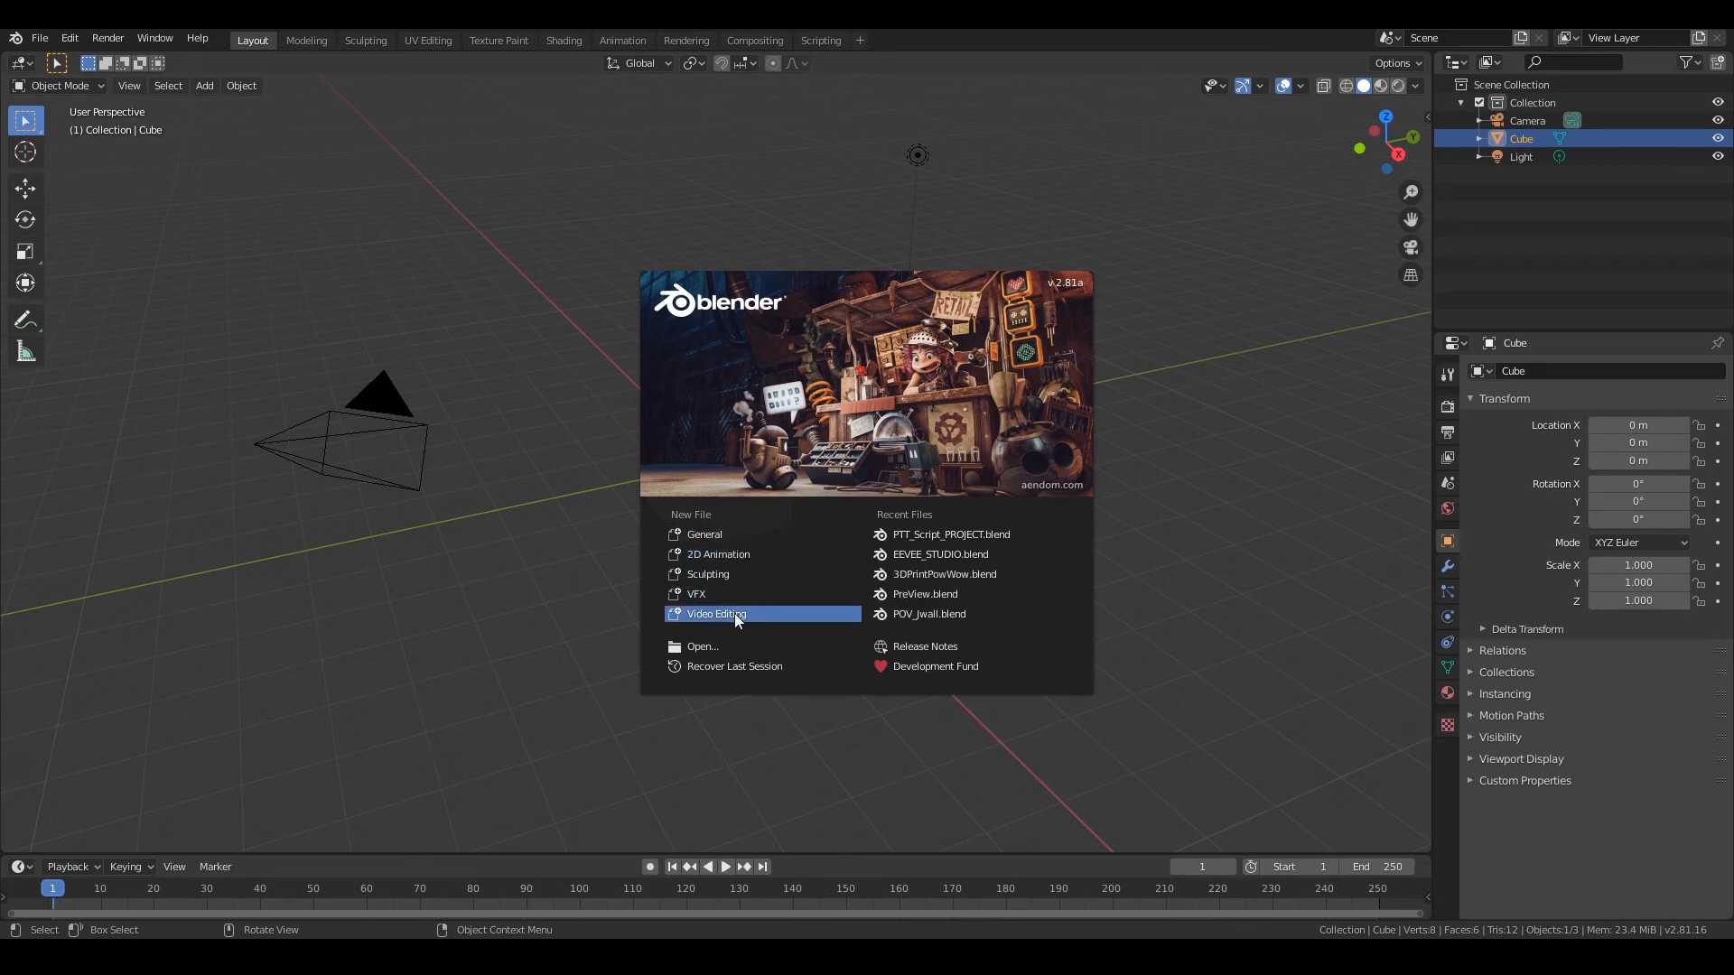
pyautogui.moveTo(939, 554)
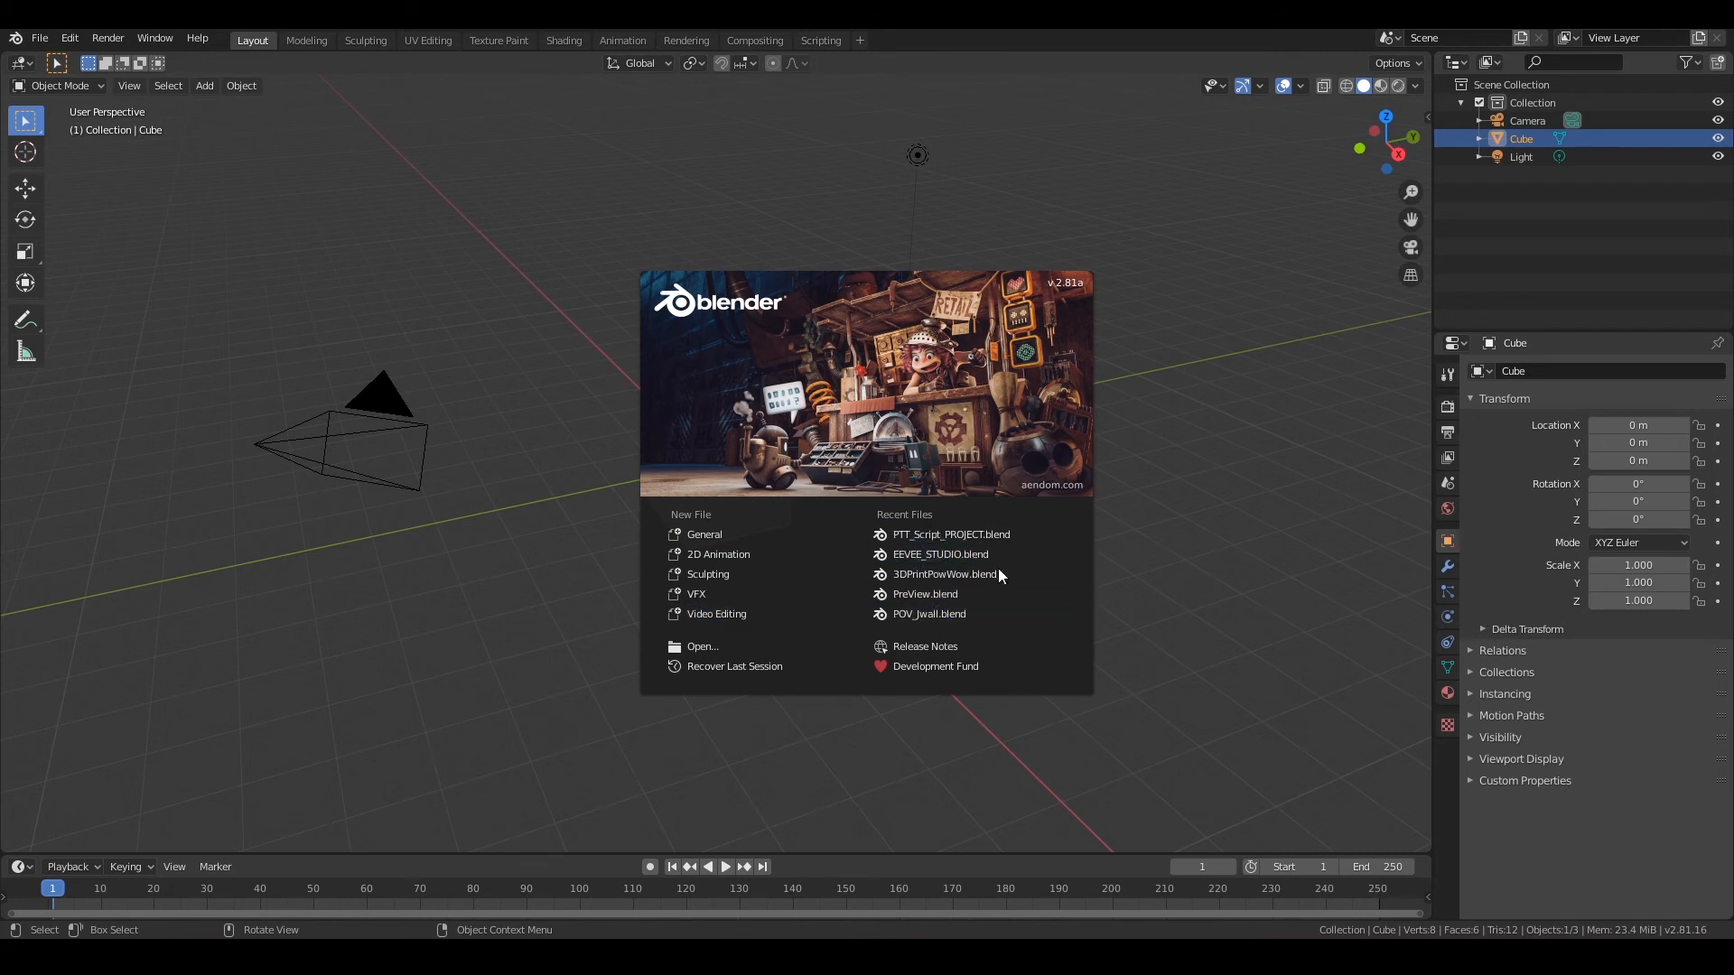
pyautogui.moveTo(1264, 477)
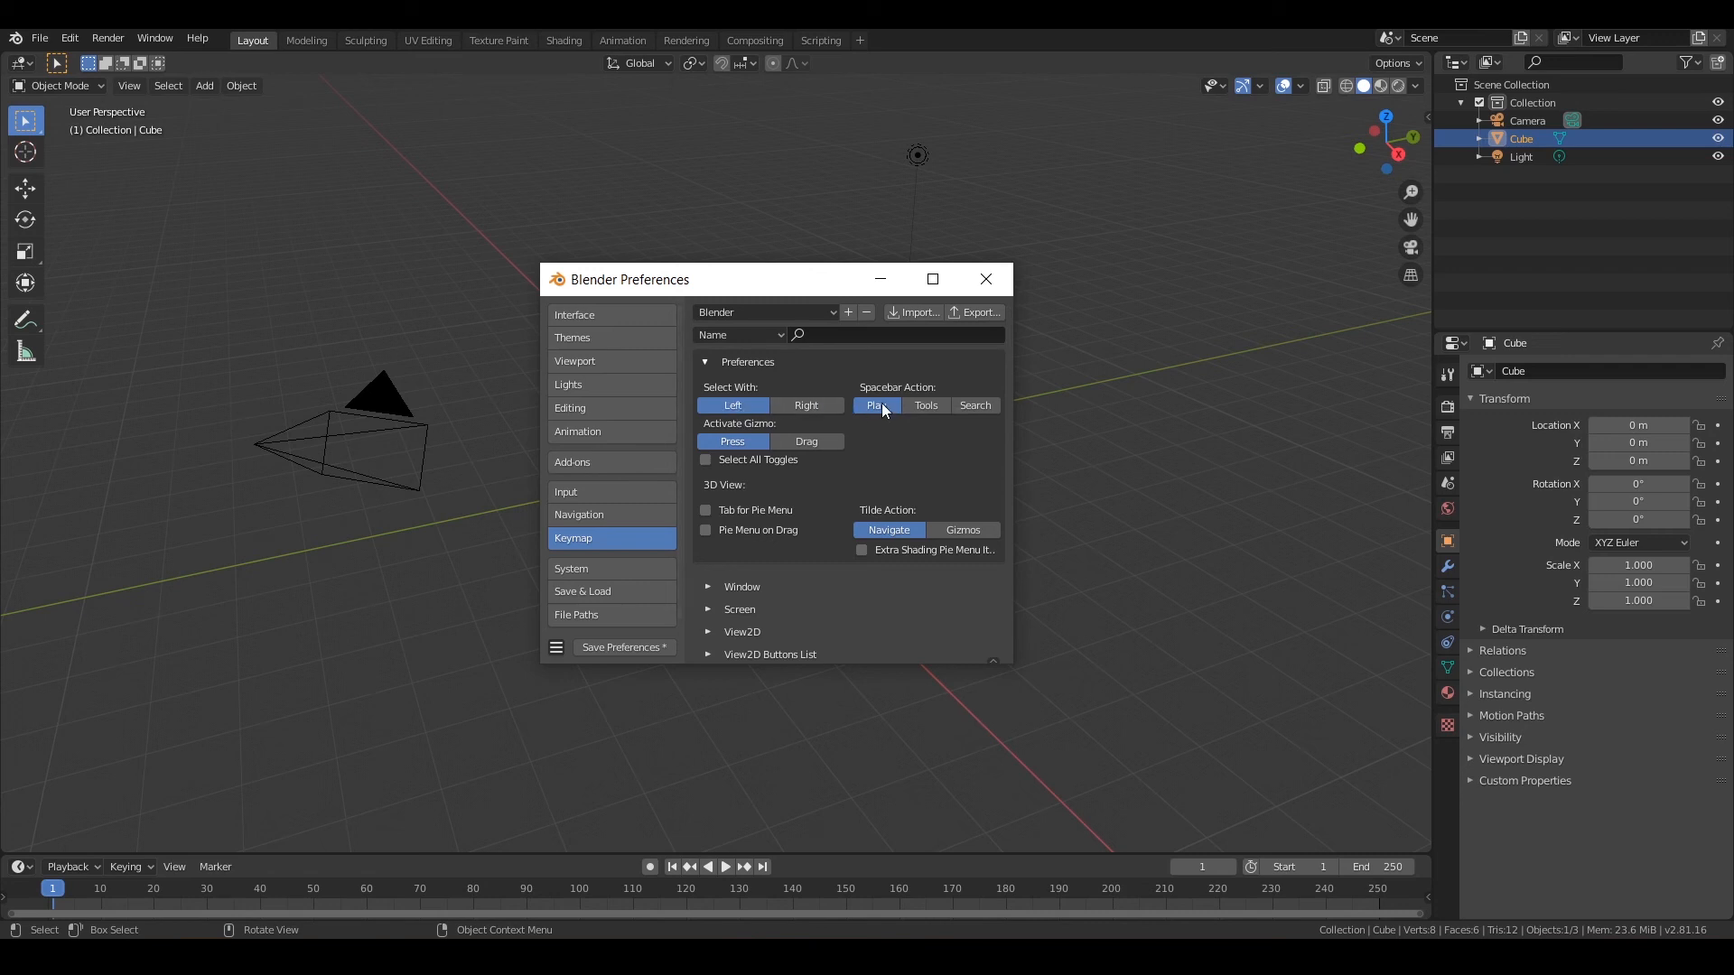
# - Keep the Keymap Spacebar Action set to Play in Preferences
pyautogui.click(878, 404)
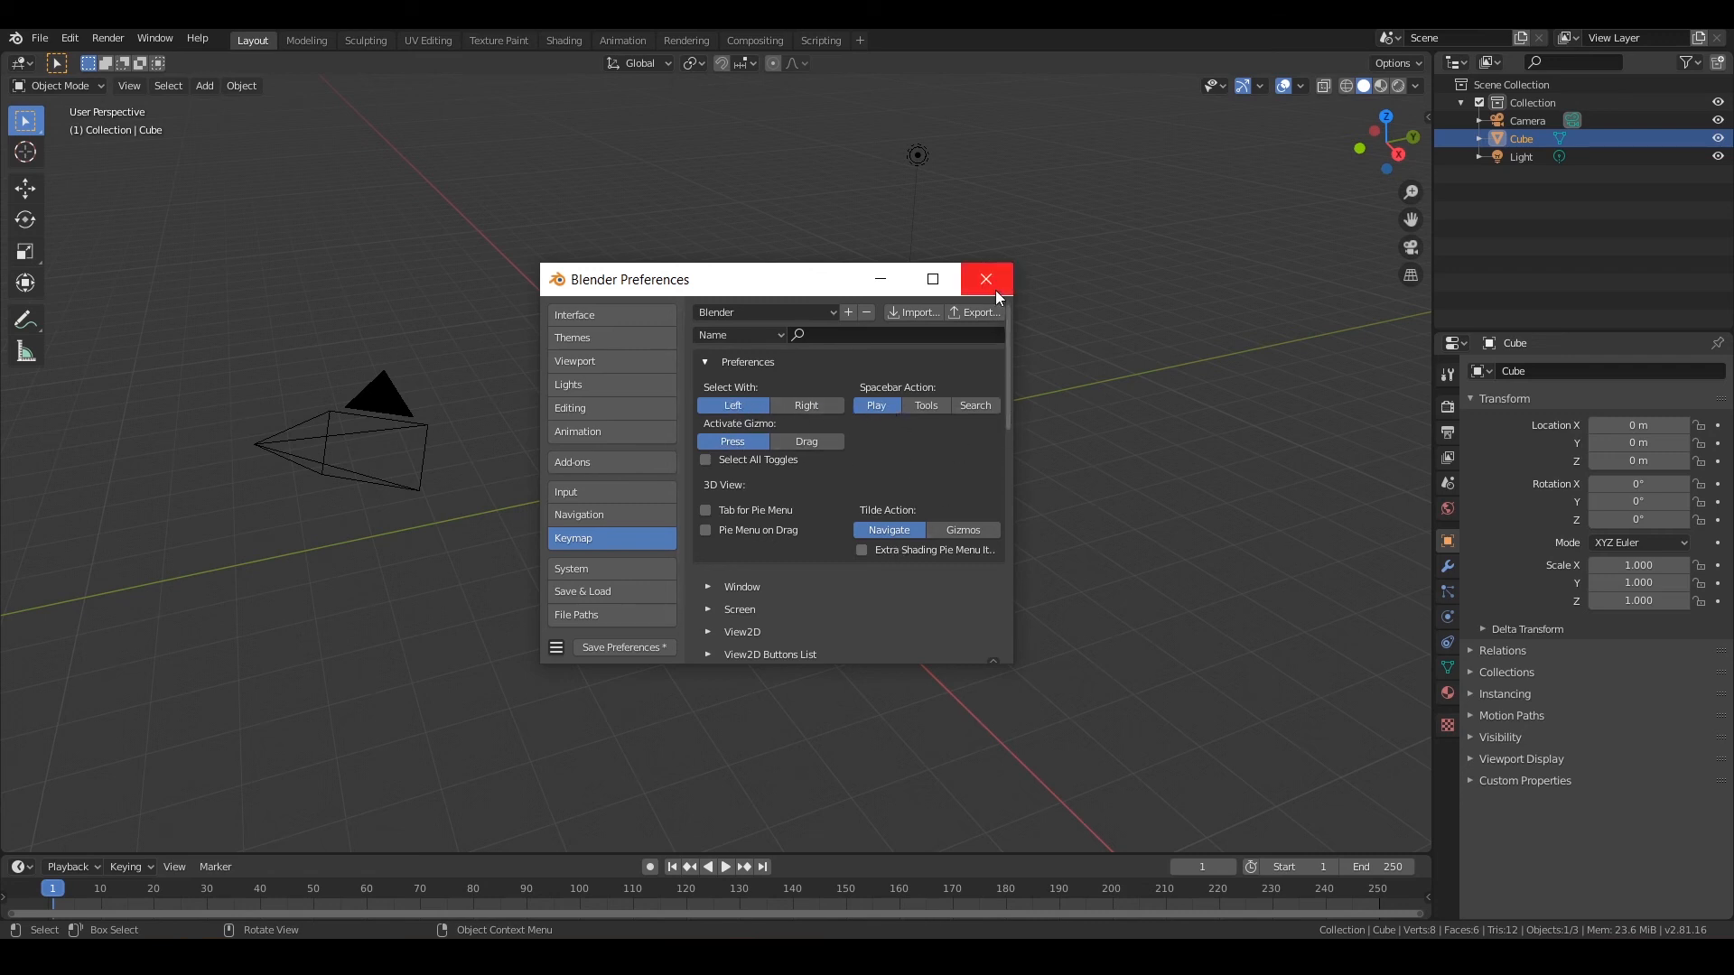
# - Close the Blender Preferences window, leaving the default cube scene
pyautogui.click(985, 278)
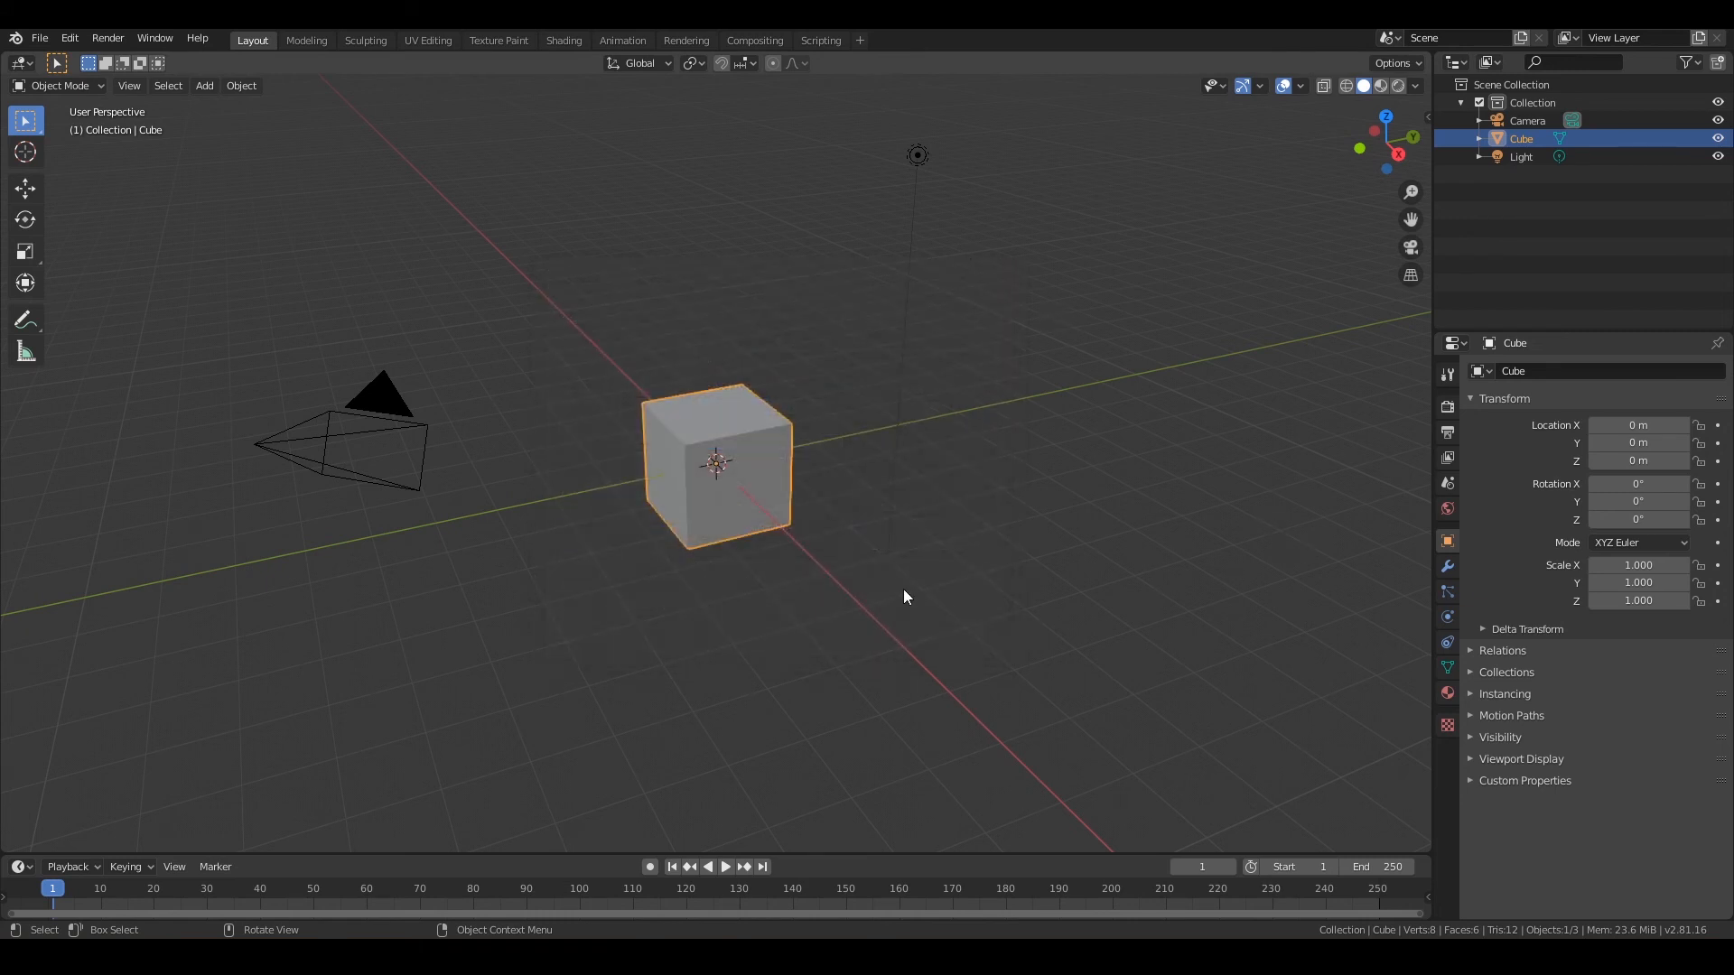
pyautogui.moveTo(1053, 511)
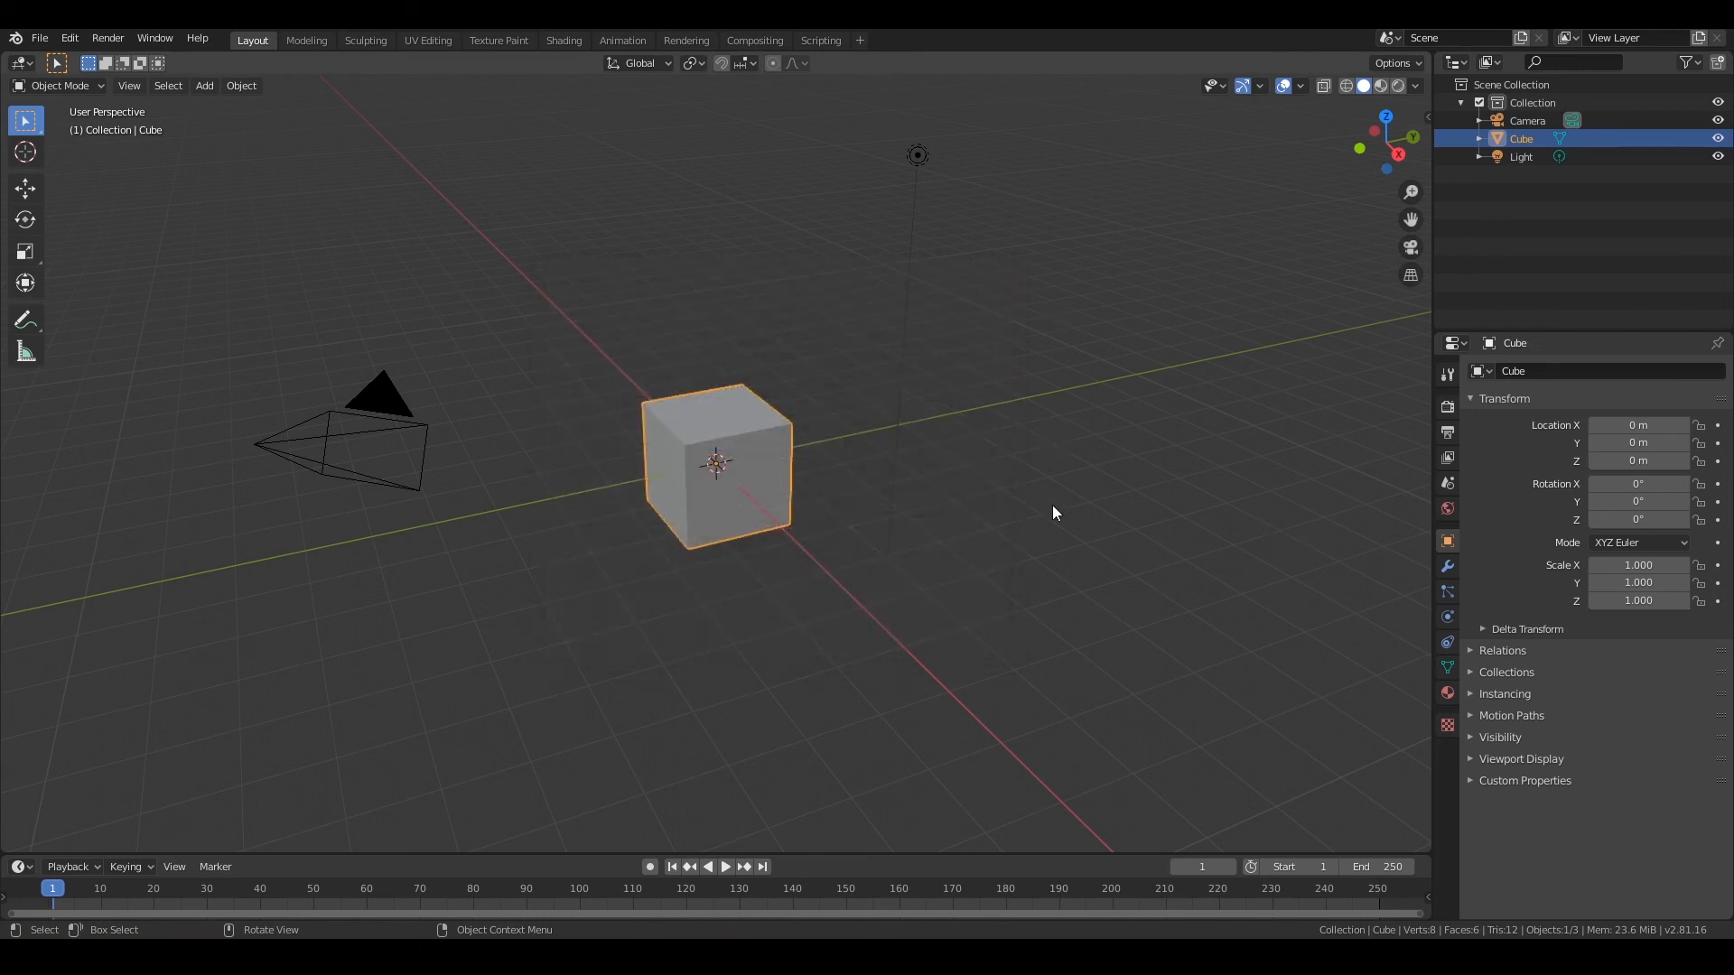
pyautogui.moveTo(912, 464)
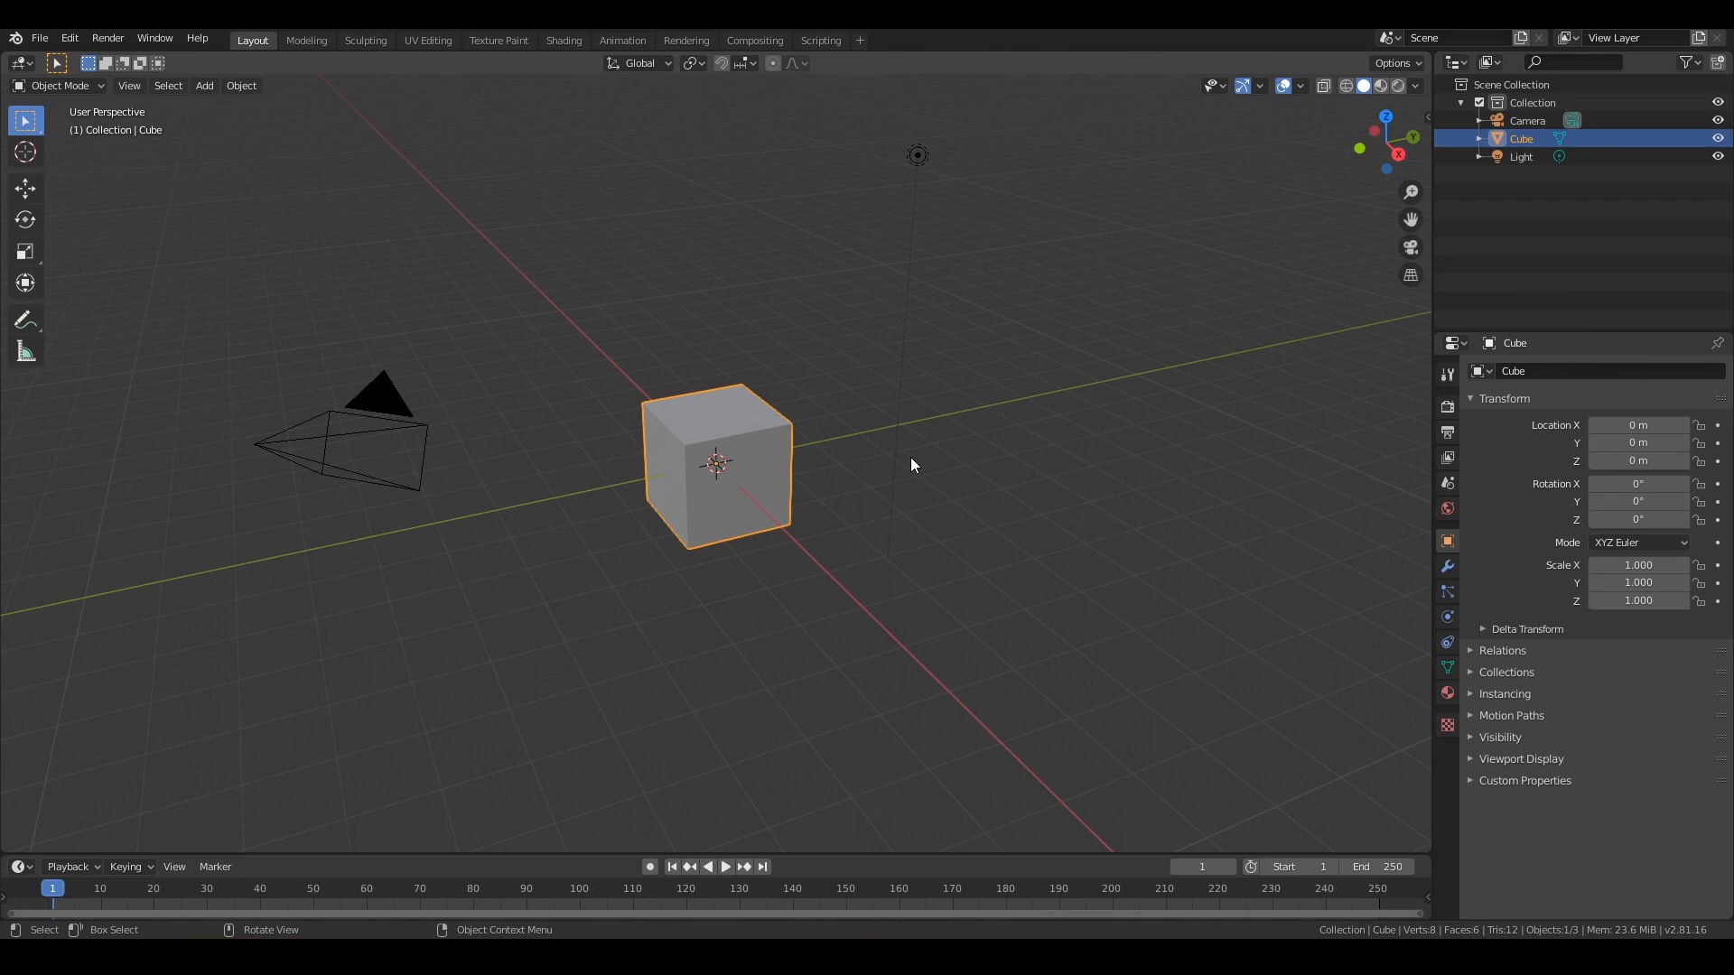
pyautogui.moveTo(767, 507)
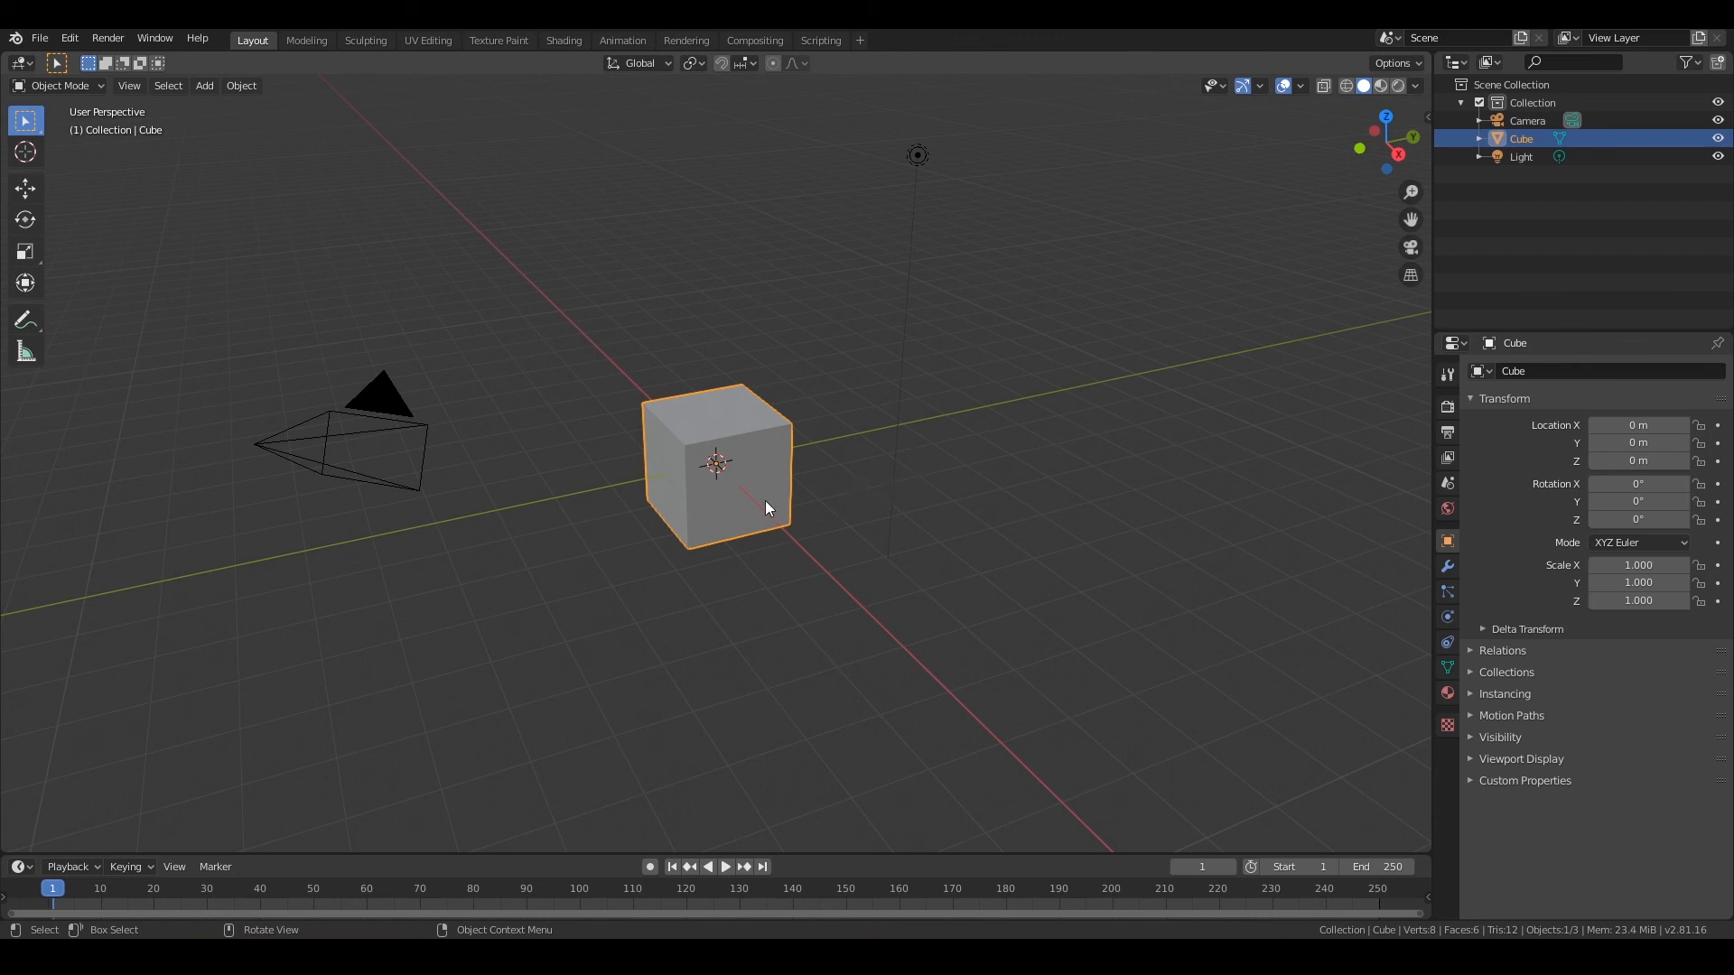